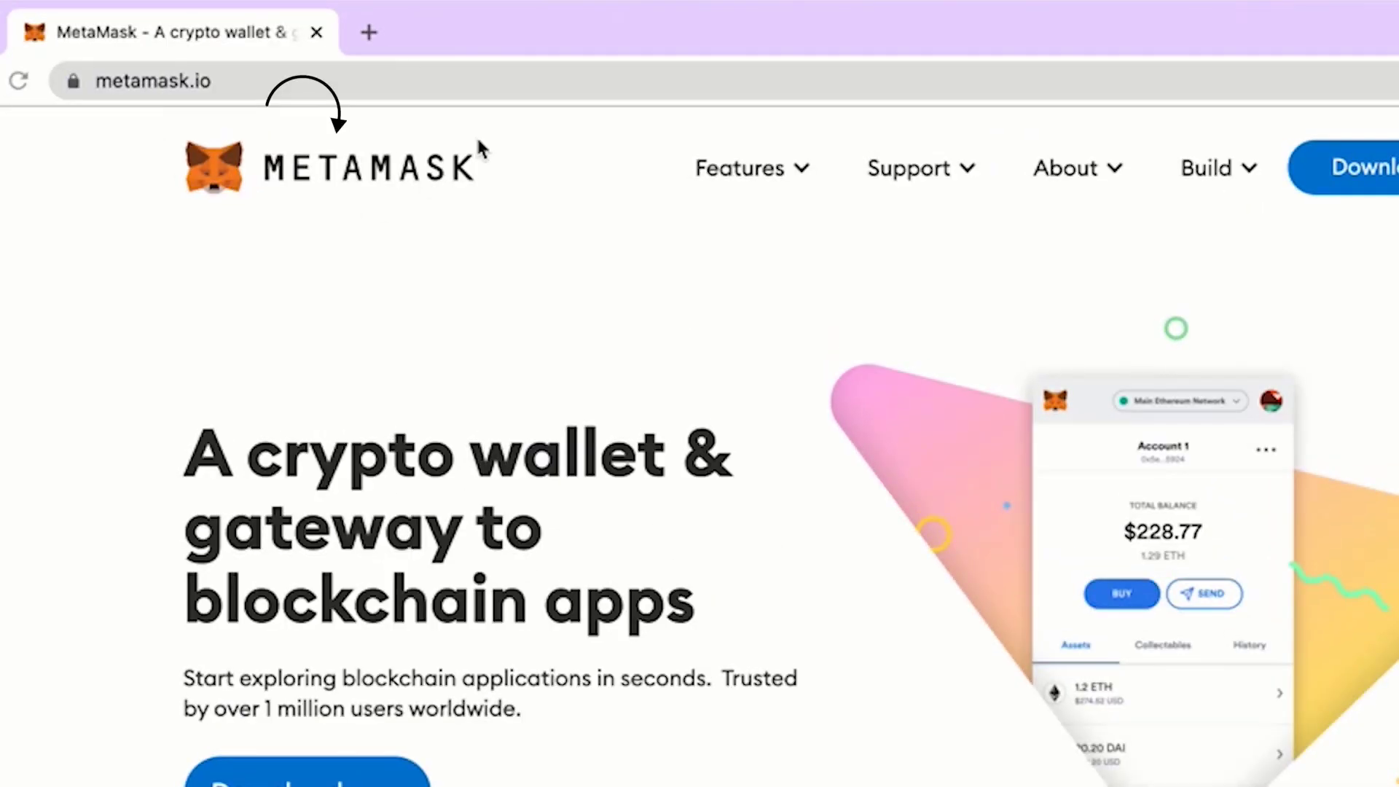
From metamask.io choose 'Download now' and reach the 'Install MetaMask for Chrome' option
scroll(down, 3)
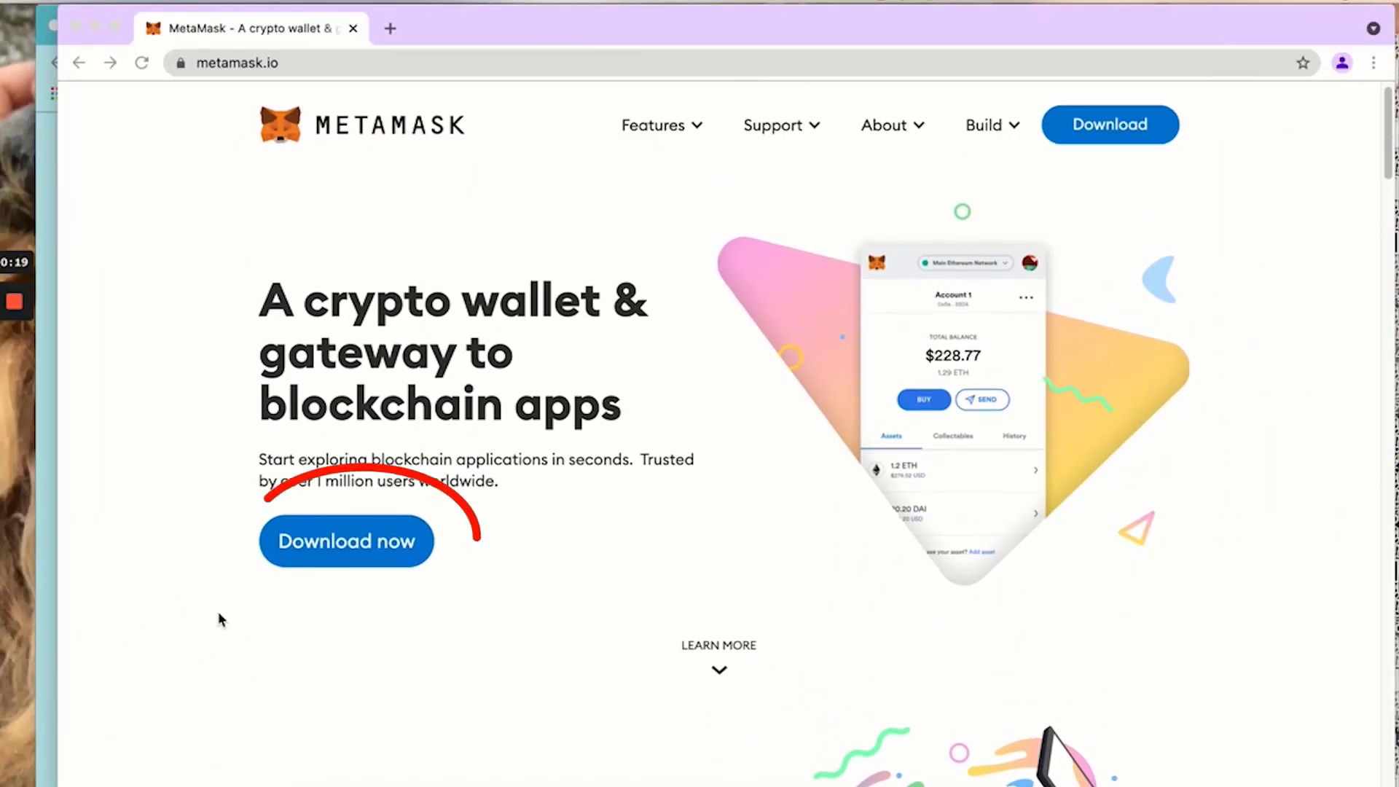
click(347, 541)
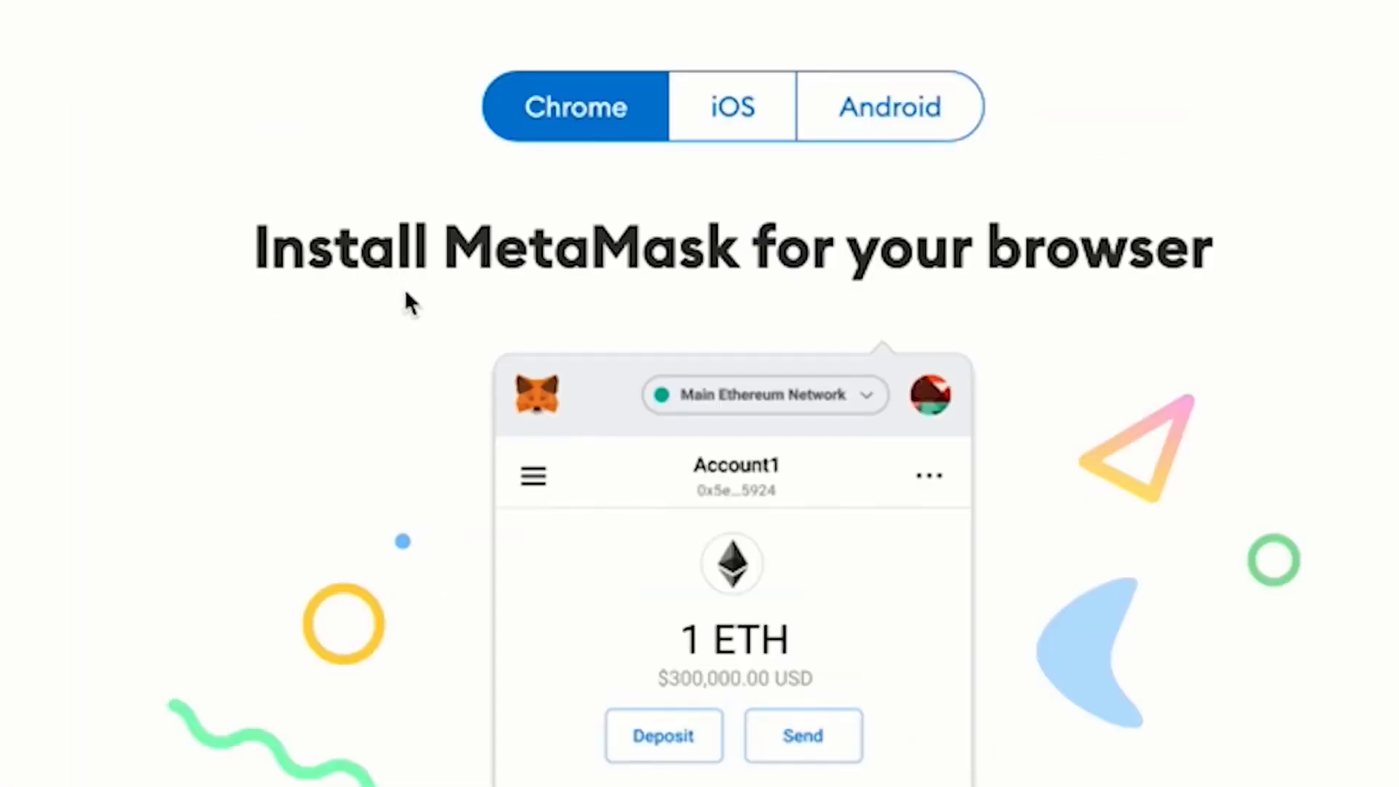
scroll(down, 3)
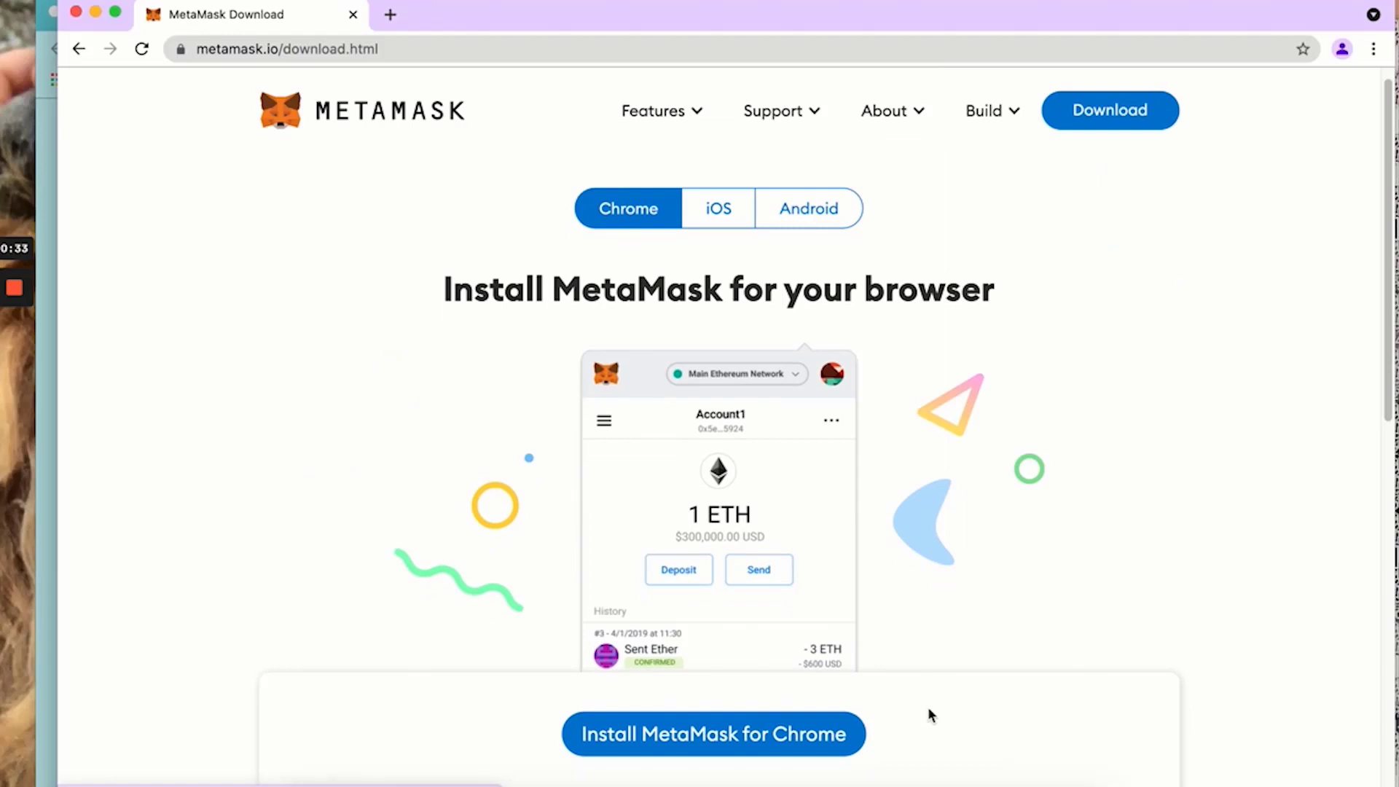
scroll(down, 3)
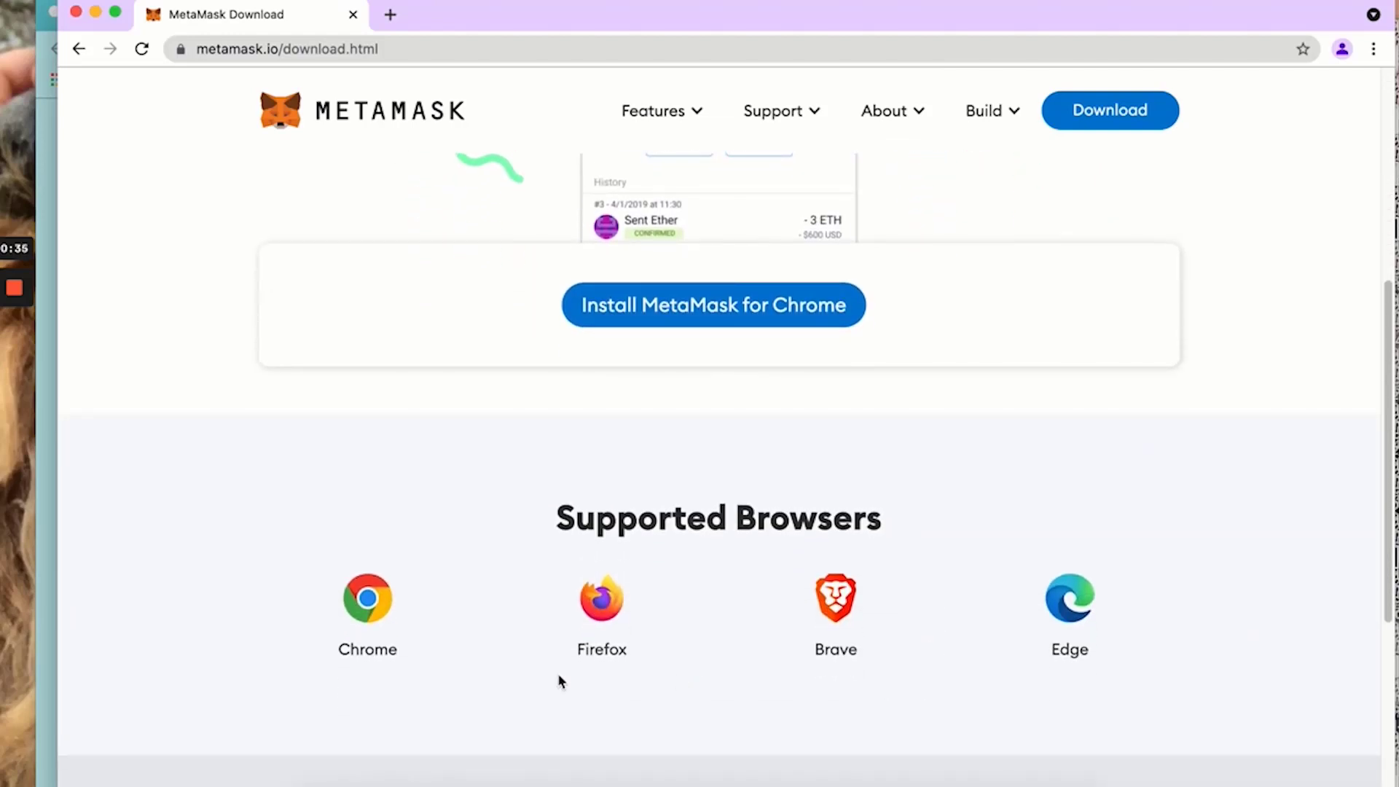
mouse_move(385, 679)
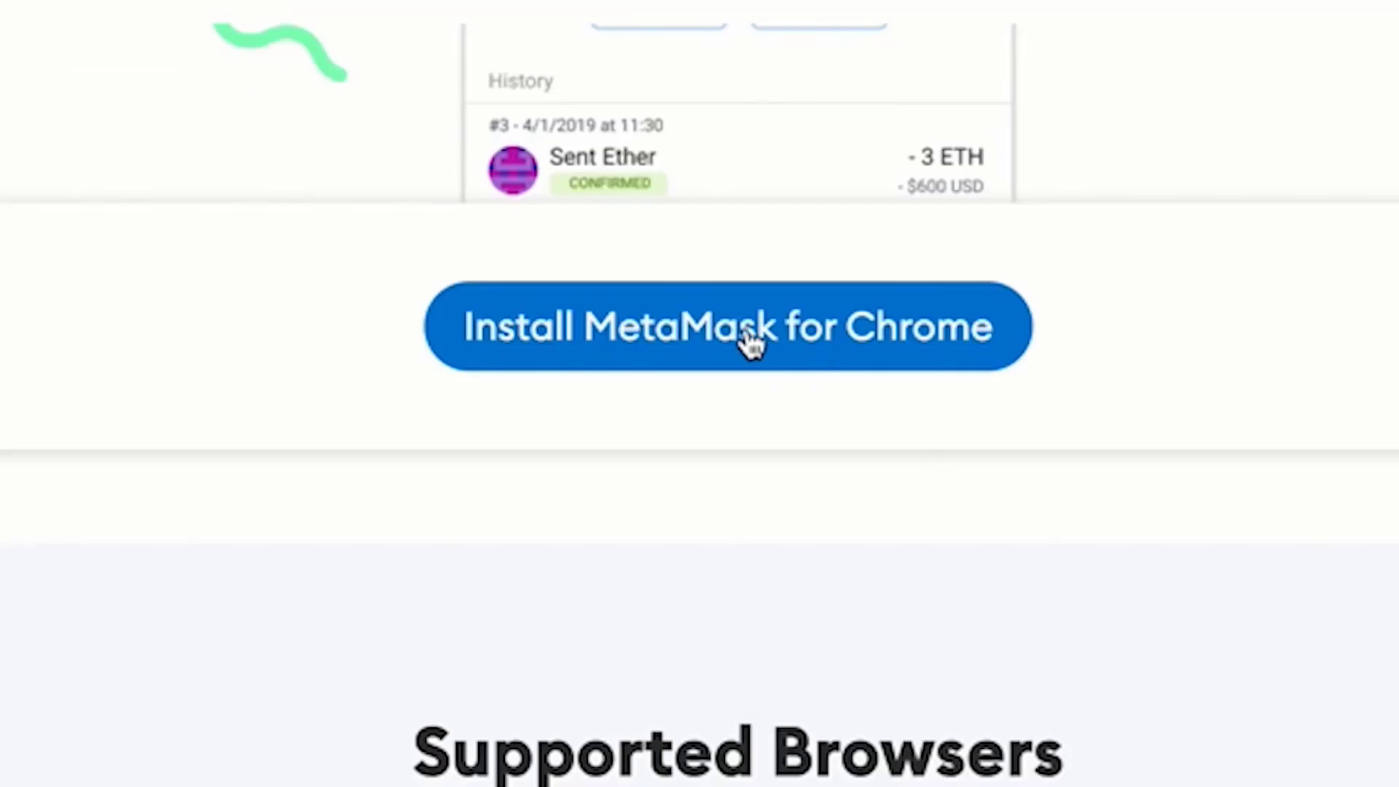
Install MetaMask from its Chrome Web Store listing, accepting the extension's permissions
click(738, 344)
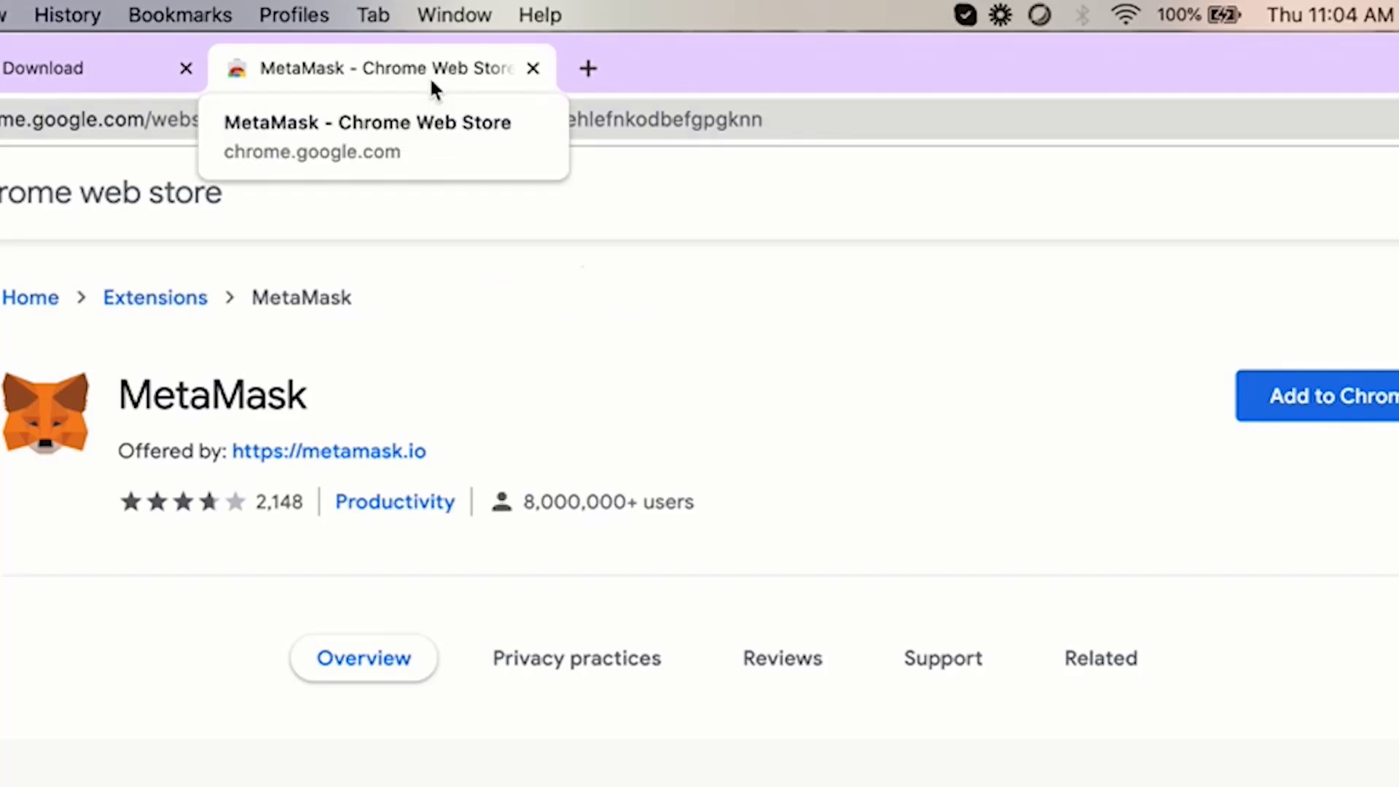
click(1338, 396)
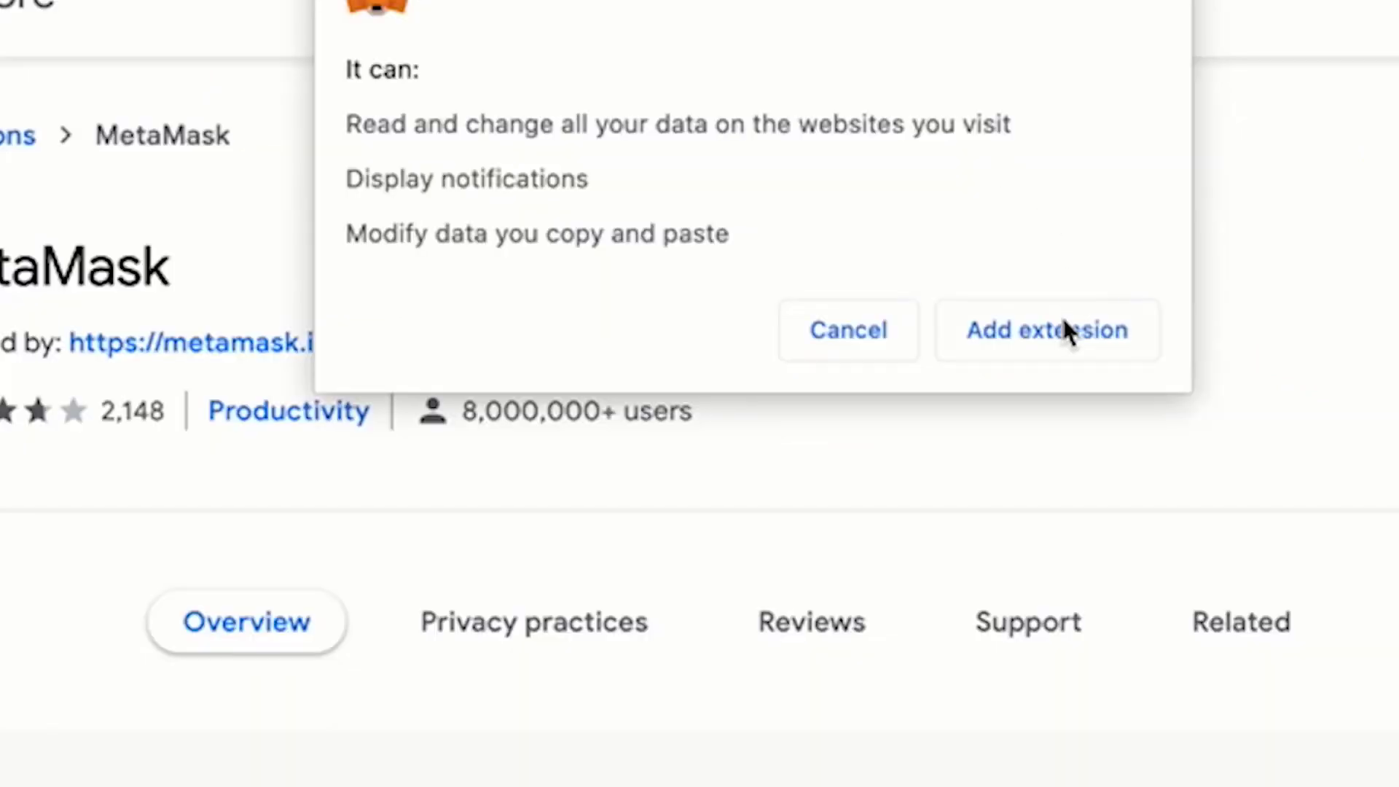
click(1046, 329)
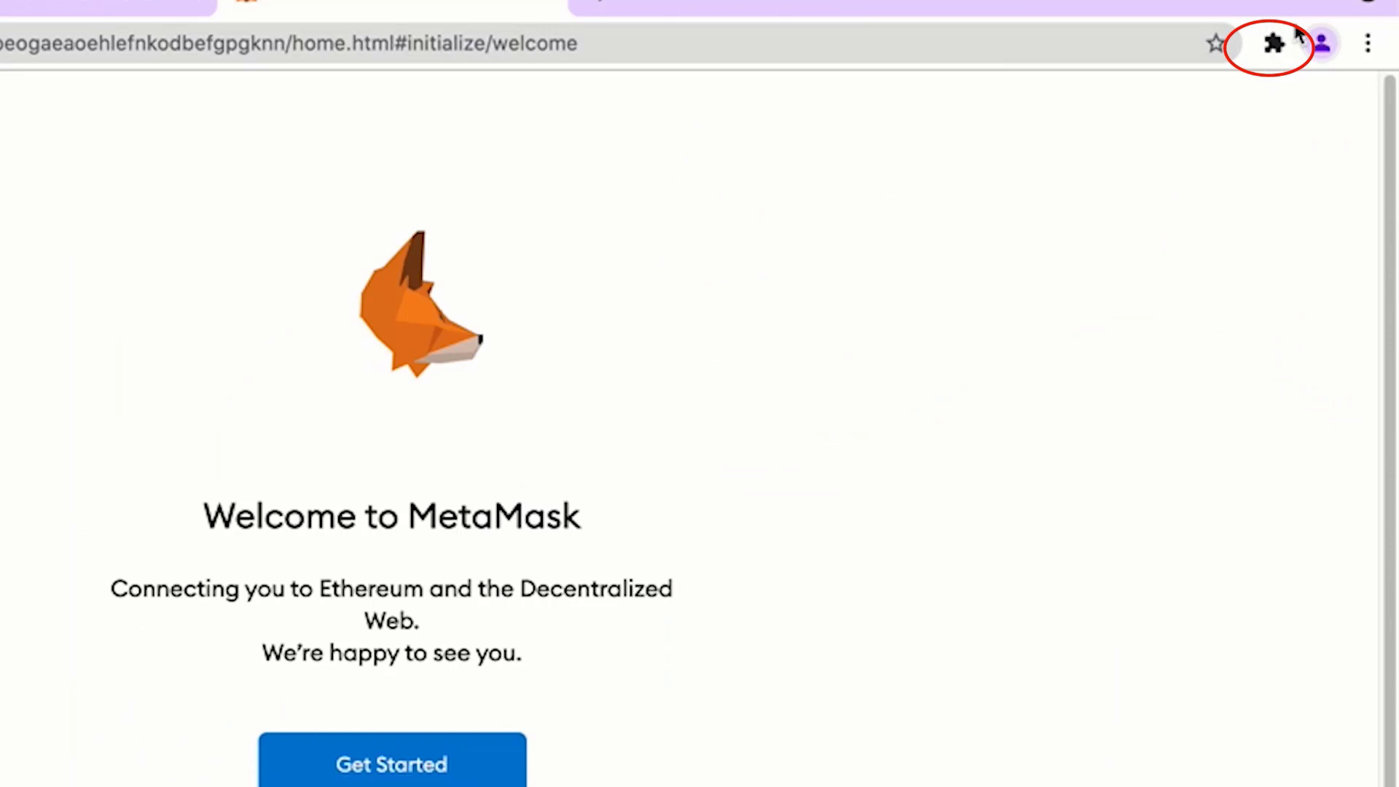
Pin MetaMask in Chrome's extensions list for quick toolbar access
click(1276, 45)
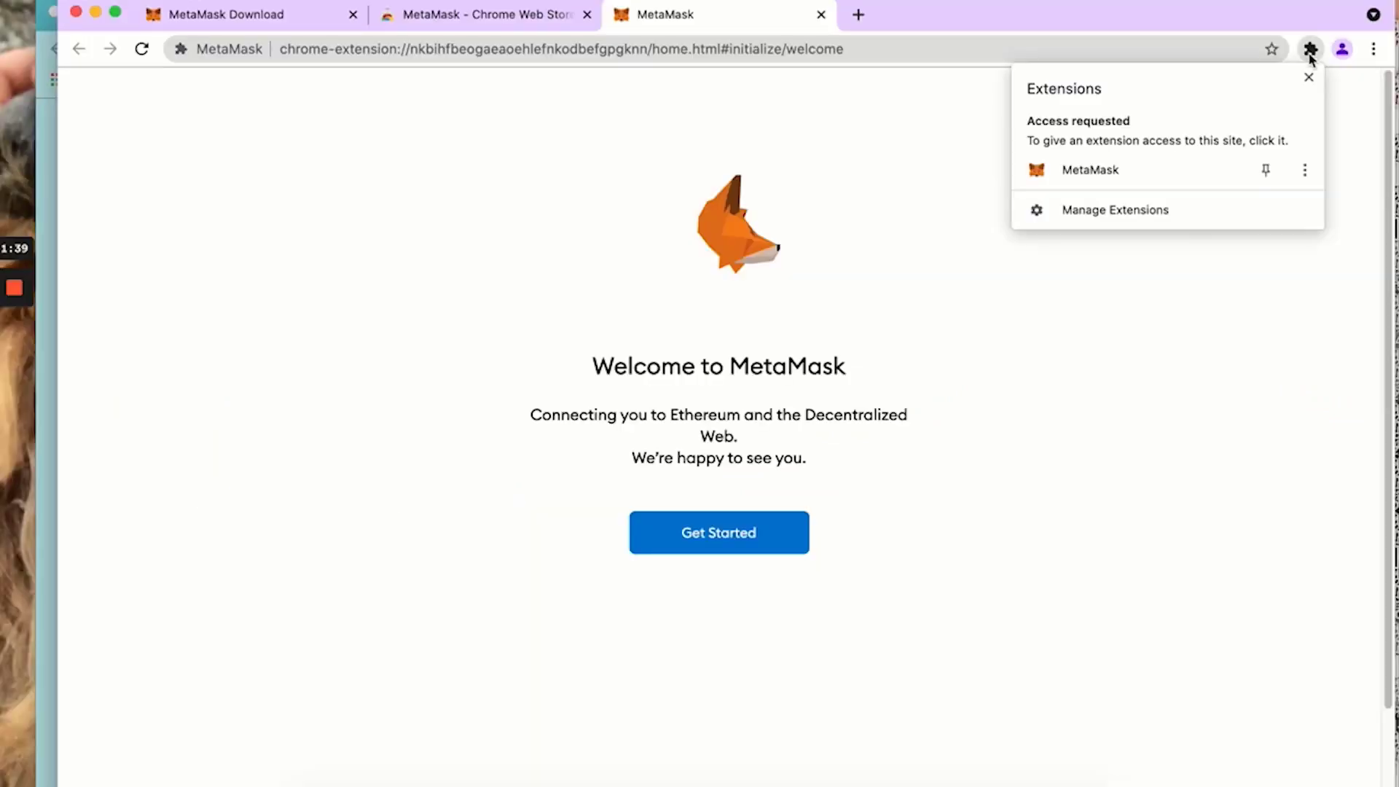
mouse_move(1118, 99)
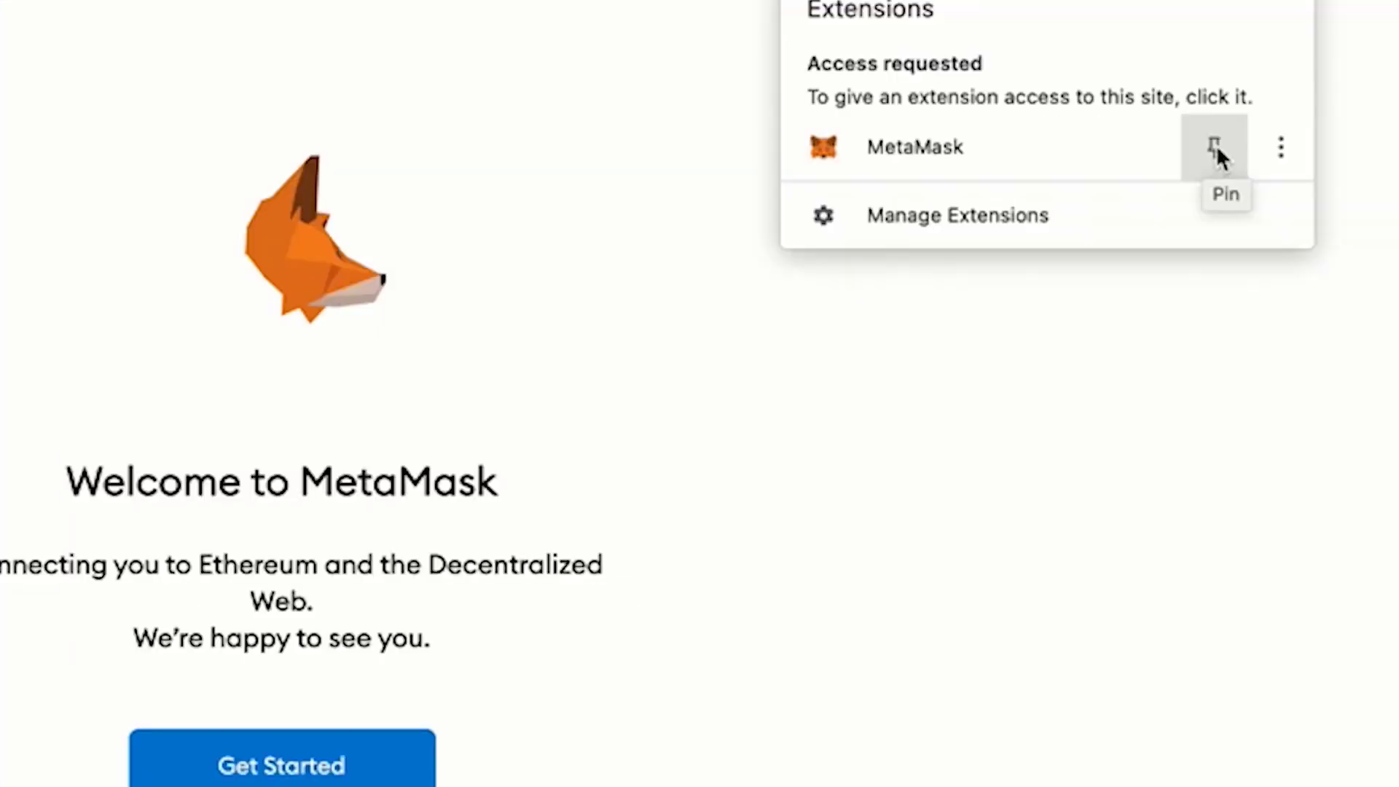
click(1212, 147)
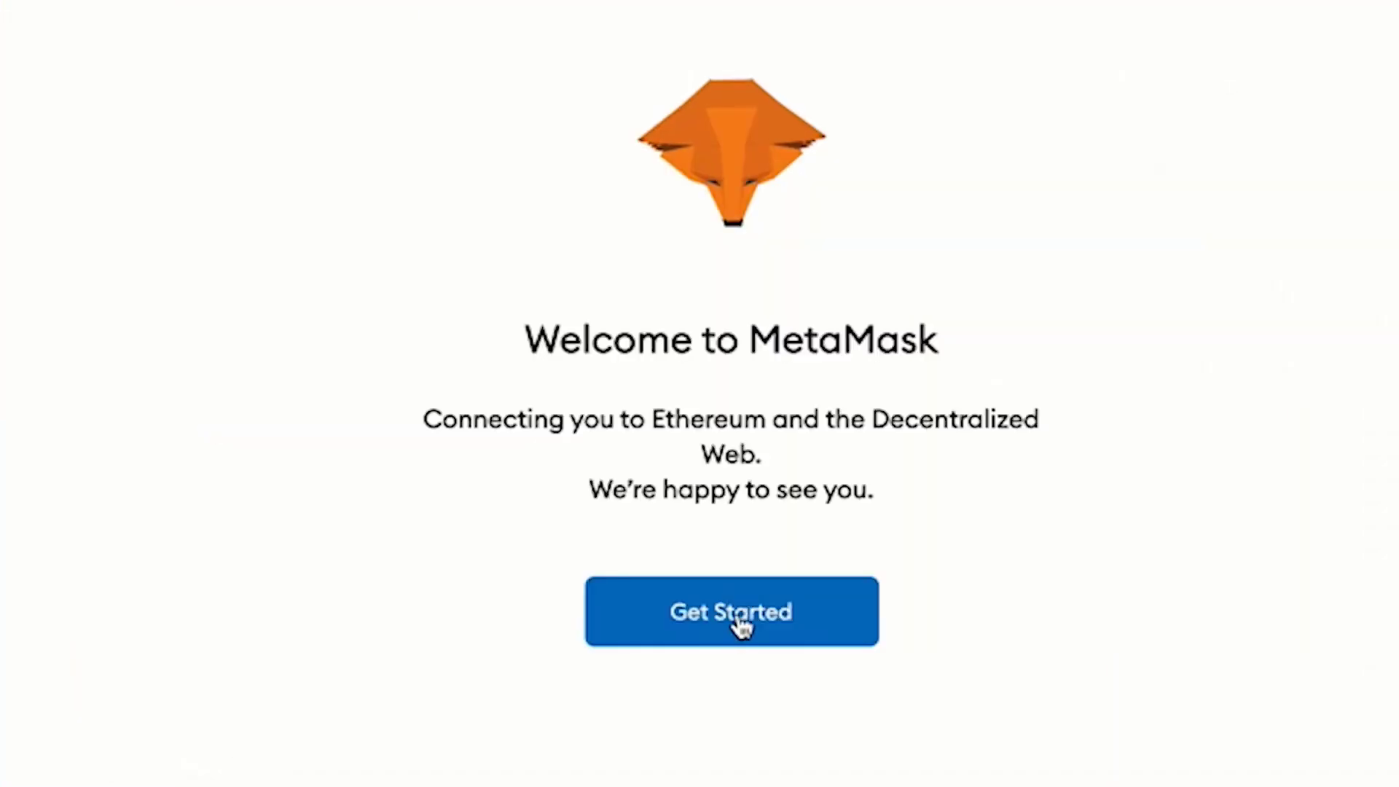
Start MetaMask setup, choose 'Create a Wallet' and answer the usage-data prompt
click(732, 610)
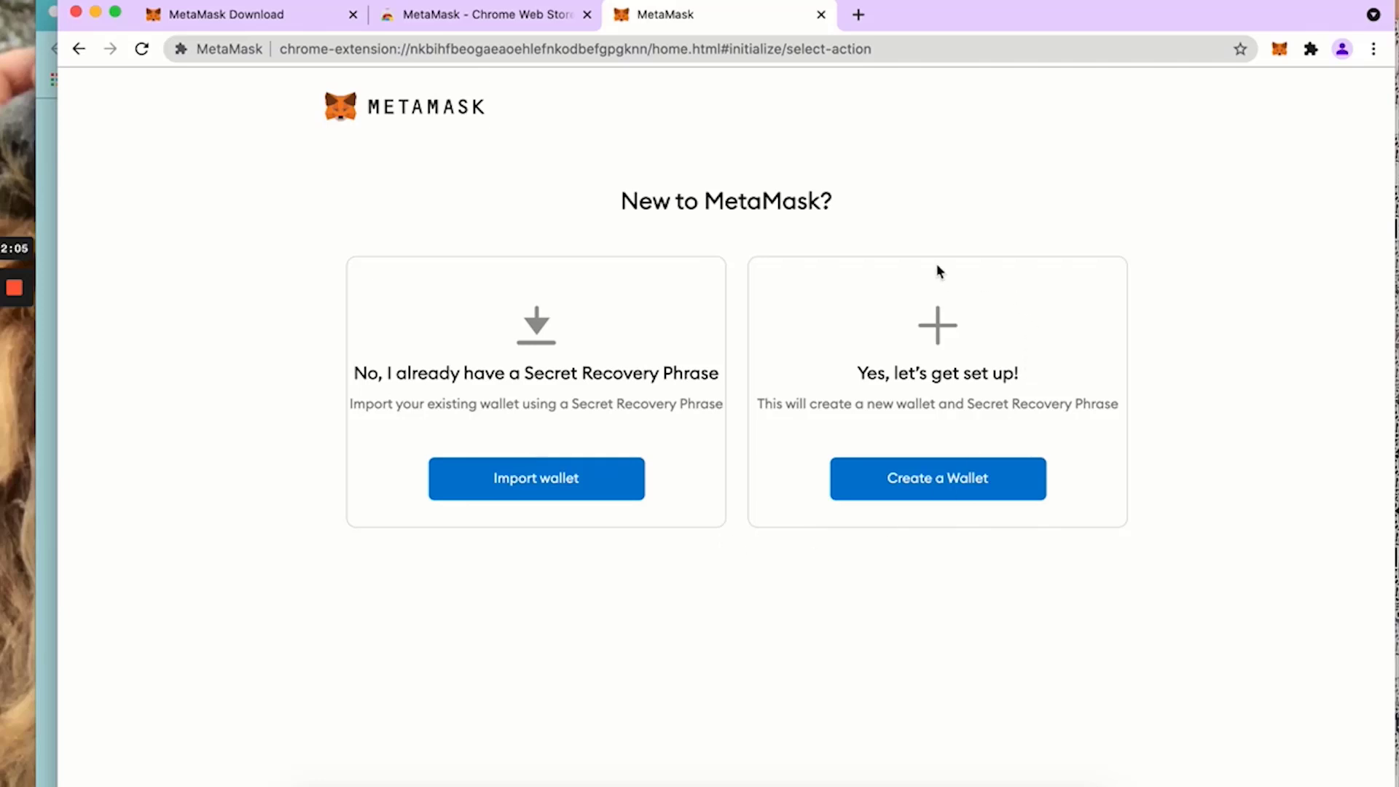
mouse_move(1089, 496)
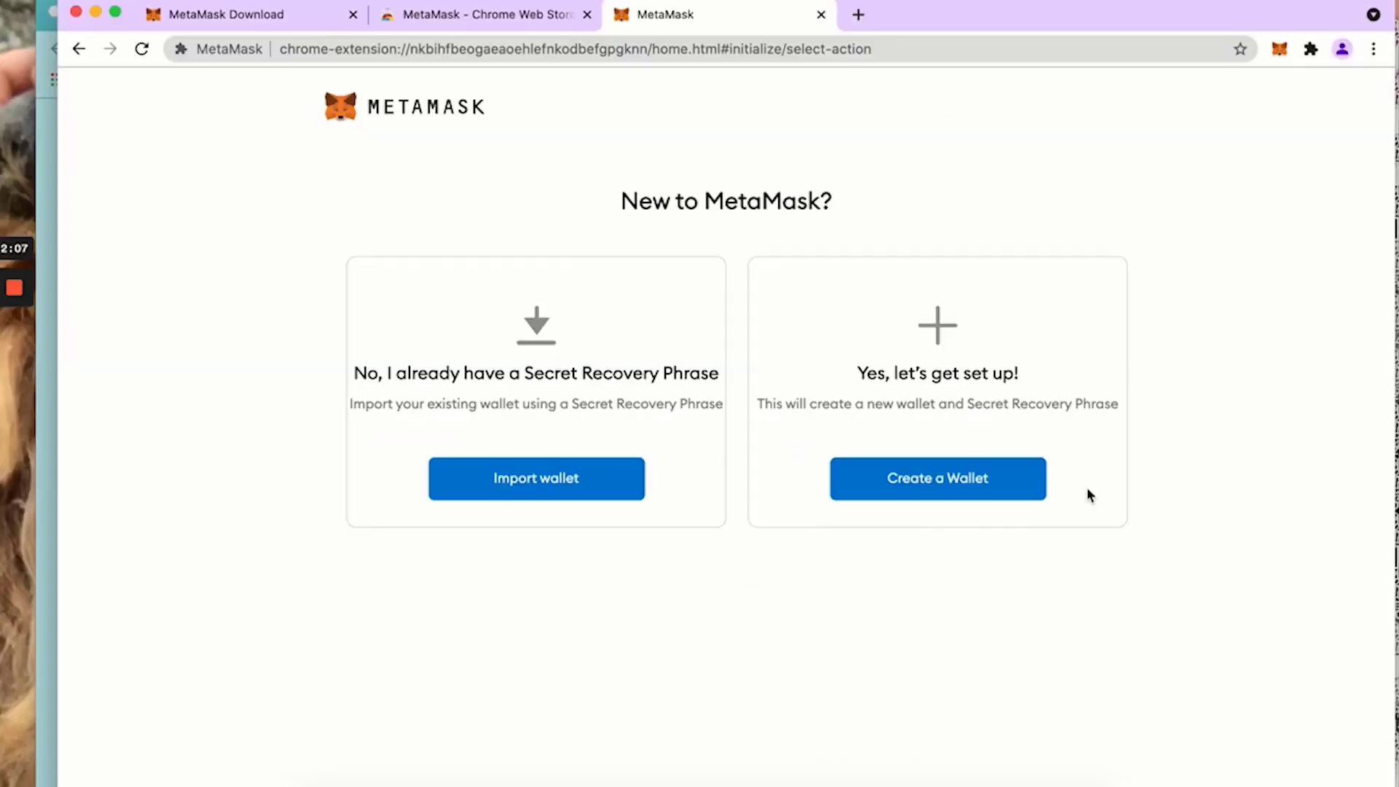
mouse_move(876, 277)
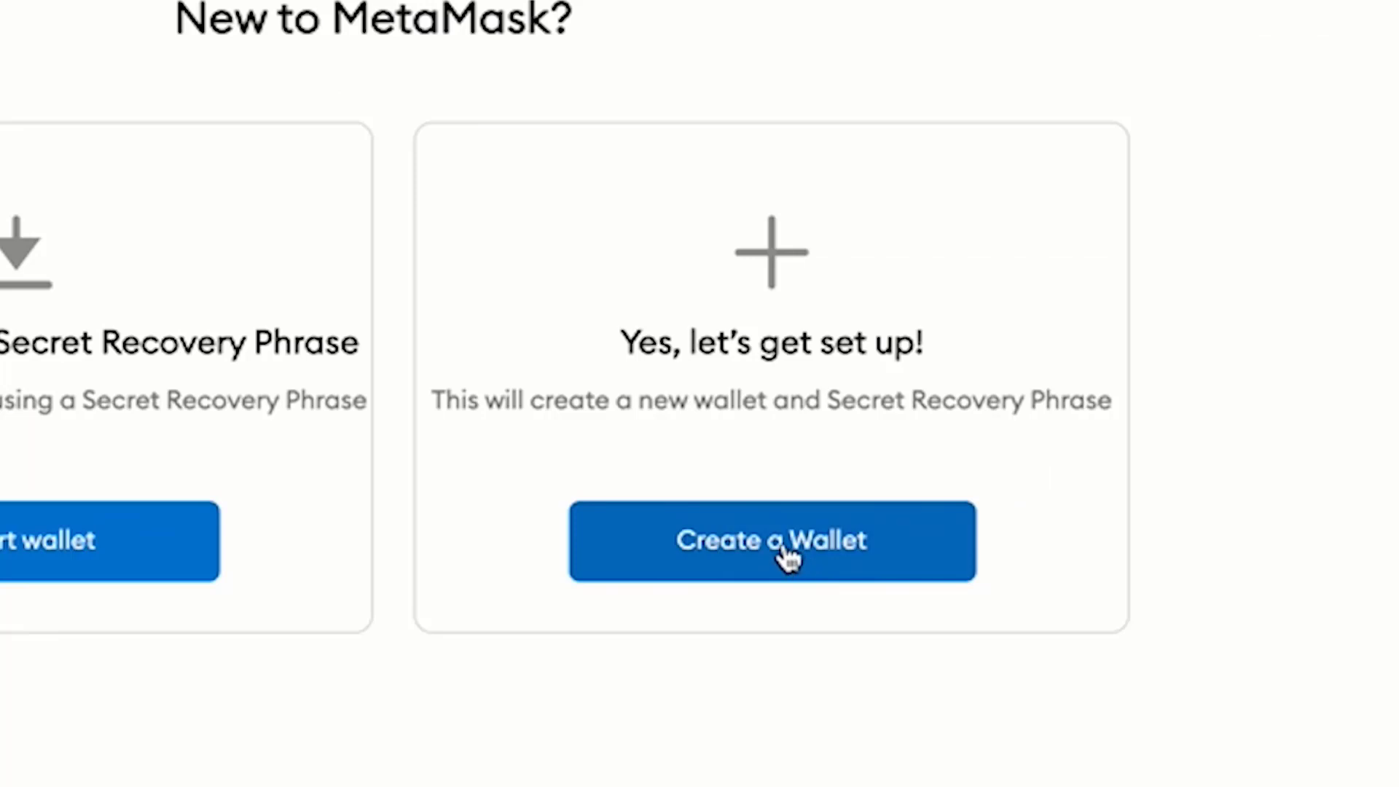
click(773, 541)
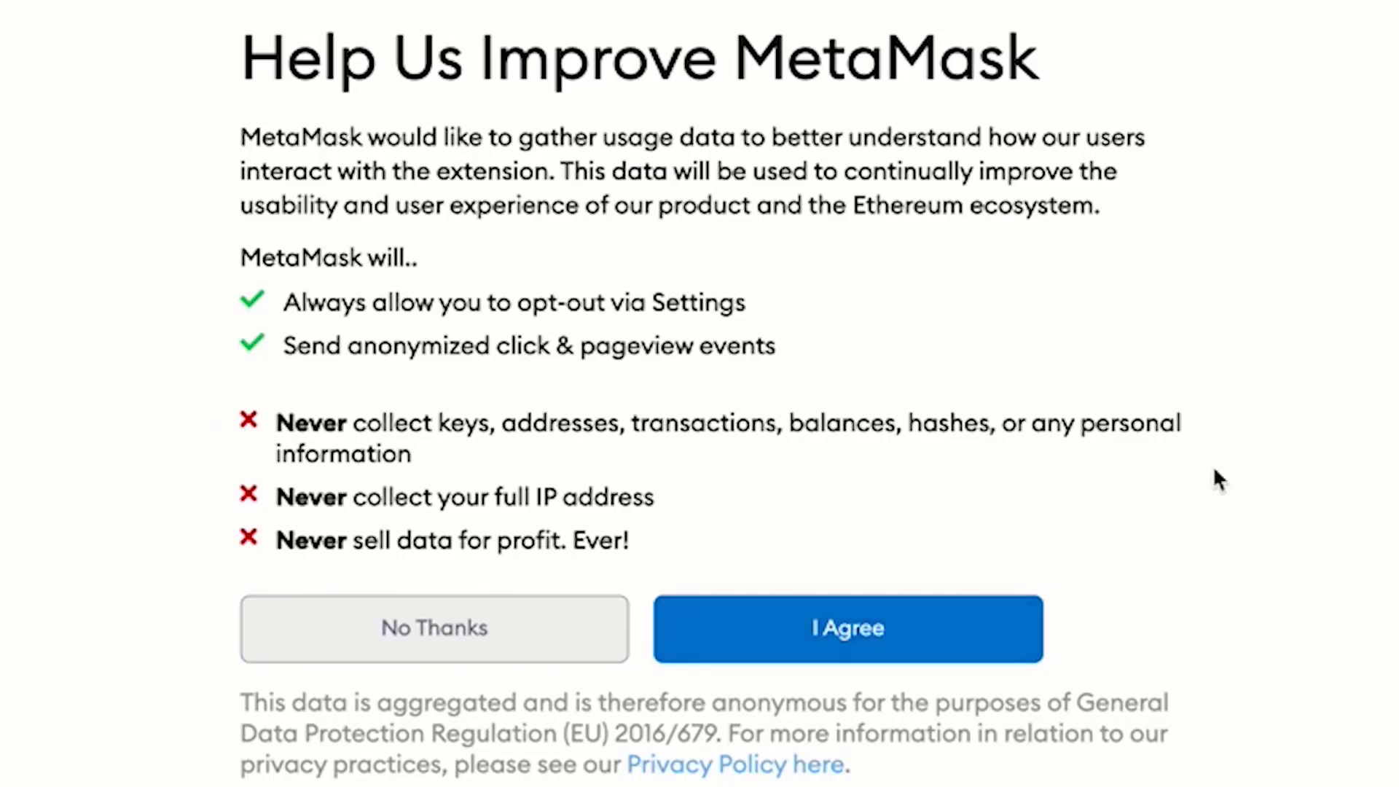
click(849, 628)
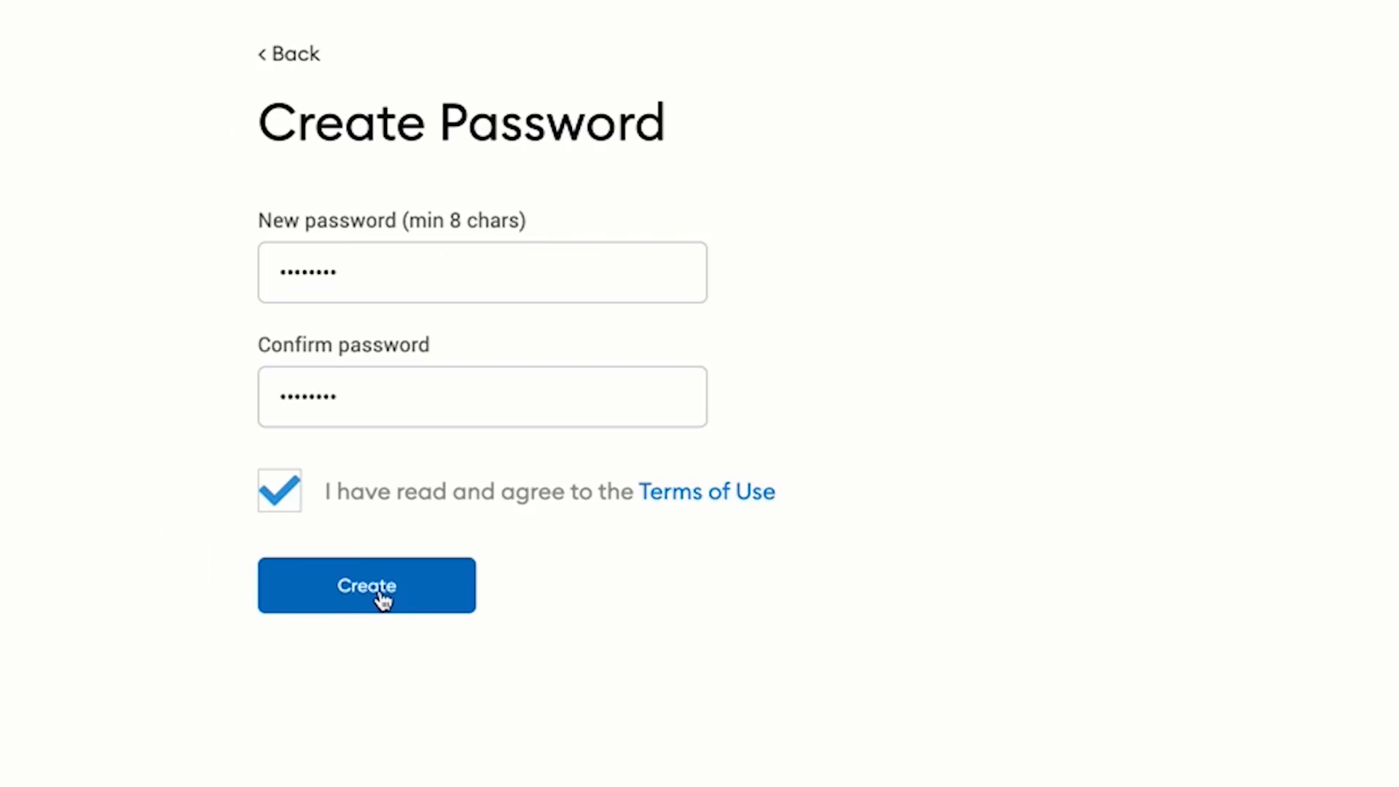
Create the wallet with the password, watch the recovery-phrase video and continue to the backup phrase
click(377, 596)
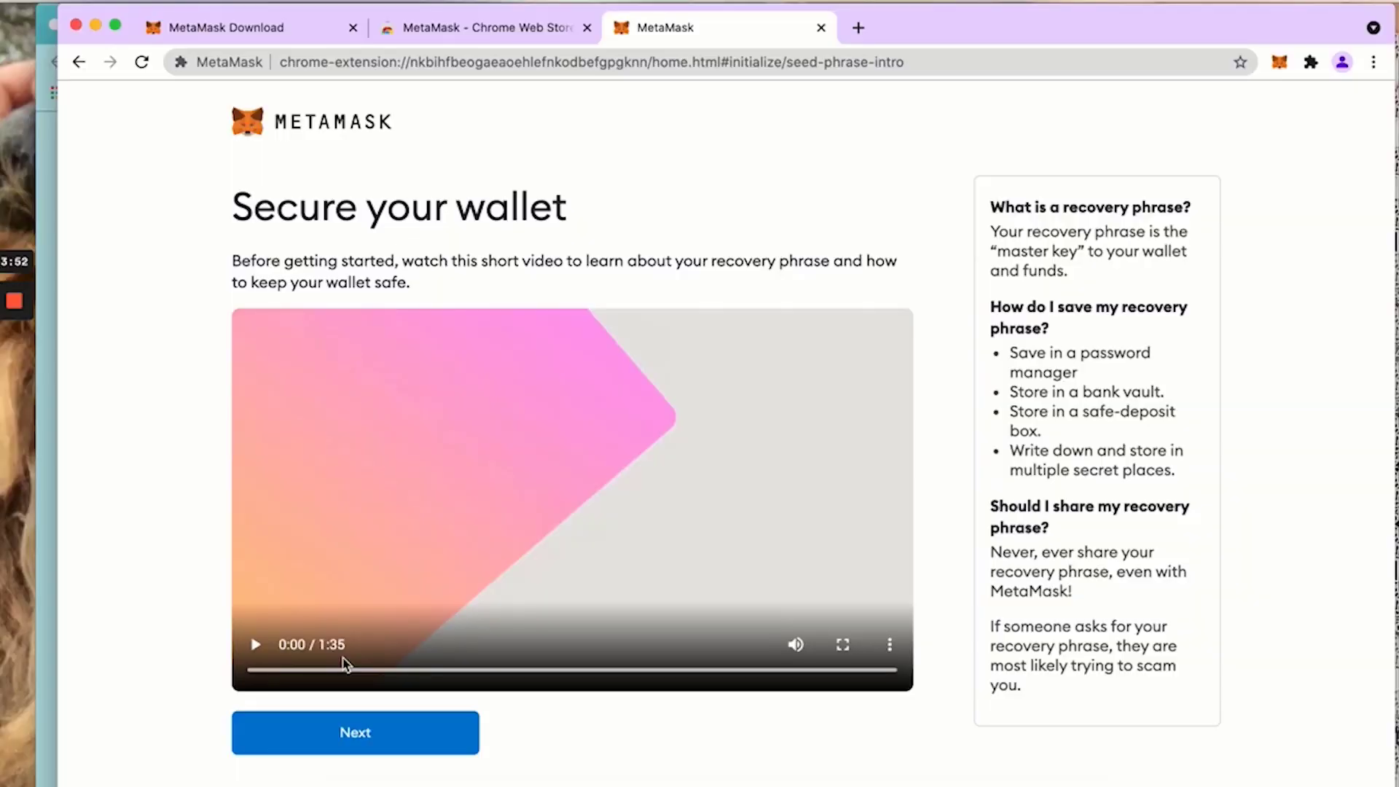
click(256, 663)
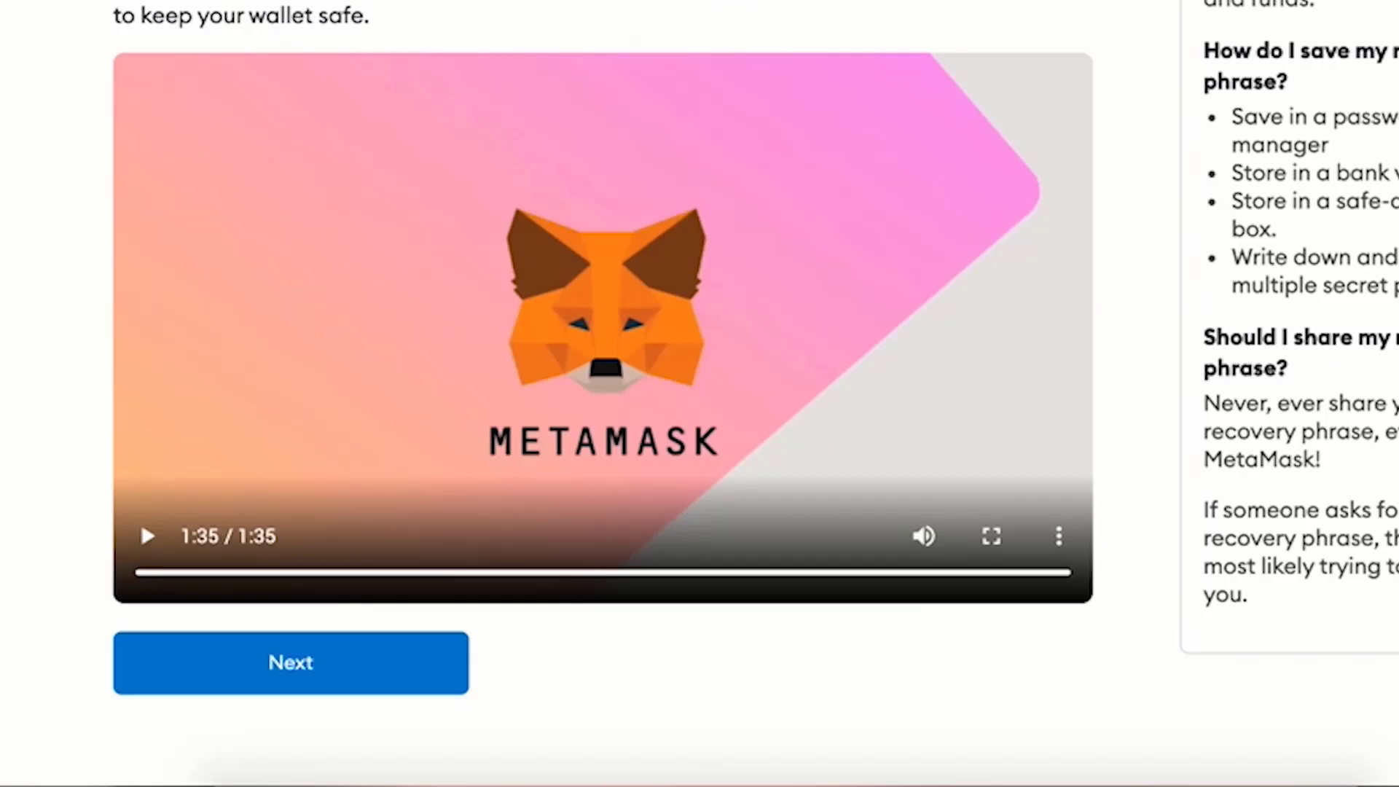
click(290, 662)
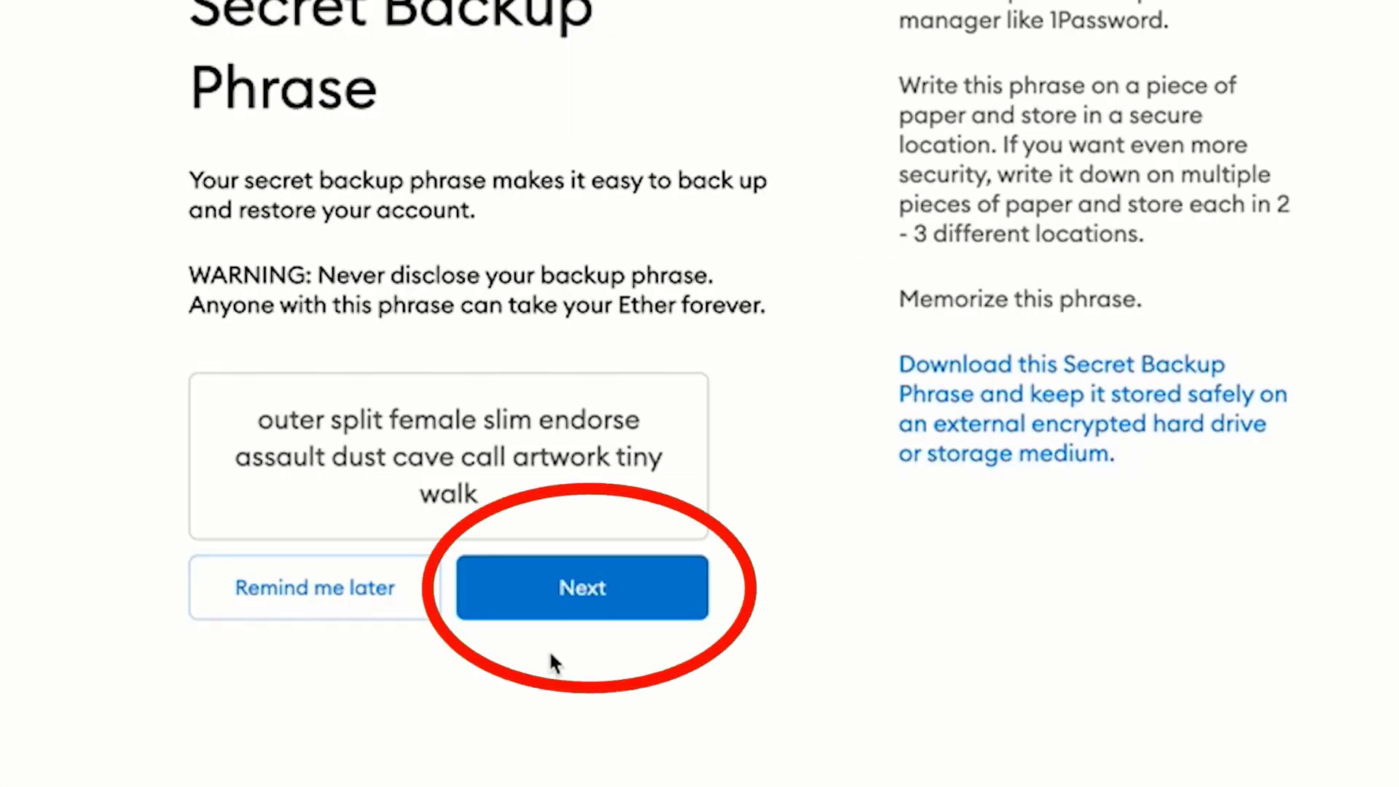
Confirm the twelve-word backup phrase in its original order to pass the test
click(582, 587)
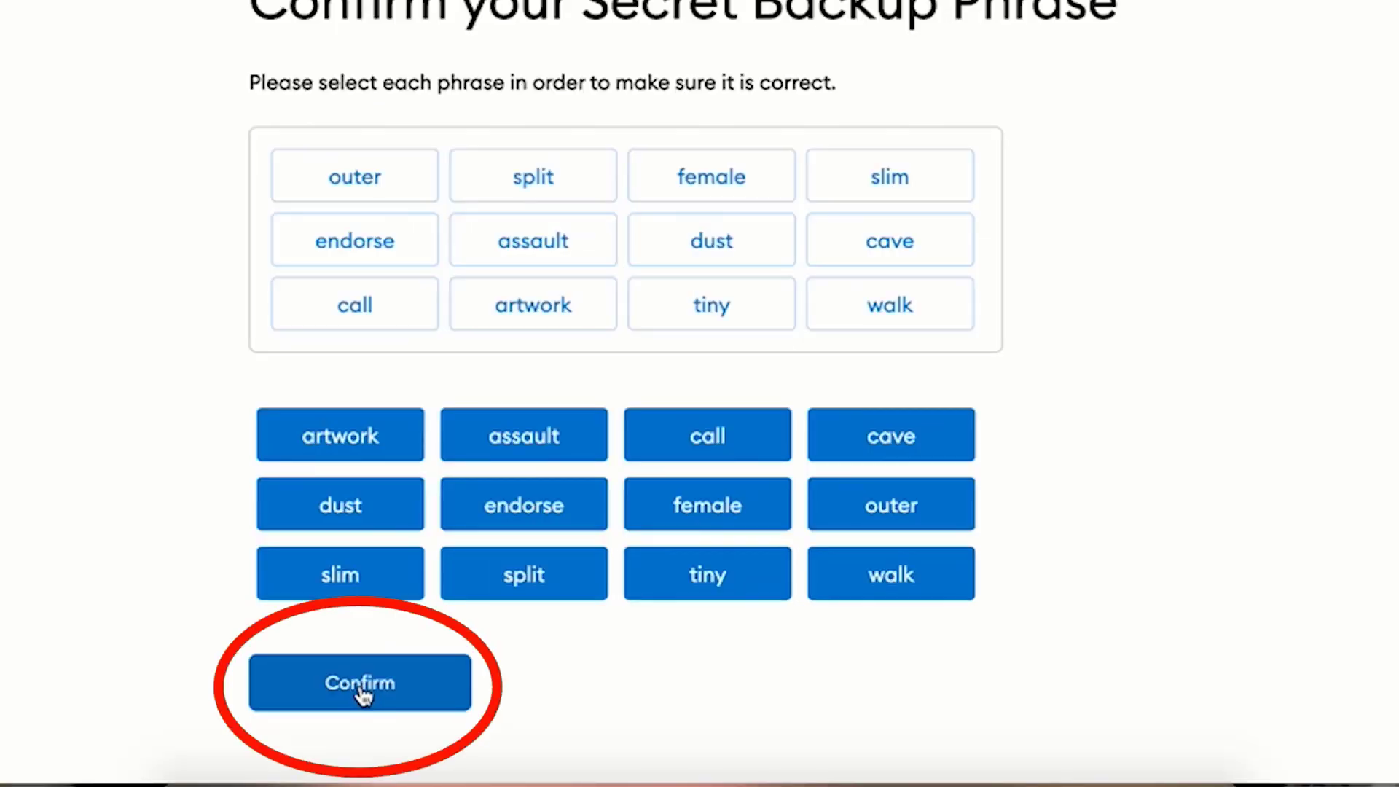
click(358, 683)
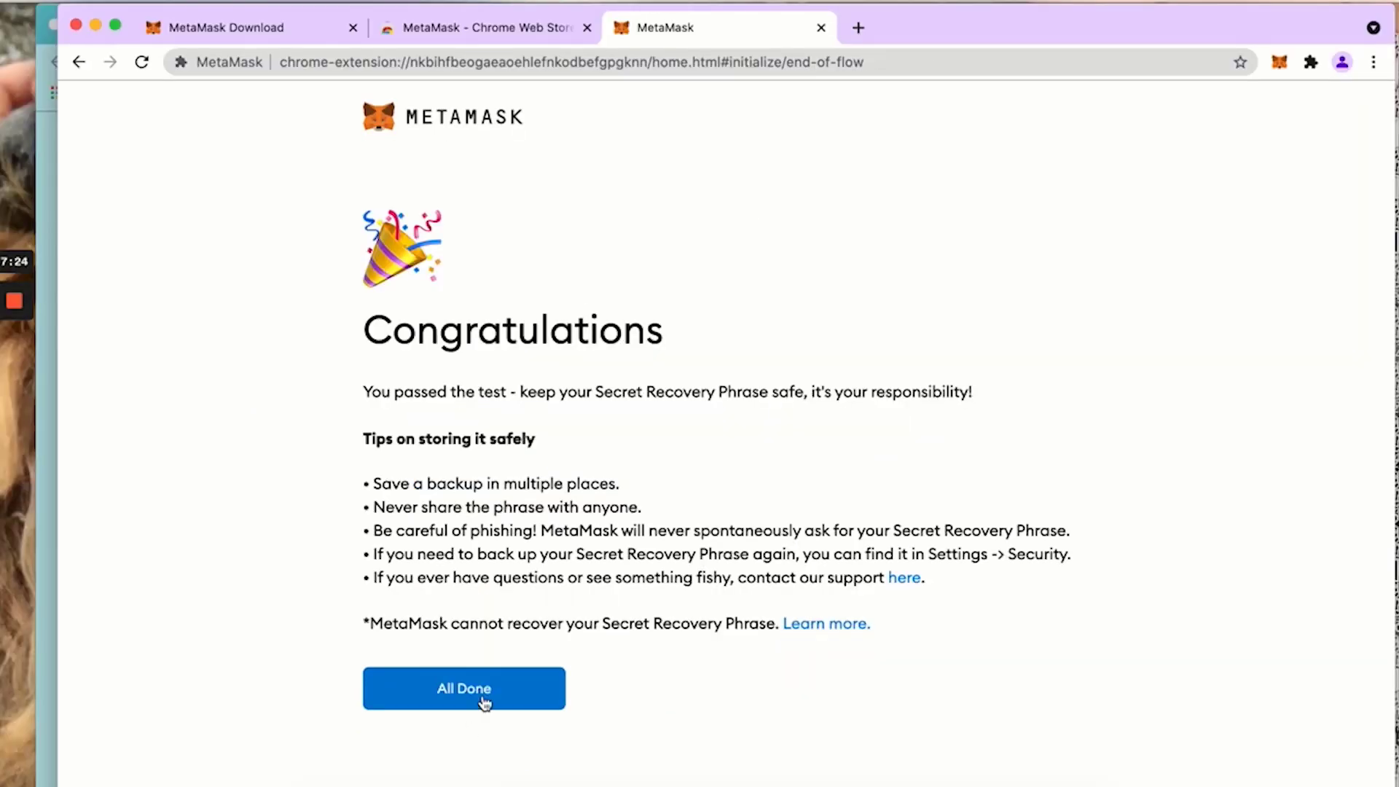
mouse_move(334, 532)
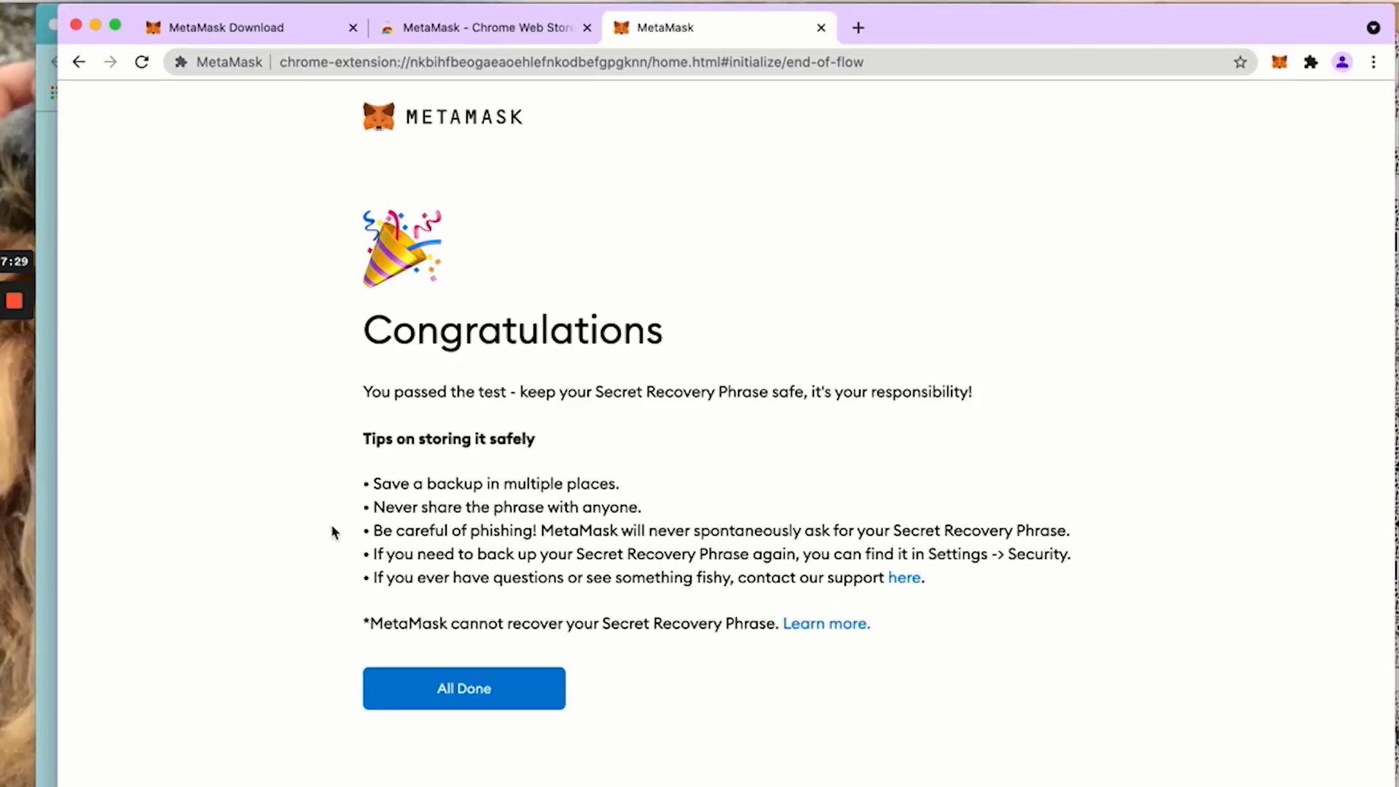
mouse_move(322, 582)
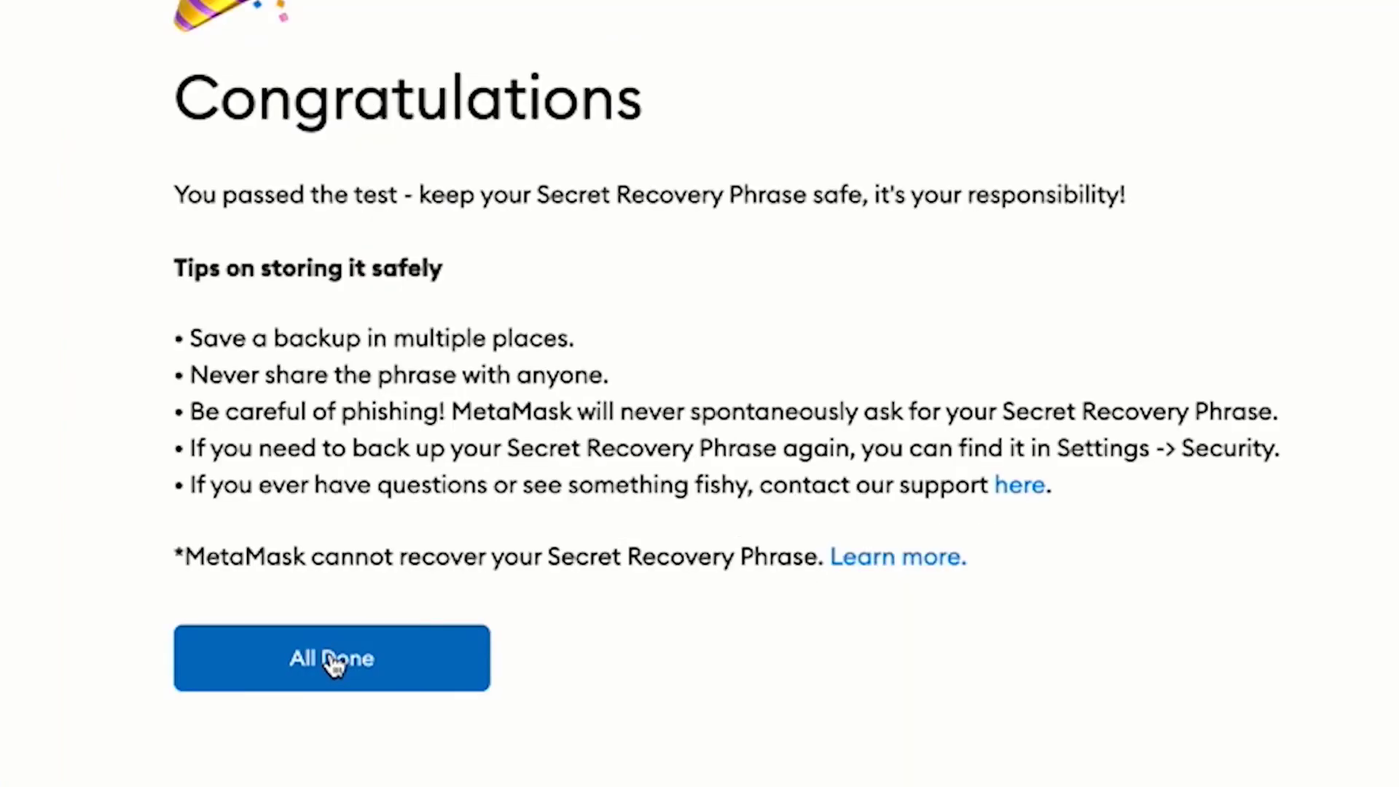
Finish setup to land on Account 1 on Ethereum Mainnet and dismiss the what's-new notice
click(333, 657)
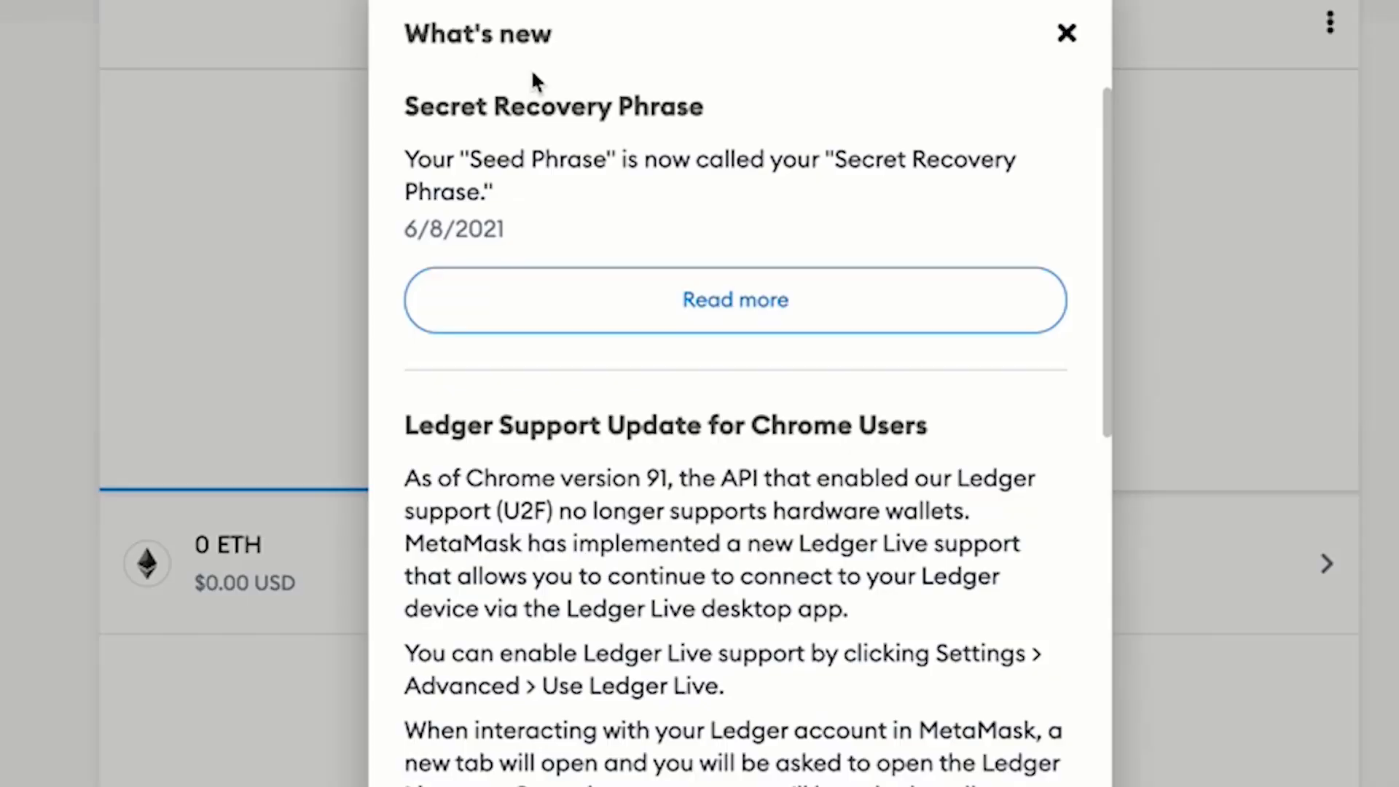
scroll(down, 3)
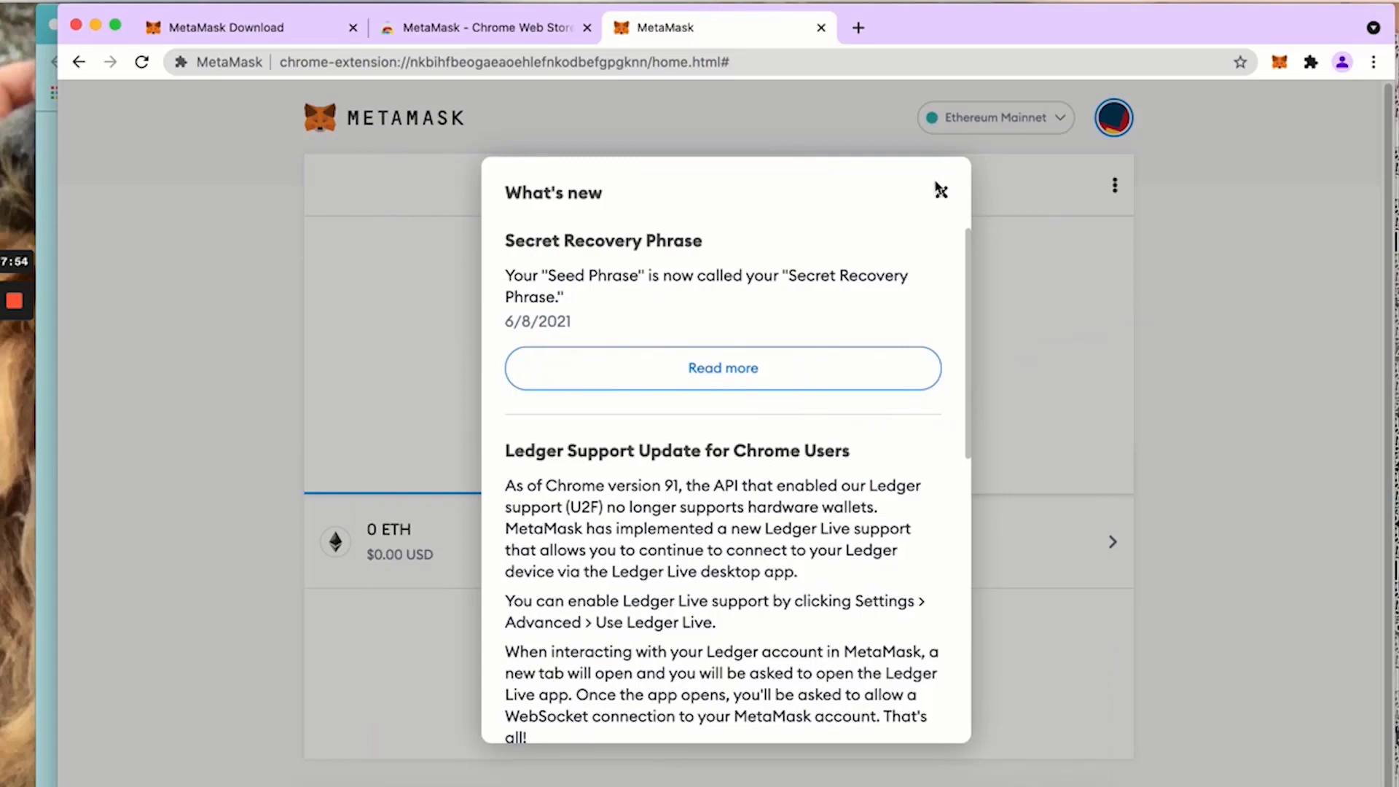
click(940, 190)
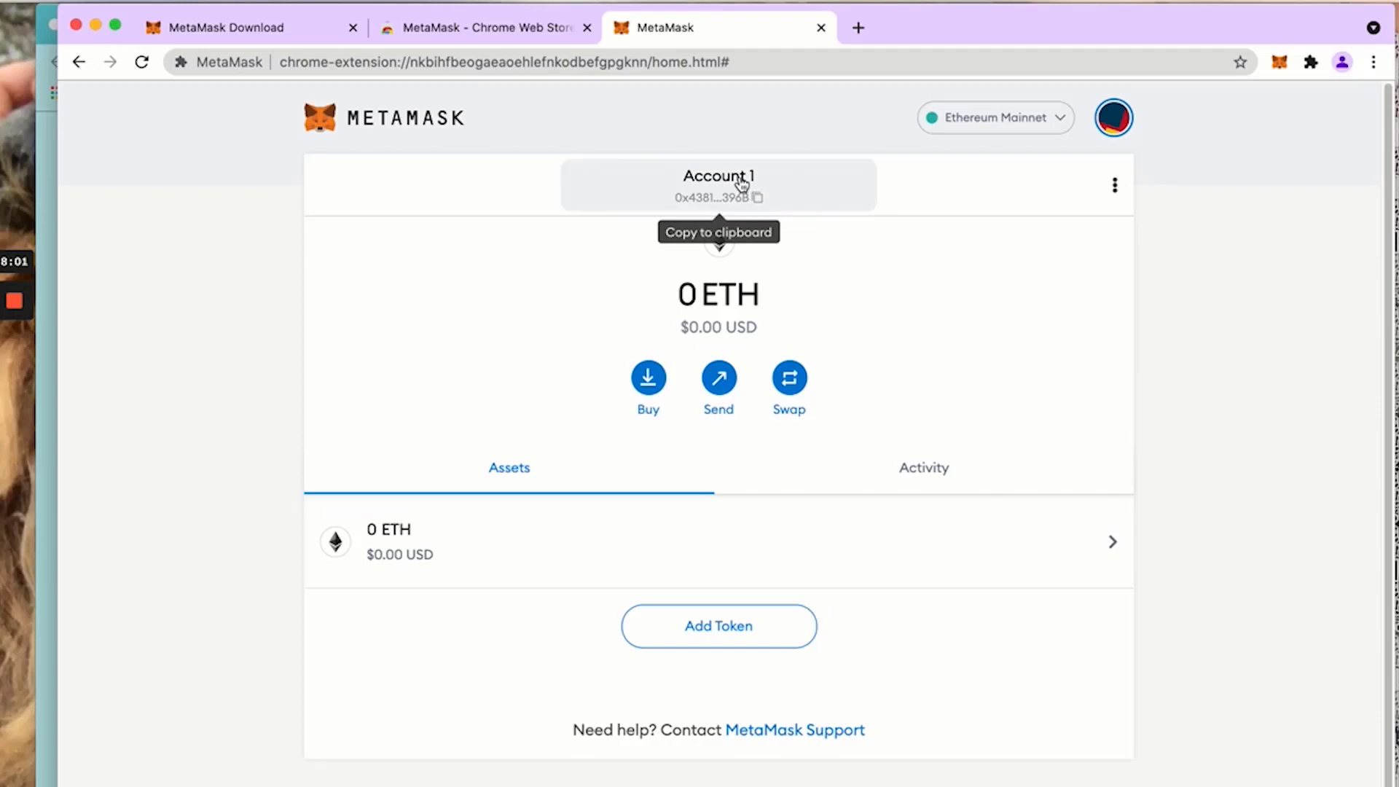
mouse_move(689, 212)
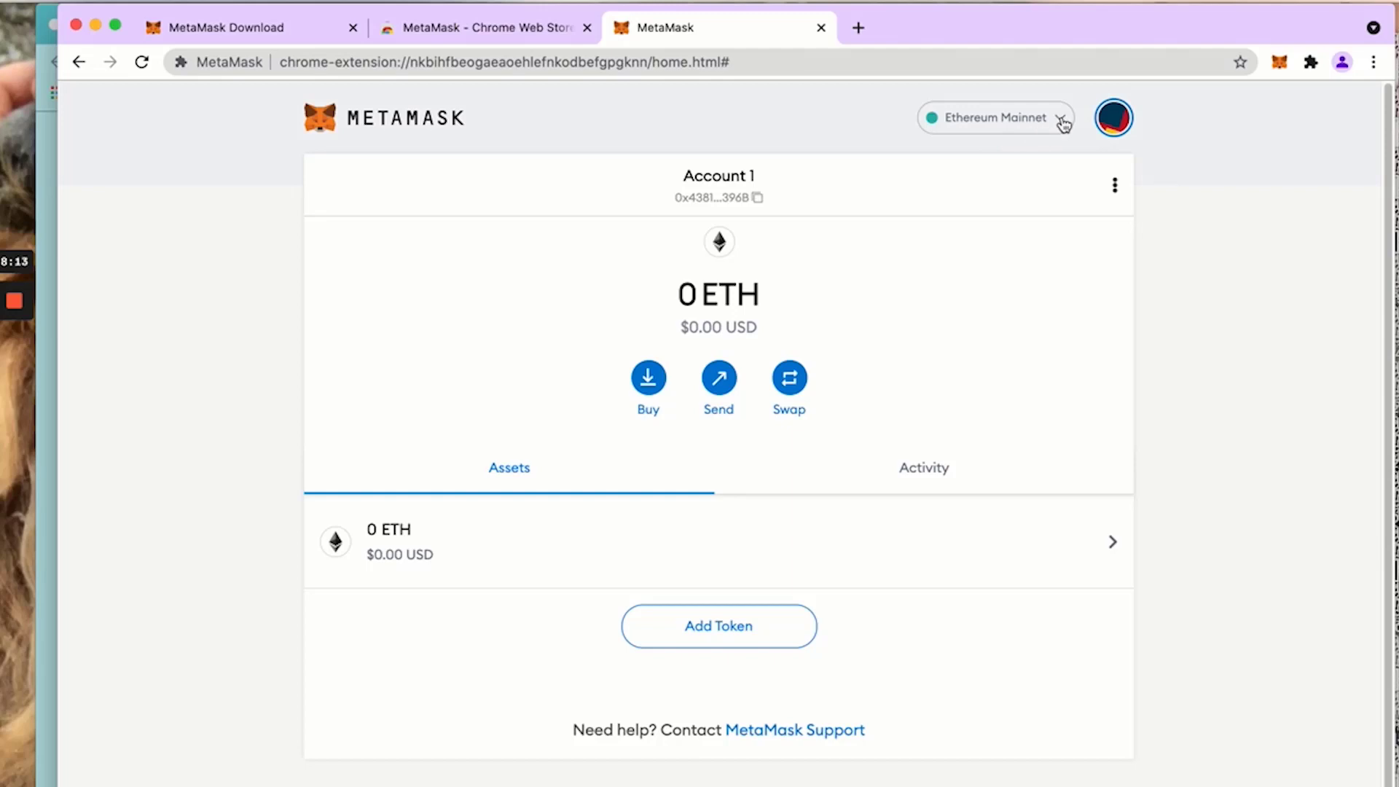
mouse_move(1046, 119)
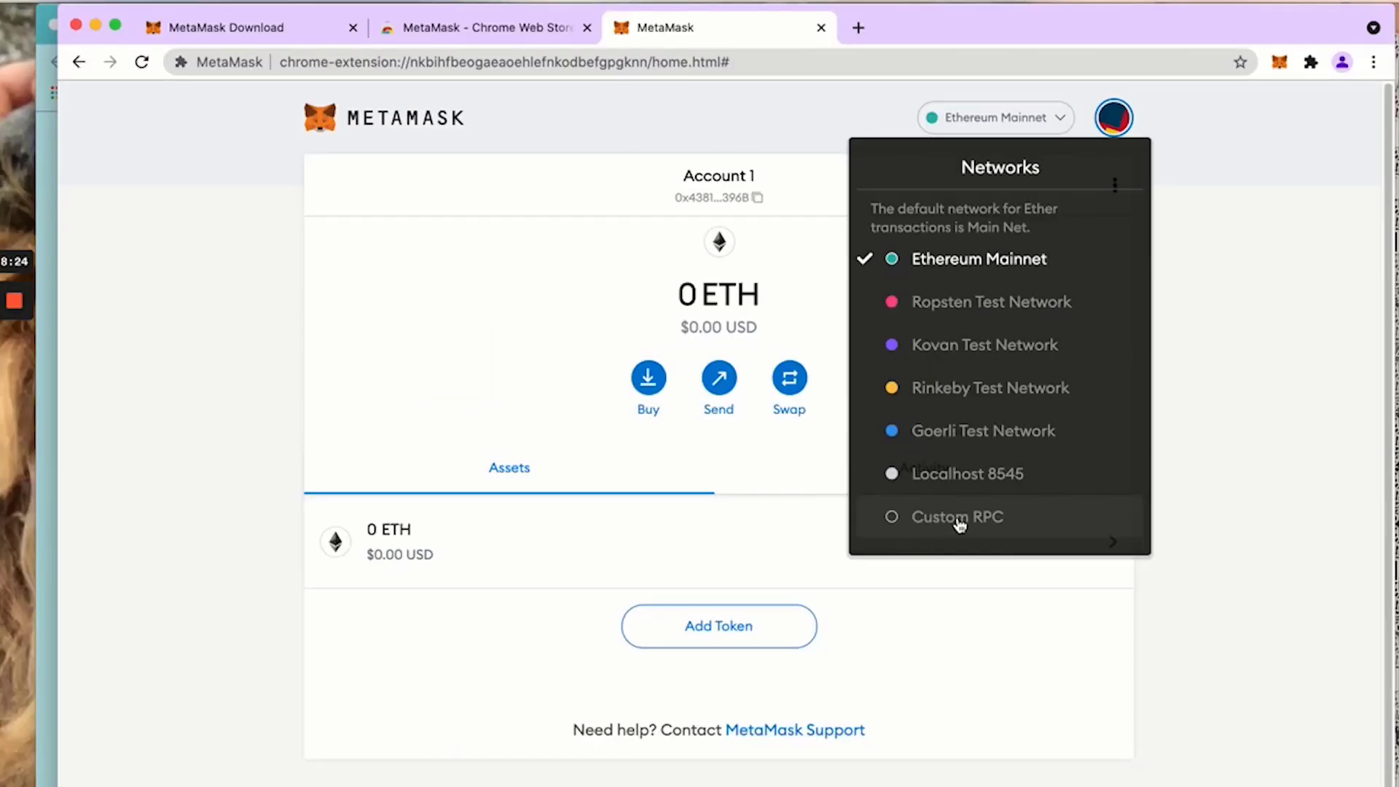
Choose Custom RPC so Settings > Networks shows a blank New Network form
click(956, 516)
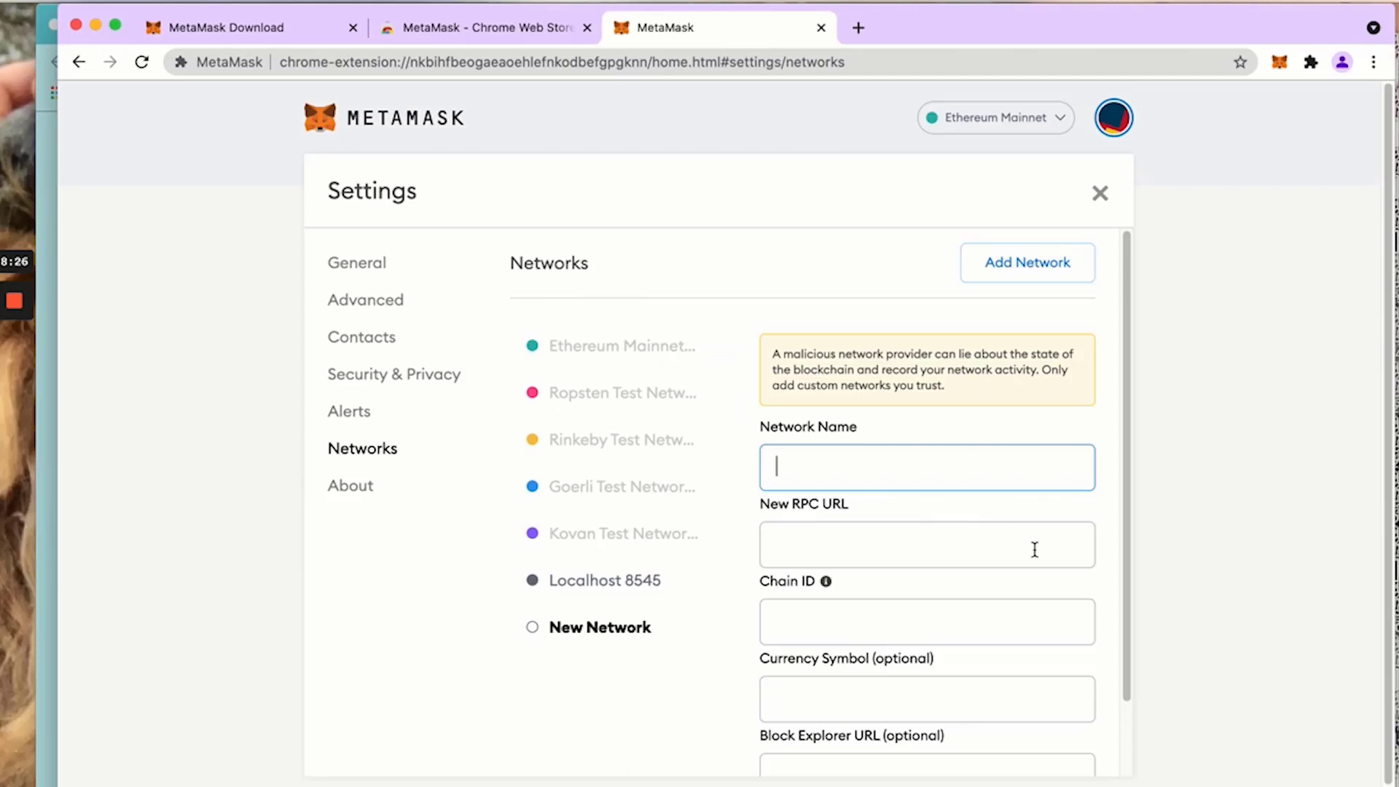
scroll(down, 3)
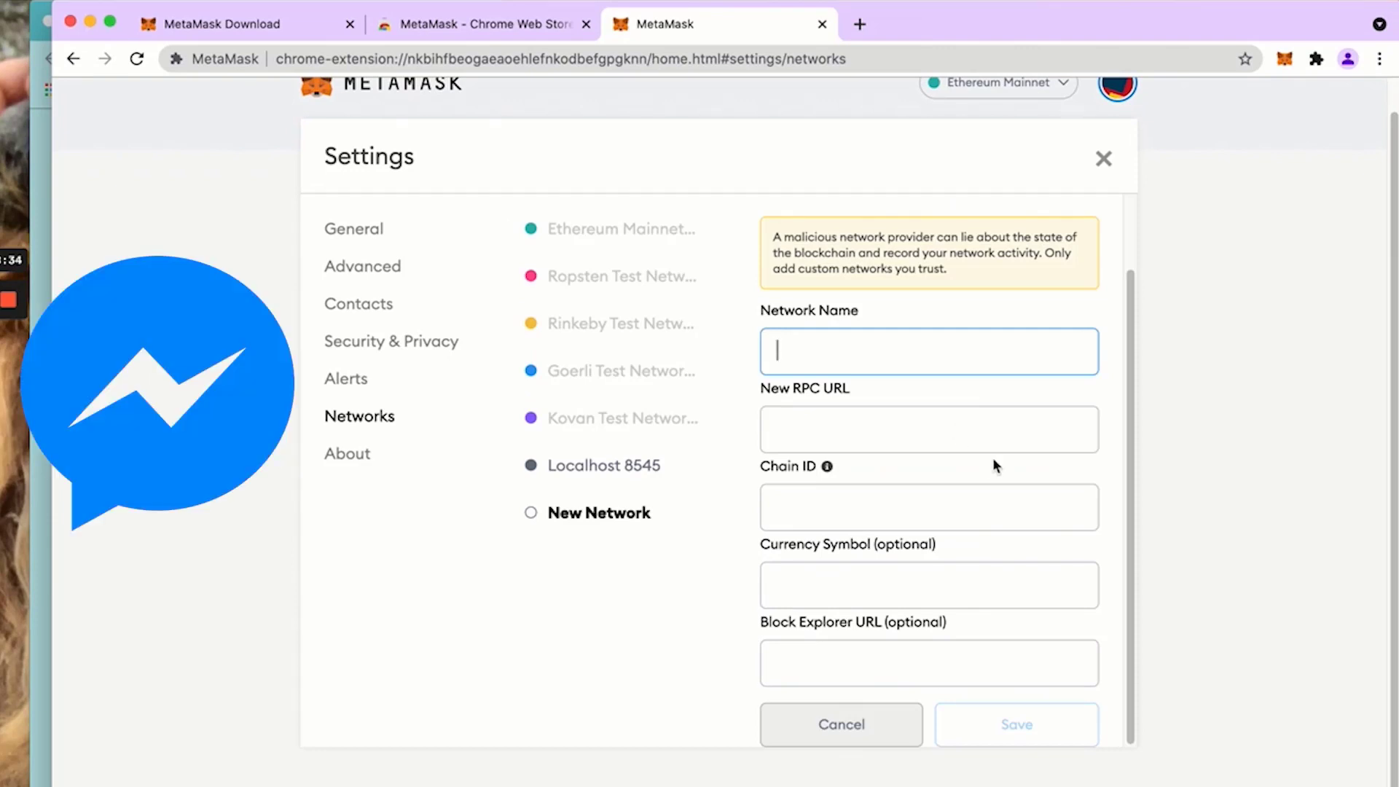
scroll(down, 3)
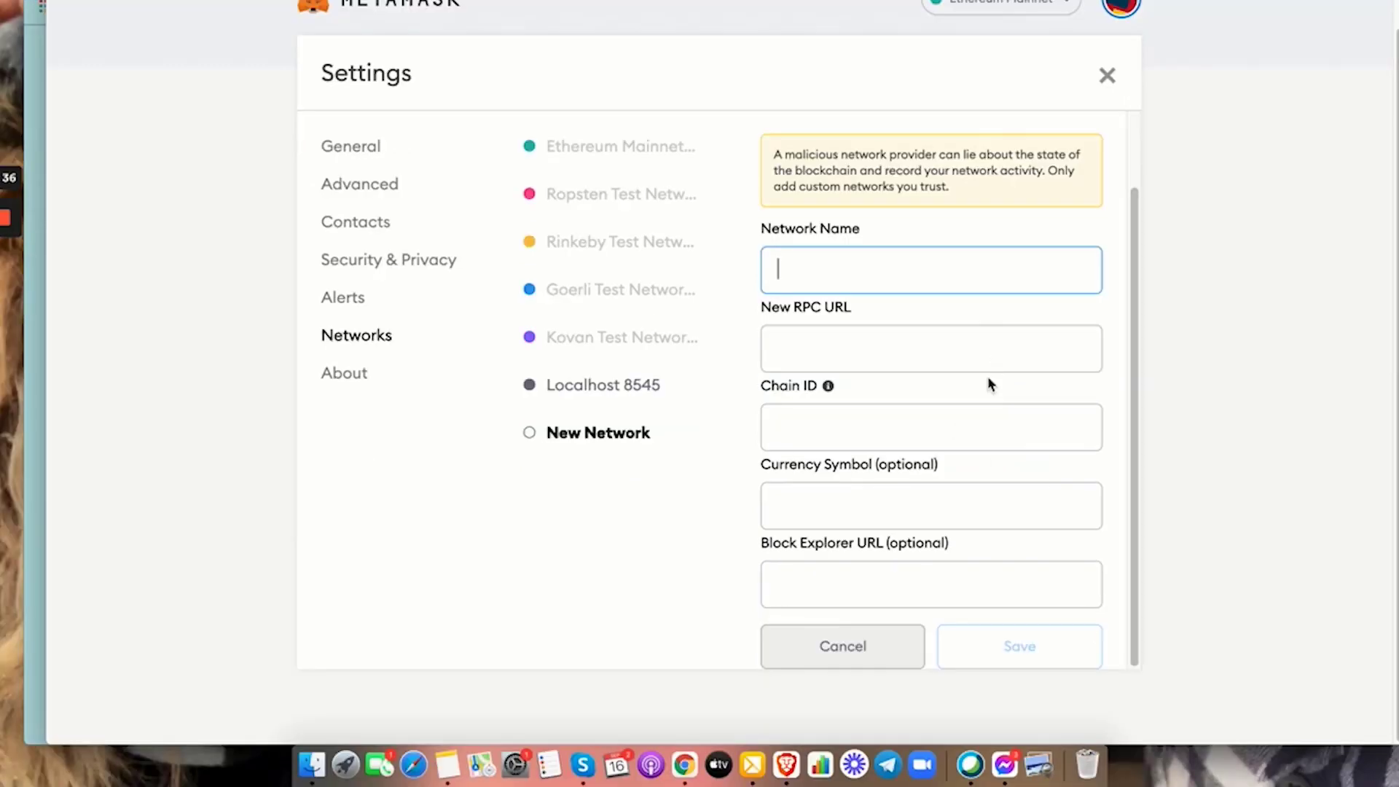
mouse_move(742, 449)
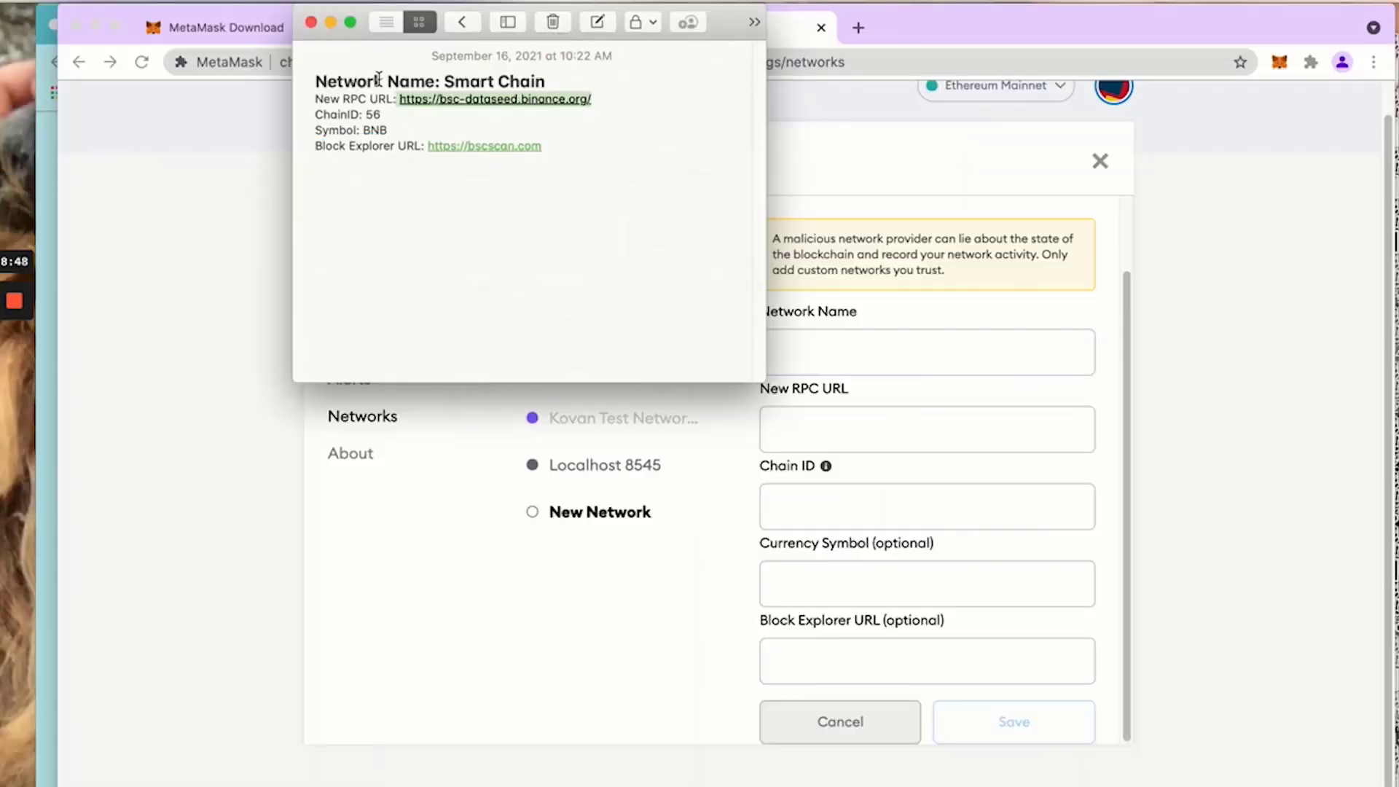
mouse_move(736, 26)
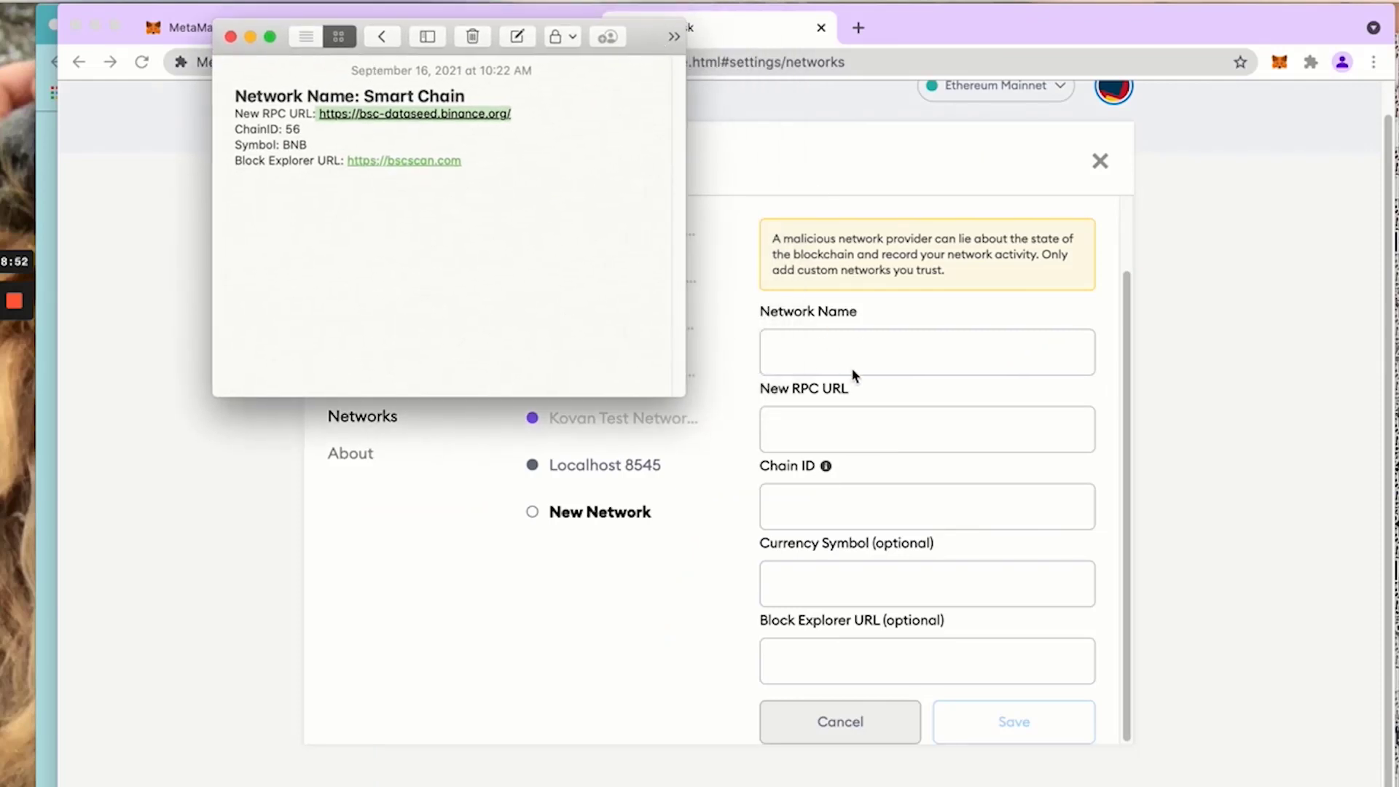
mouse_move(652, 277)
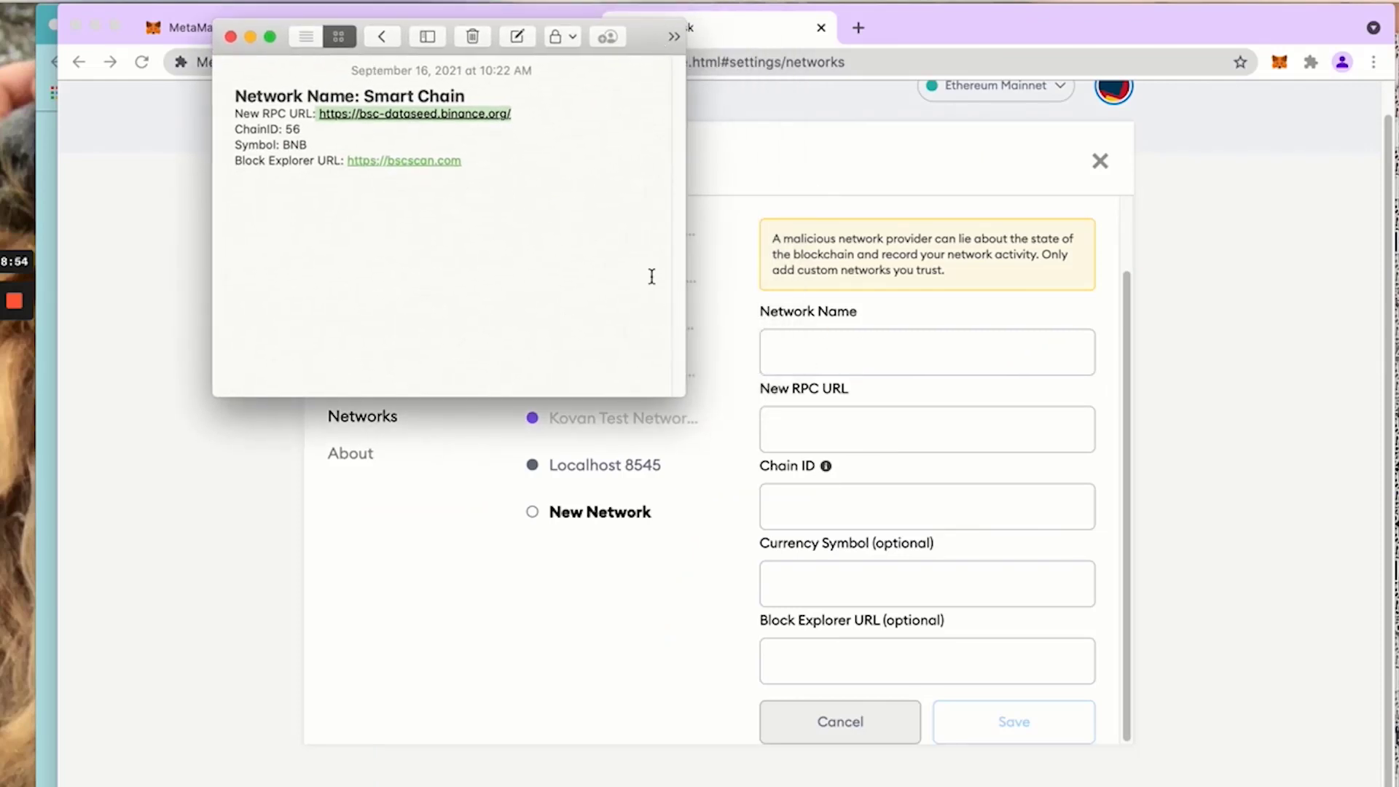
Paste the bscscan.com explorer URL from the notes and save the Smart Chain network (chain ID 56, BNB)
right_click(403, 161)
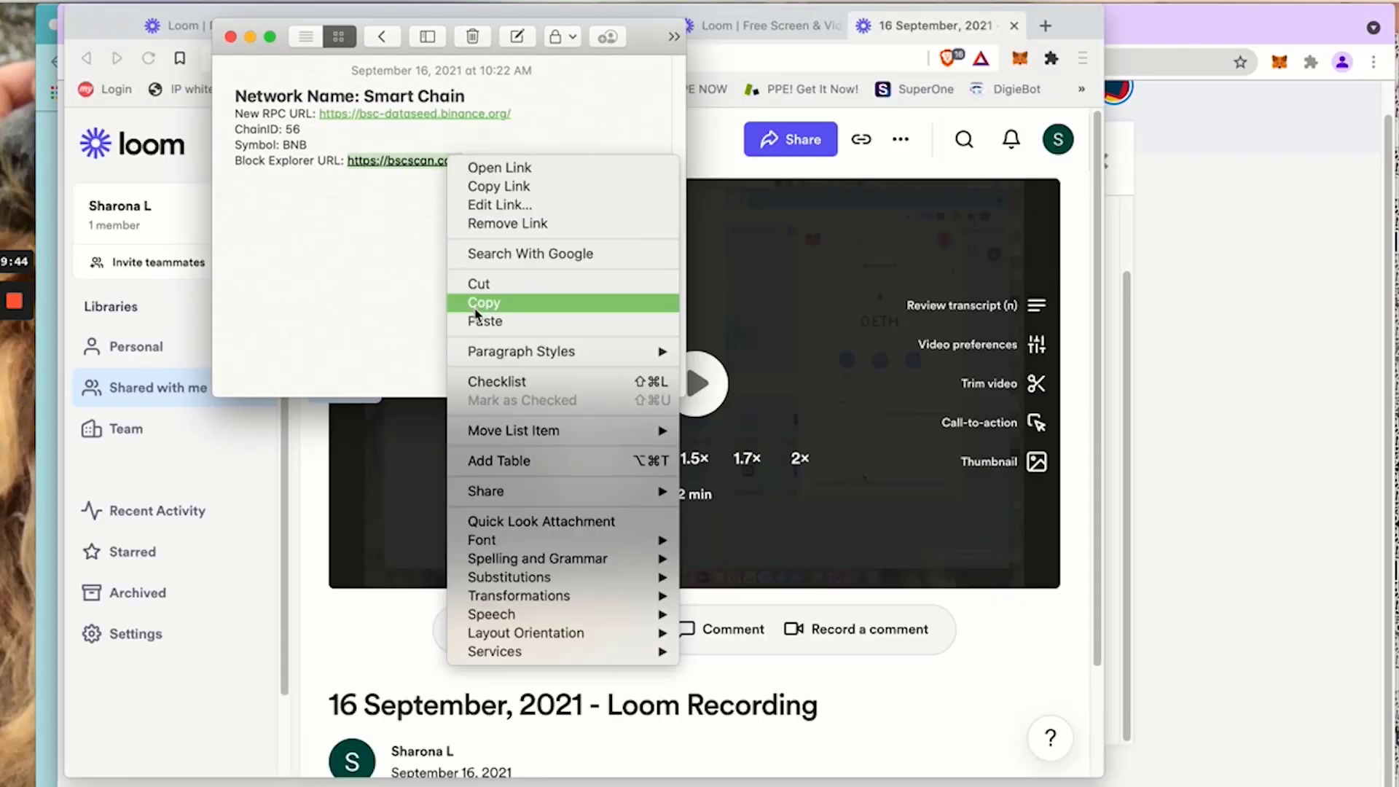
click(484, 303)
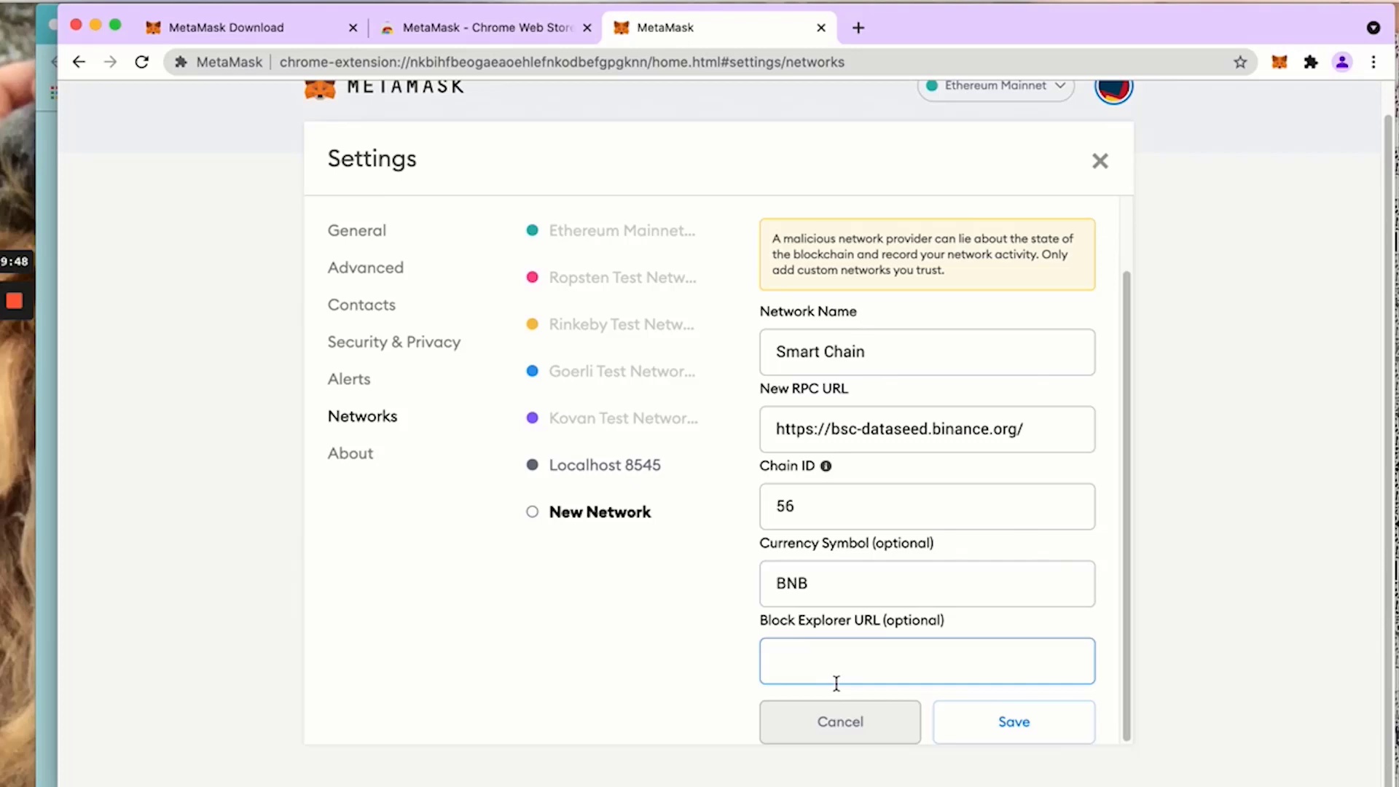
right_click(928, 660)
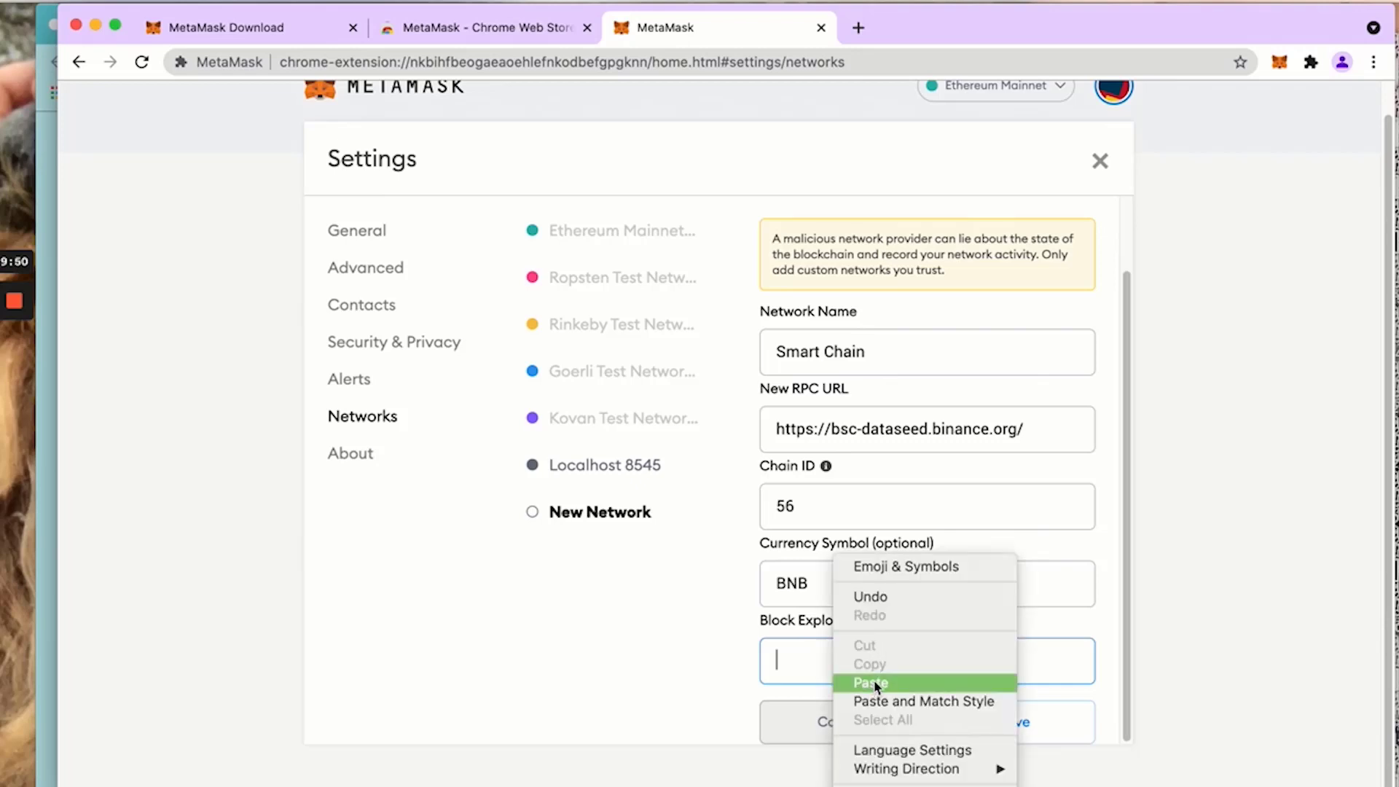
click(870, 682)
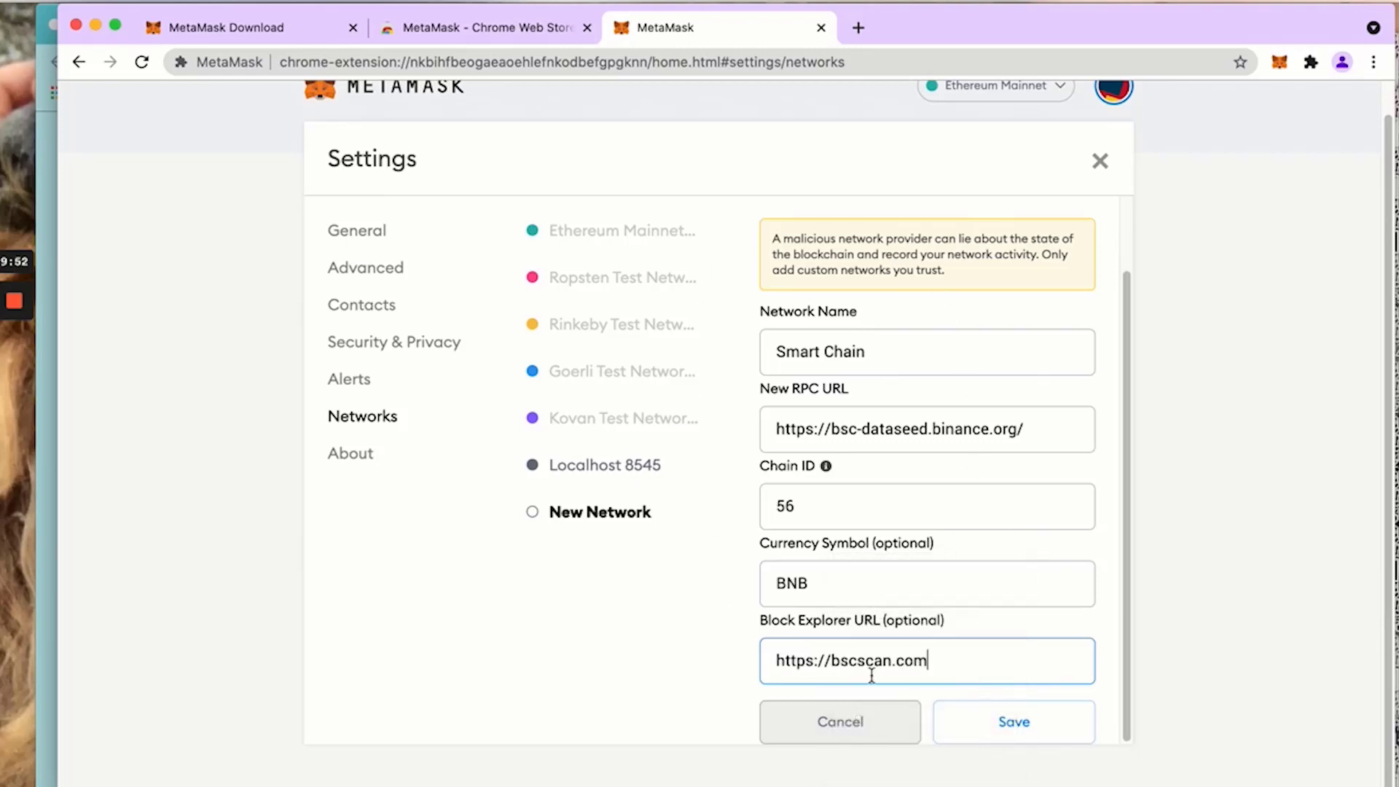
mouse_move(973, 715)
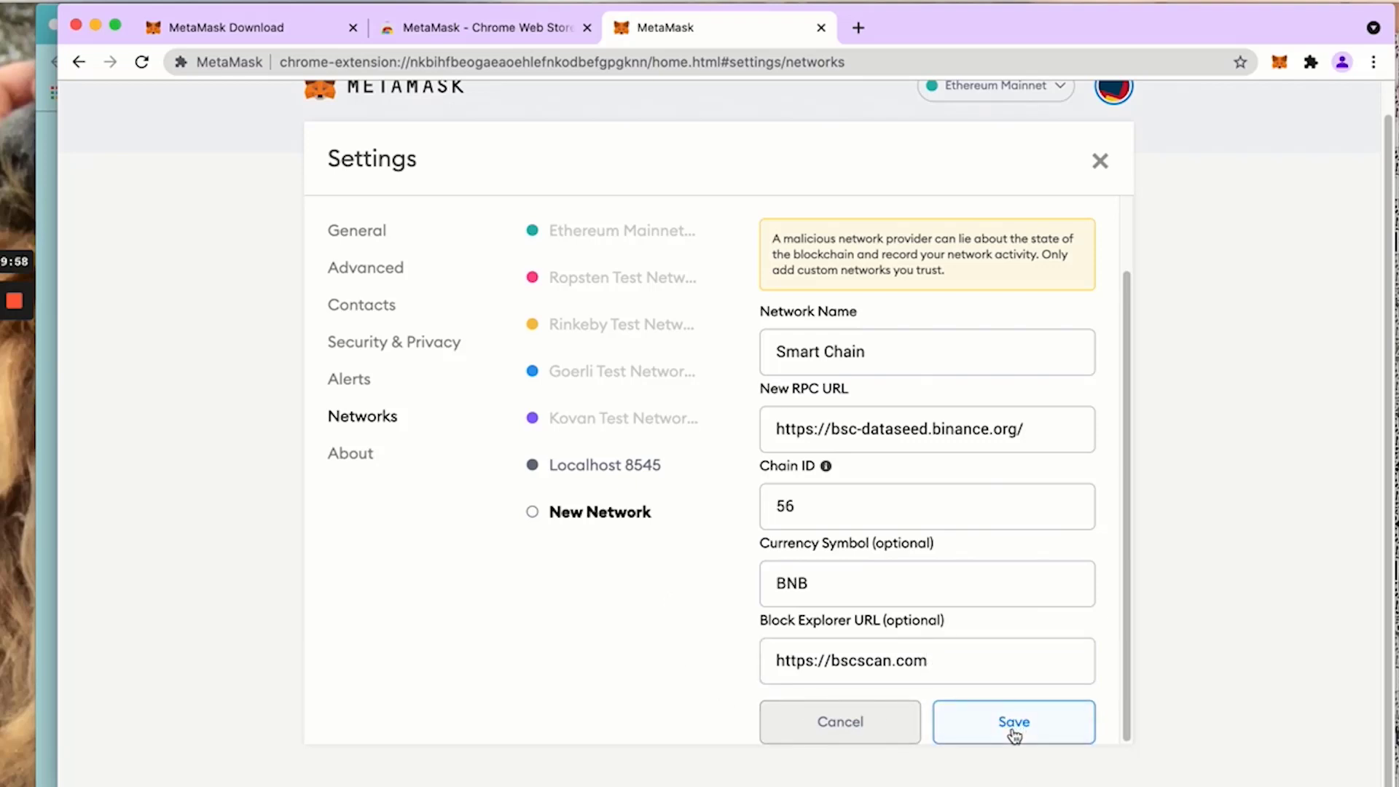
click(1014, 722)
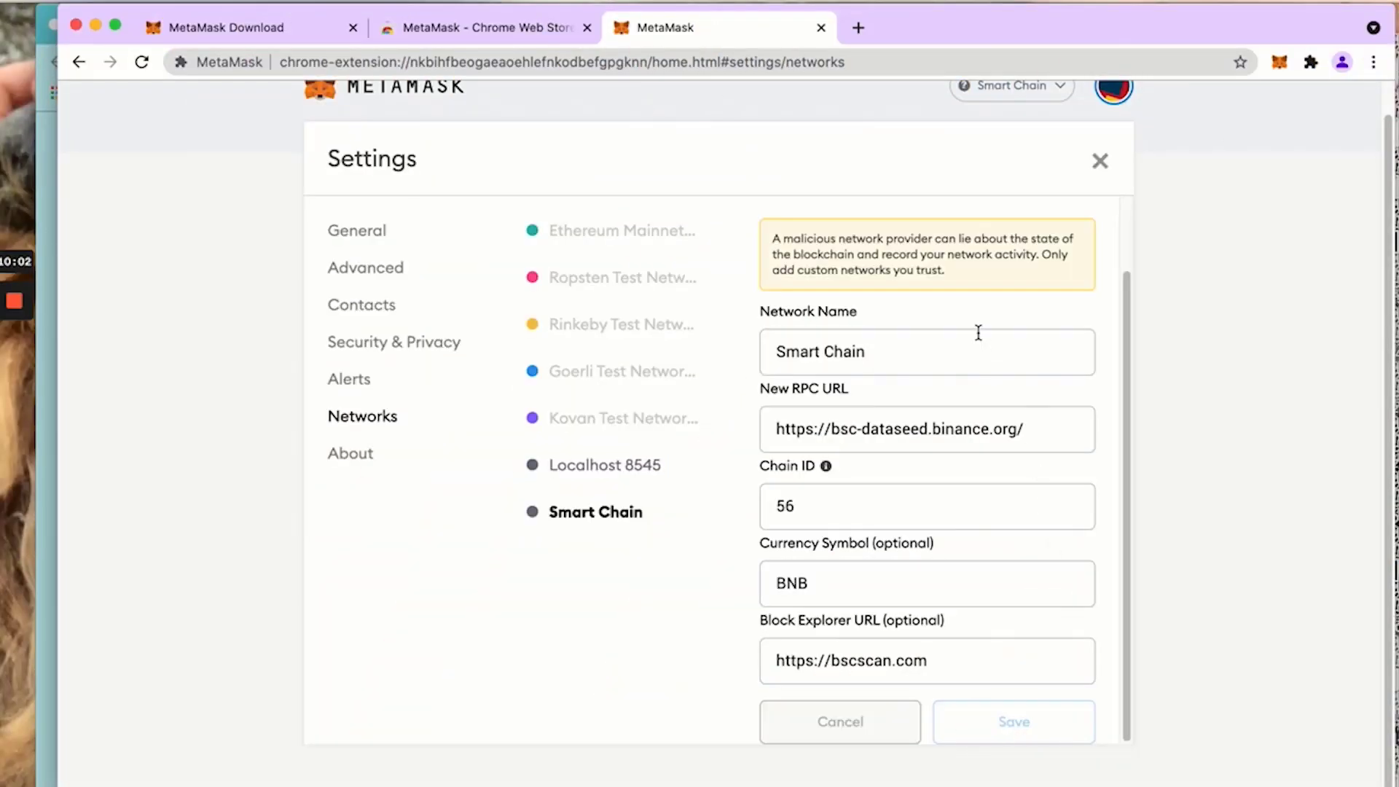
mouse_move(564, 475)
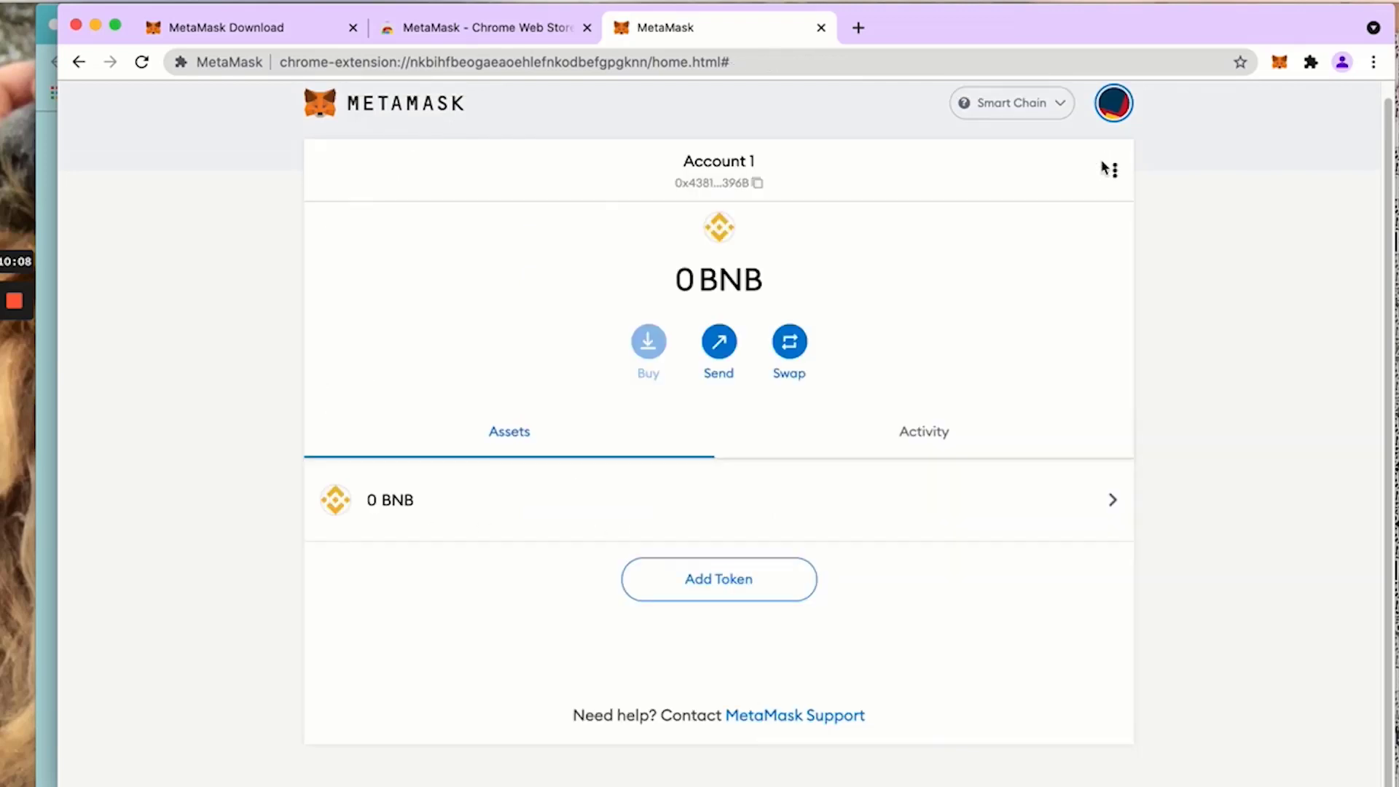
mouse_move(1002, 124)
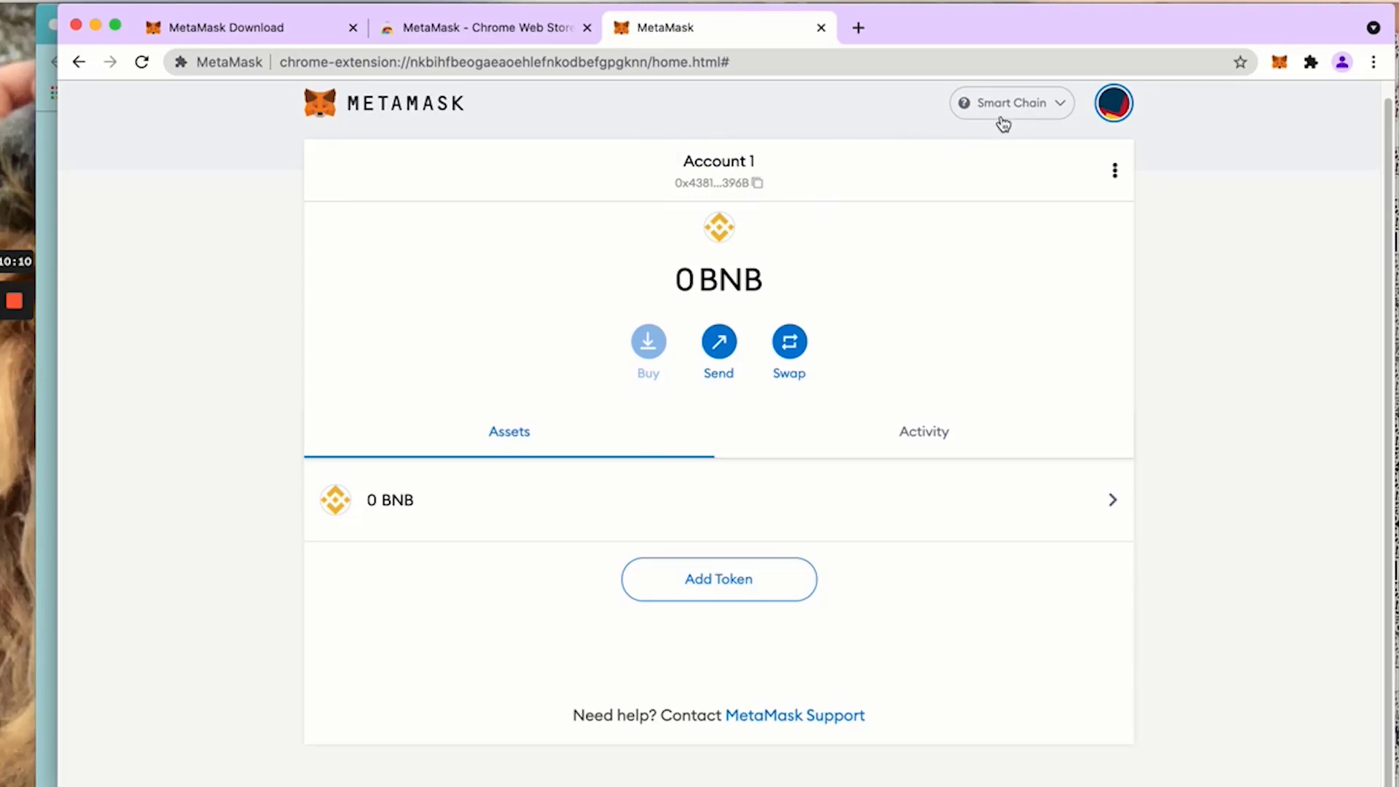
mouse_move(1049, 114)
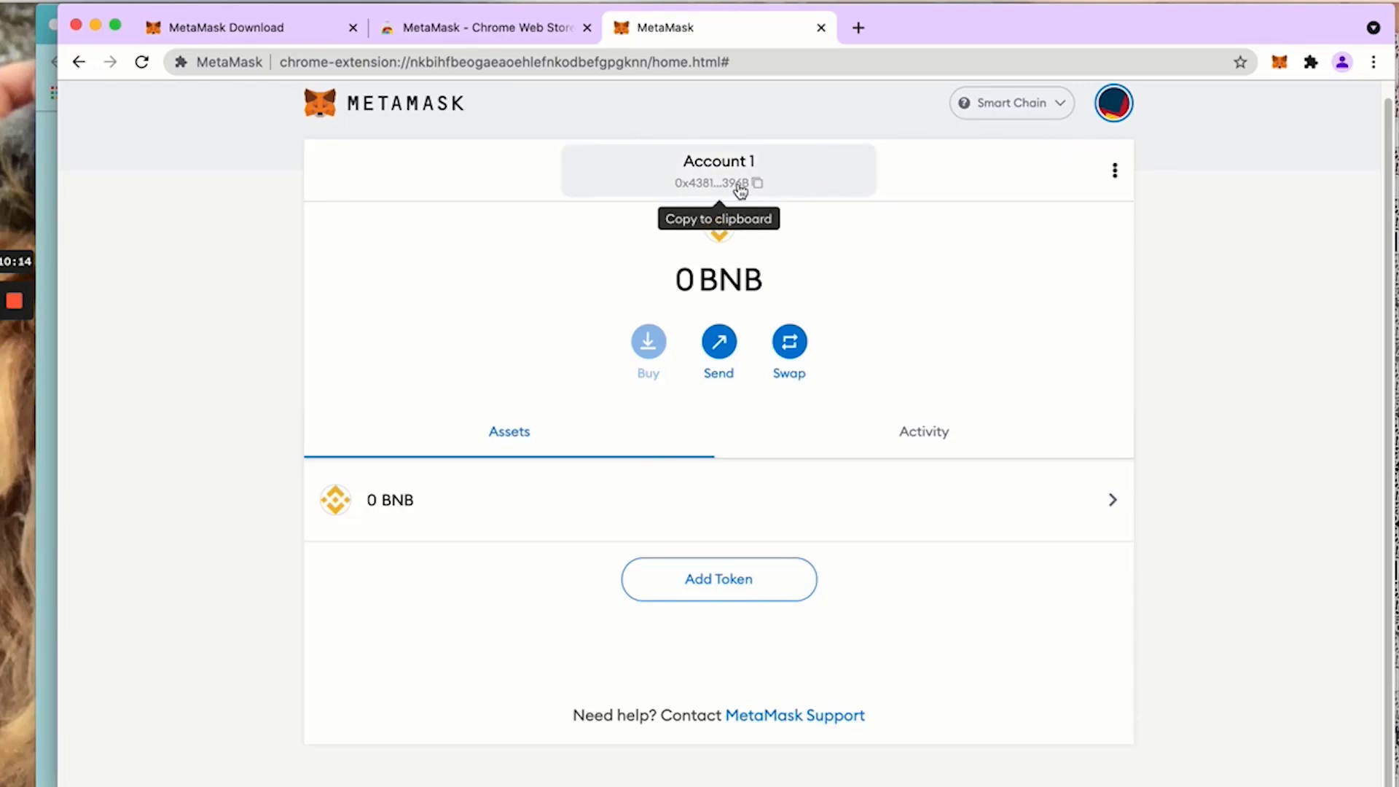
mouse_move(734, 168)
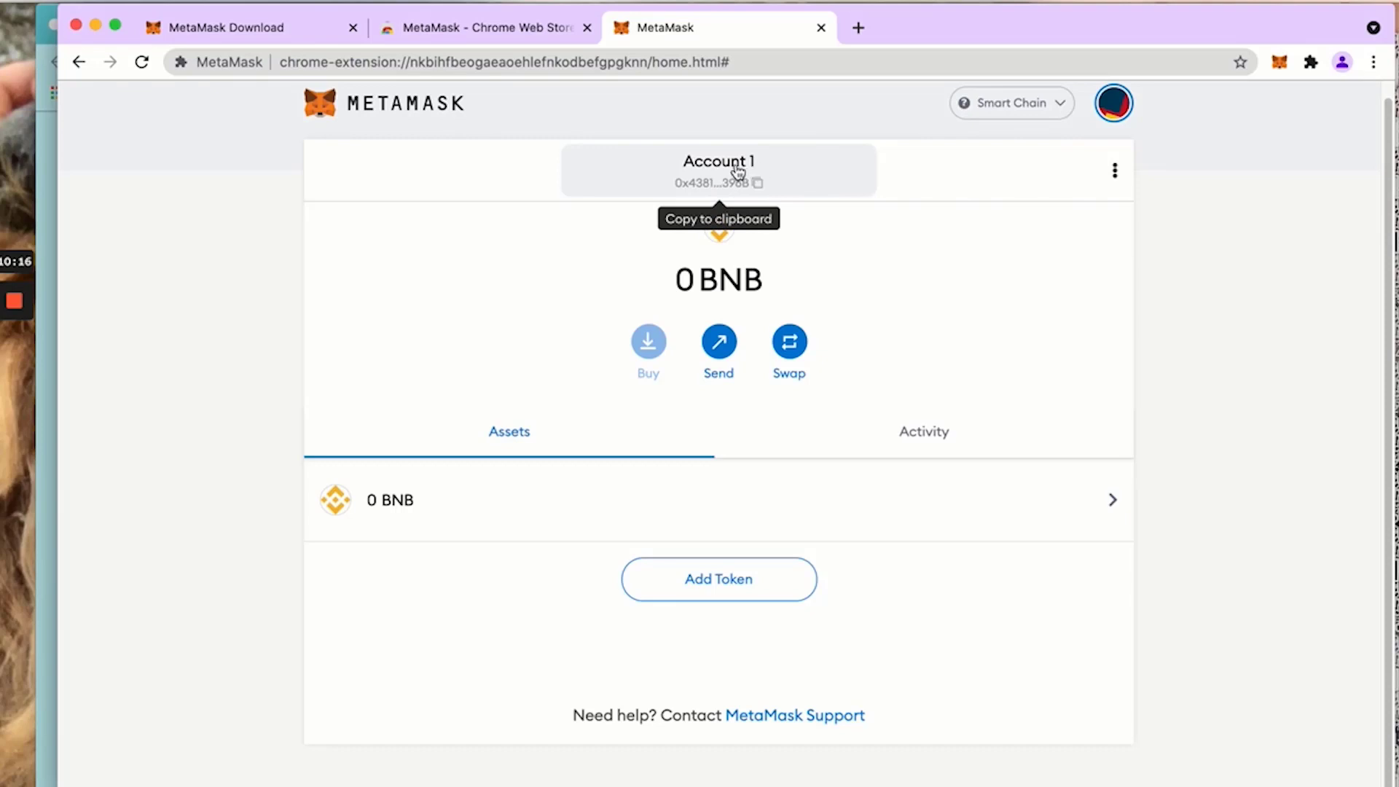
Rename Account 1 to 'Trubadger' via Account details and return to the wallet
click(1113, 169)
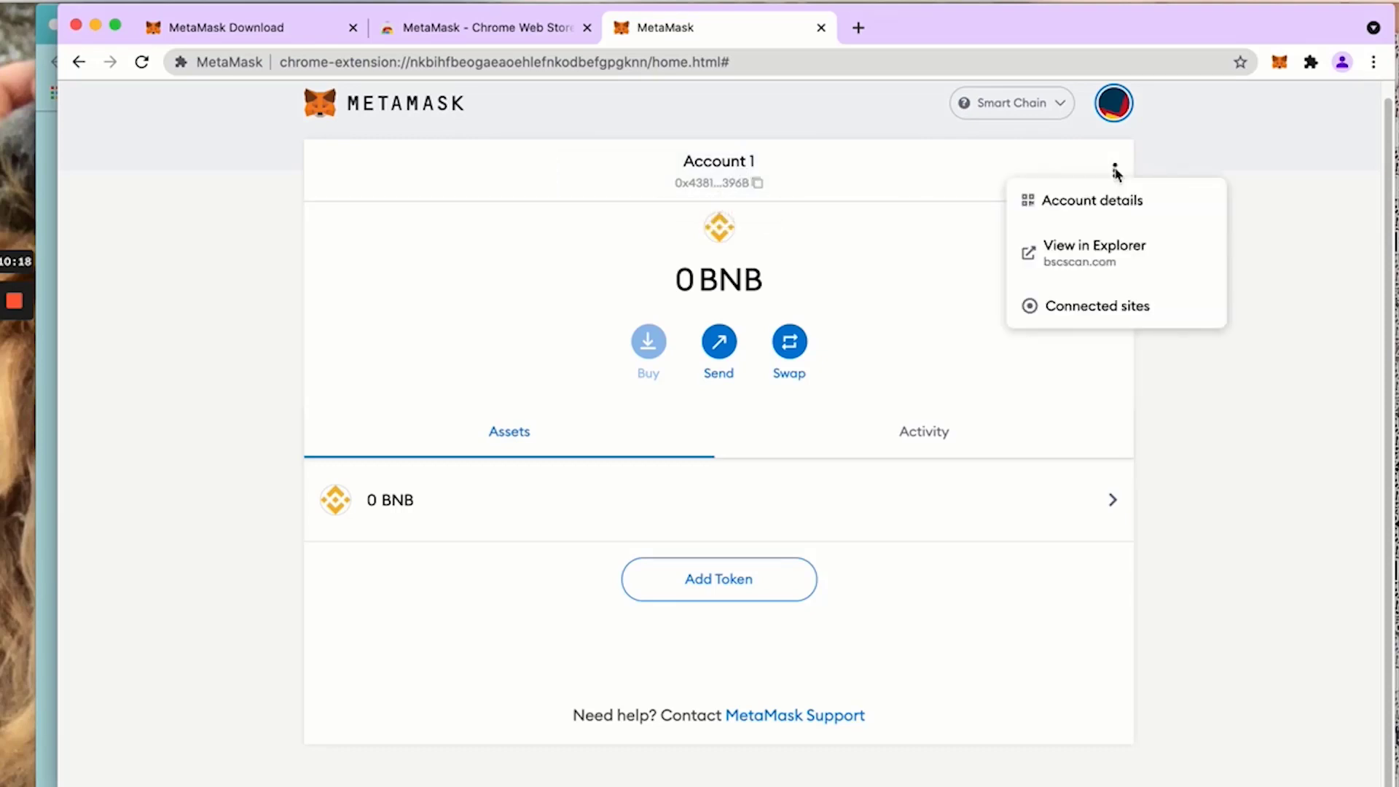
mouse_move(1078, 216)
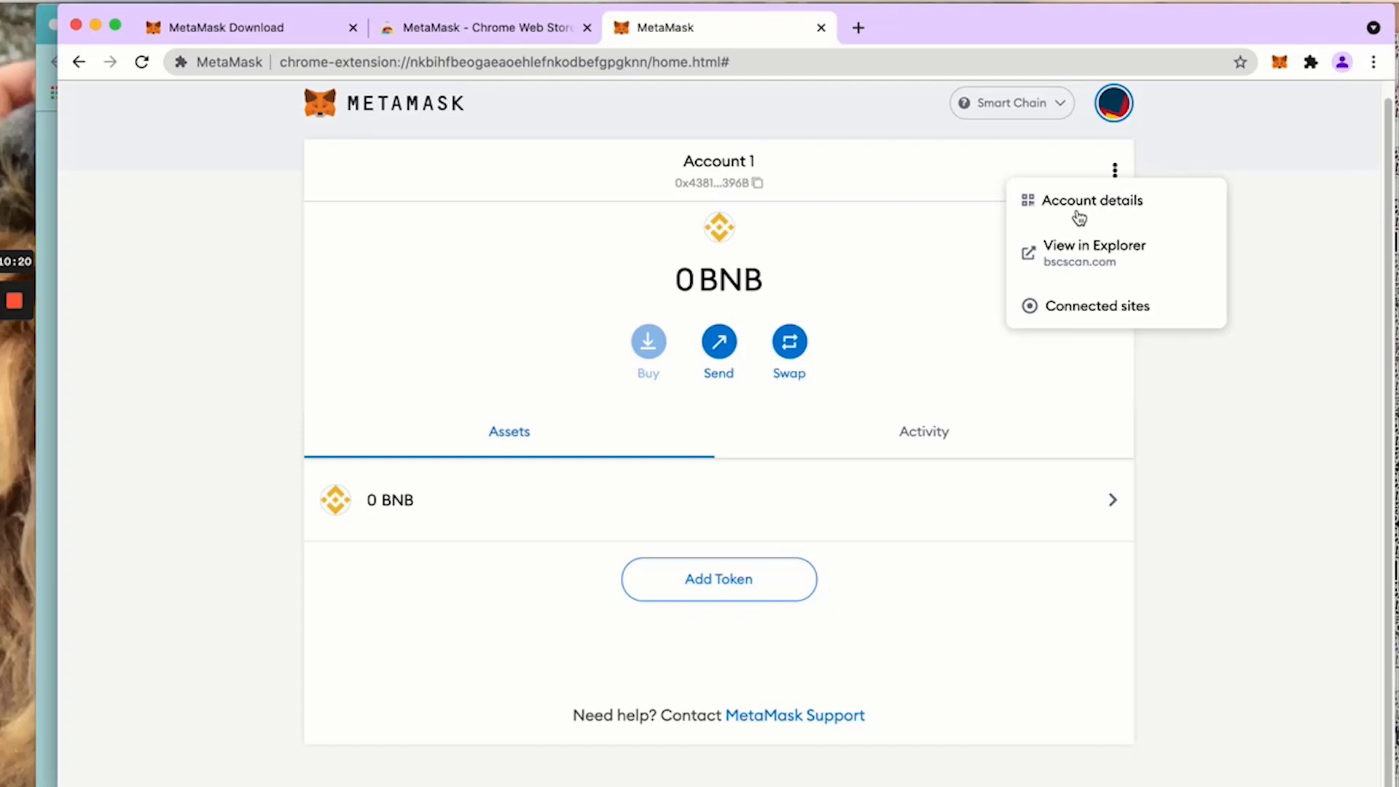
click(1092, 199)
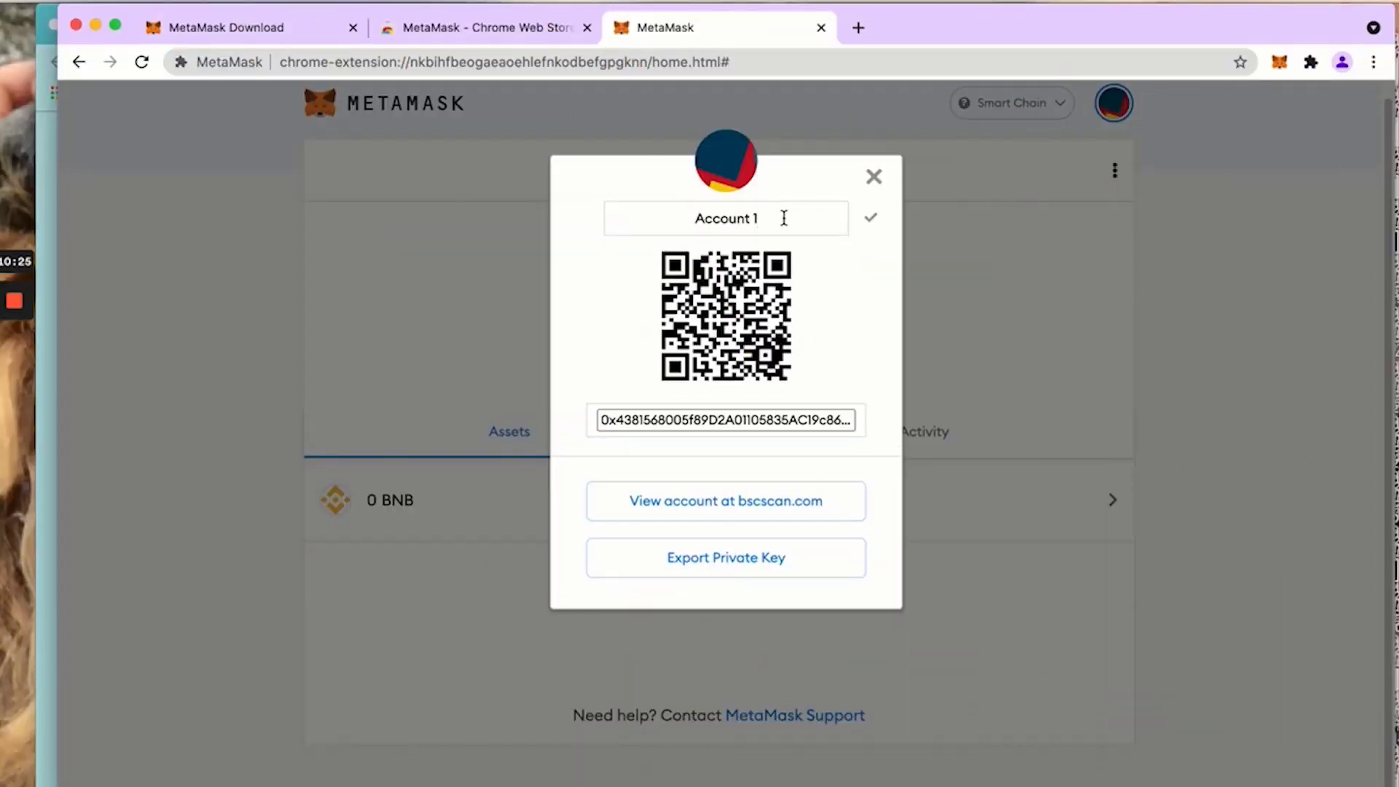
text(Trubadger)
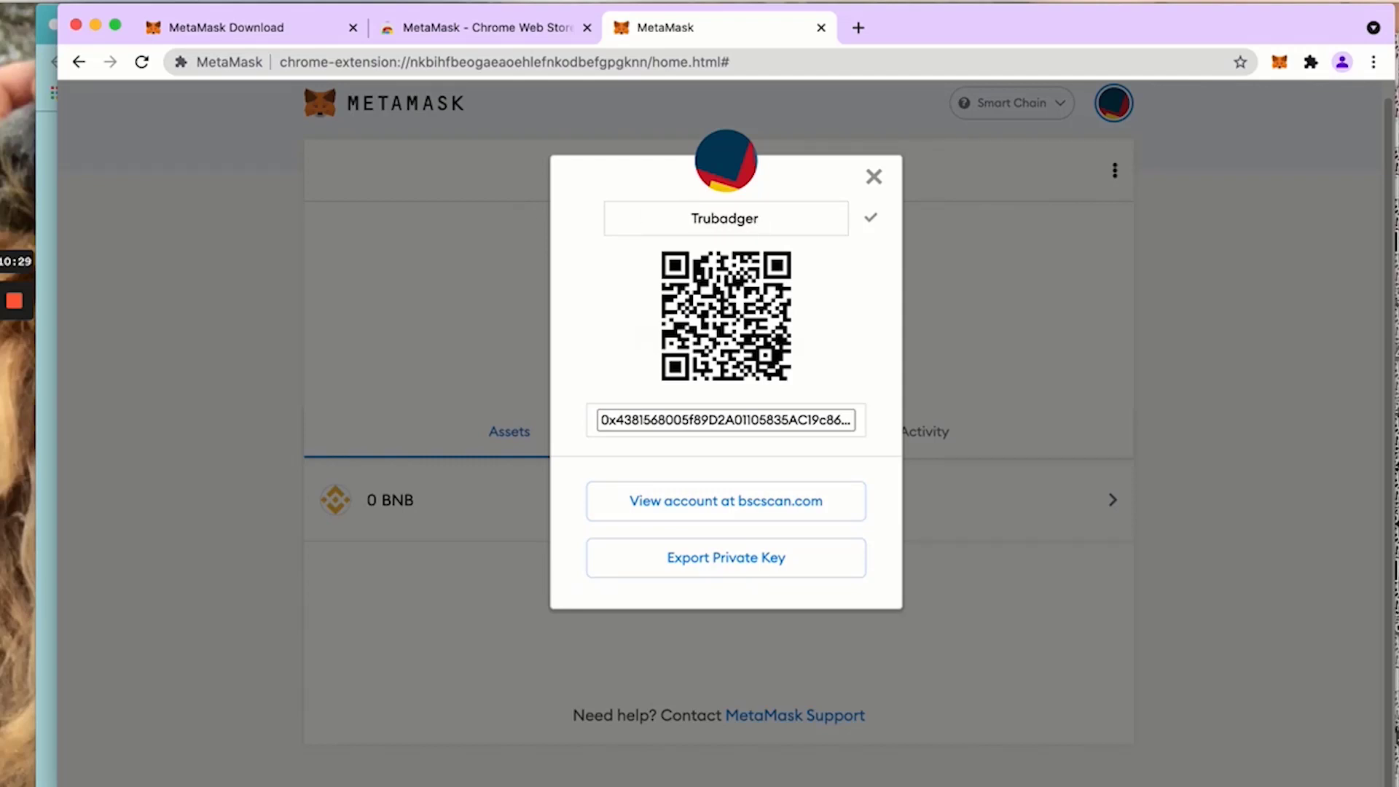
mouse_move(807, 253)
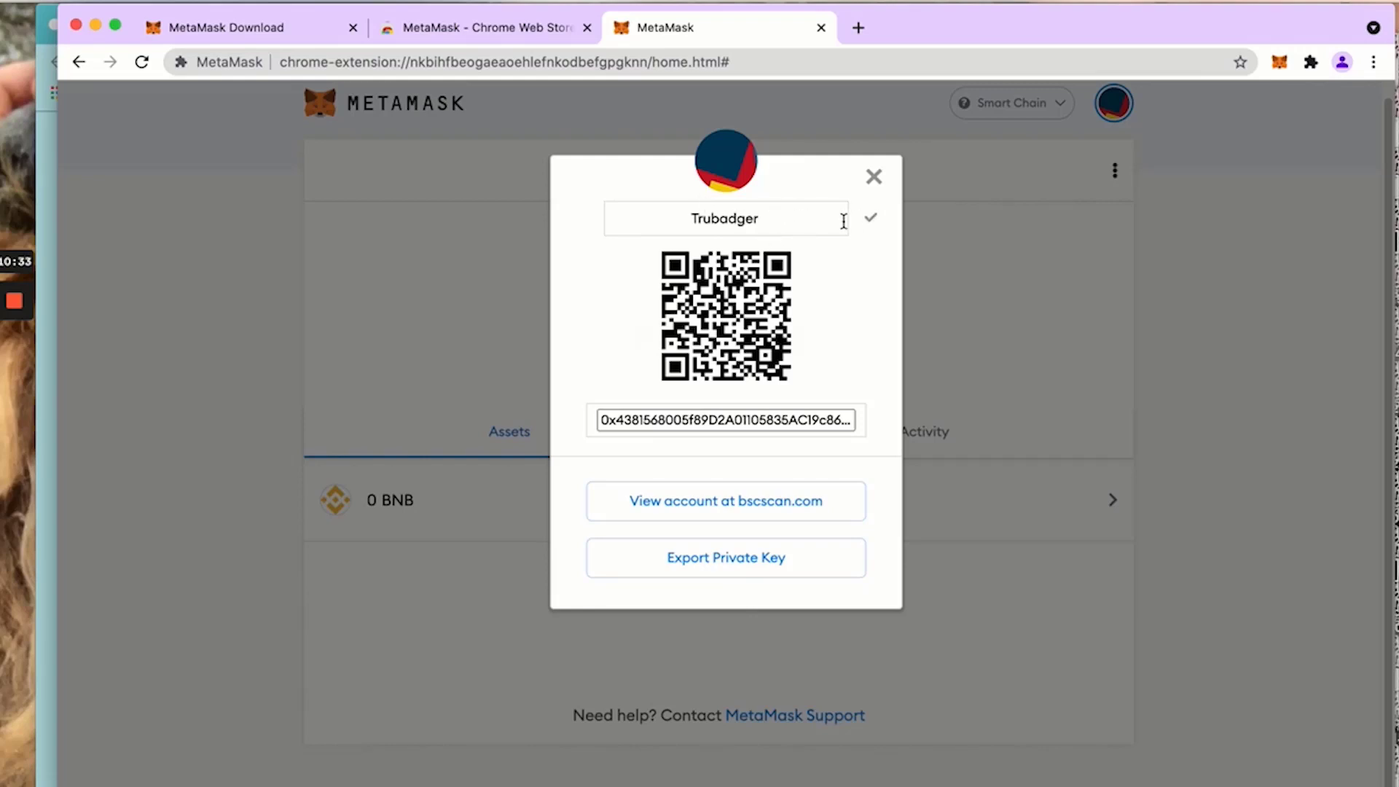
click(870, 218)
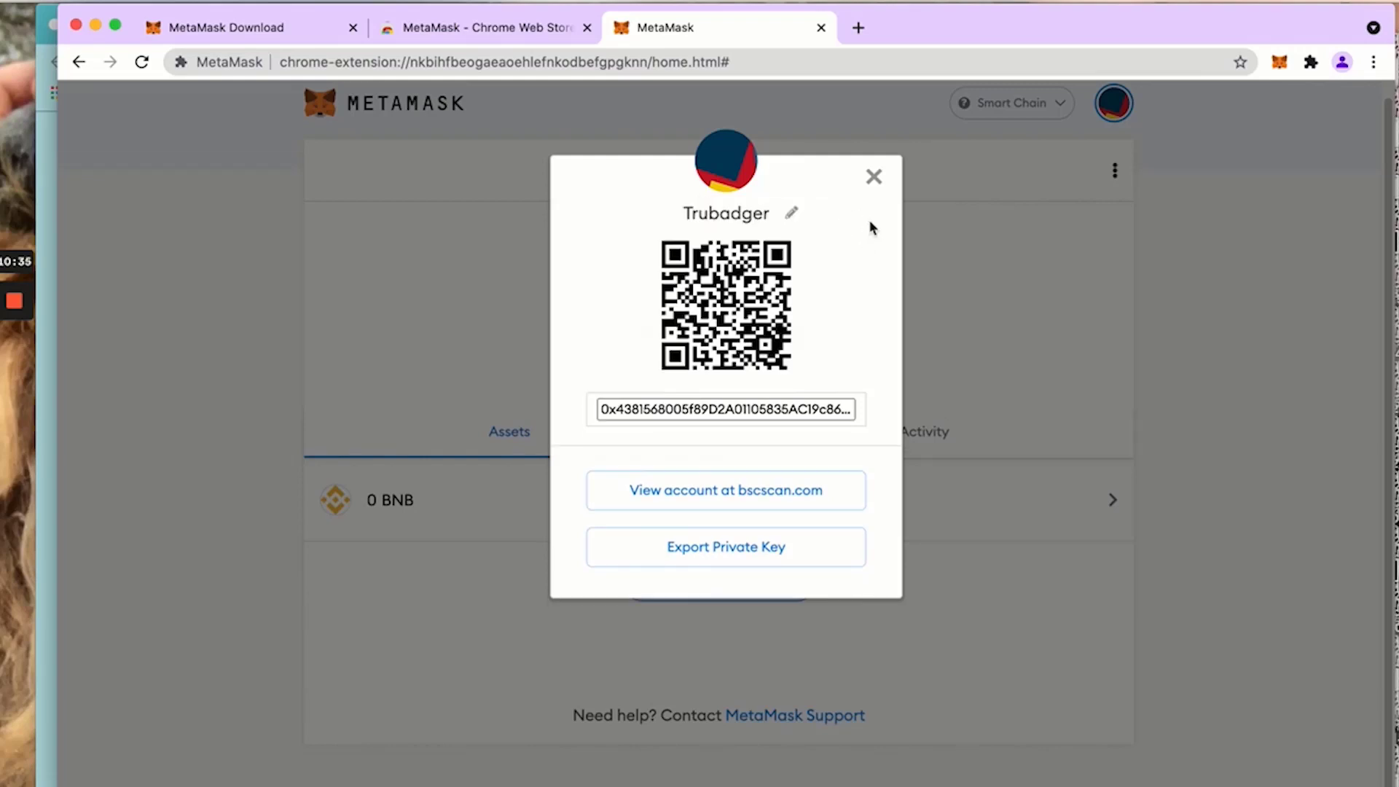
click(873, 176)
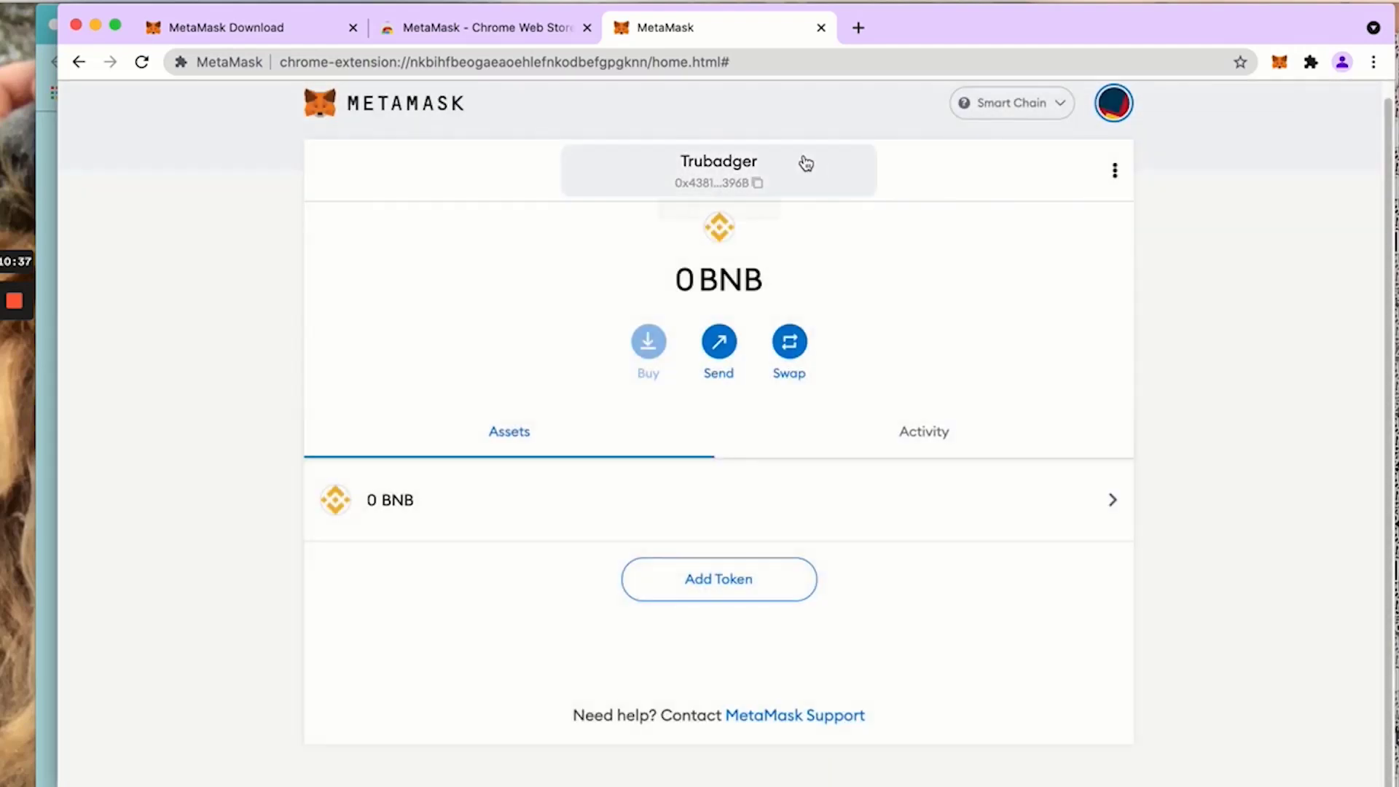
mouse_move(712, 221)
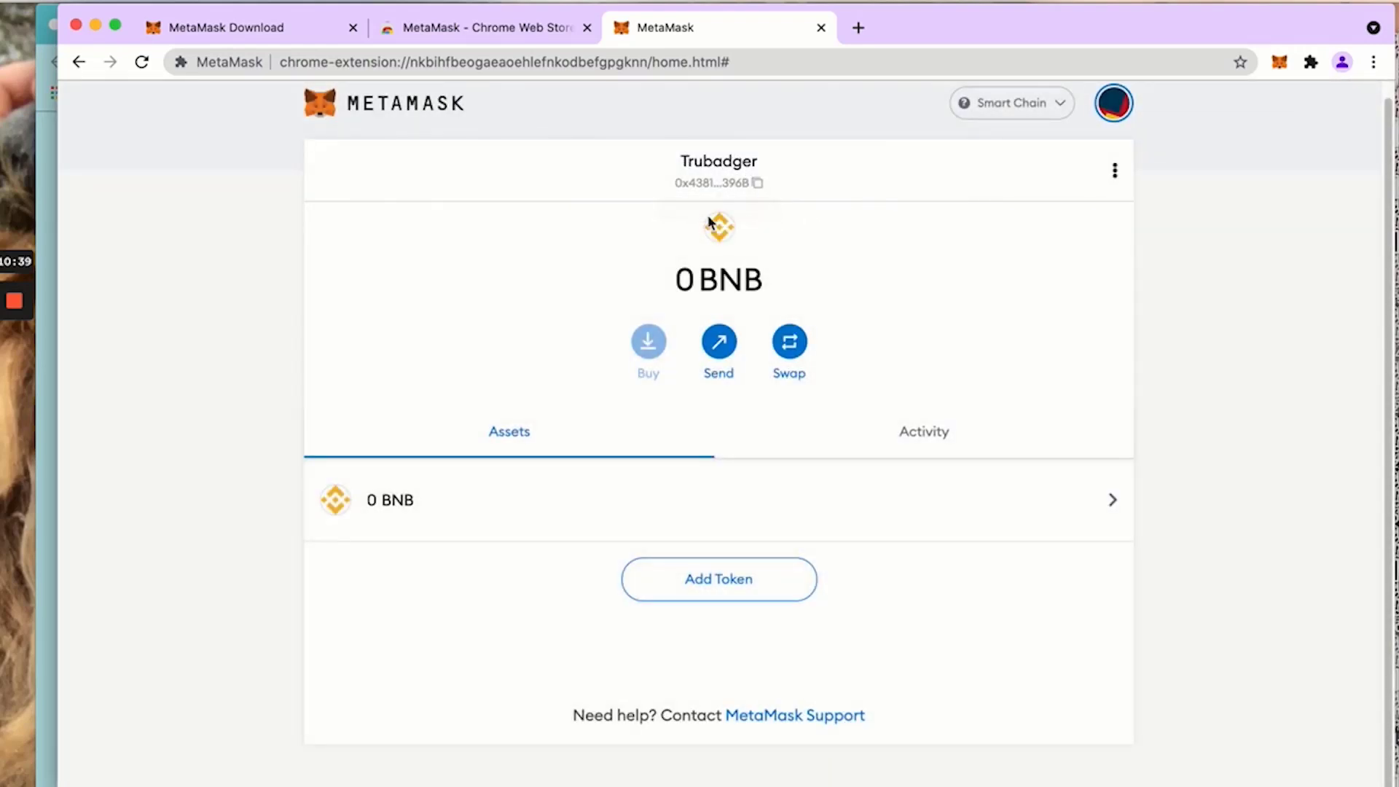
mouse_move(758, 188)
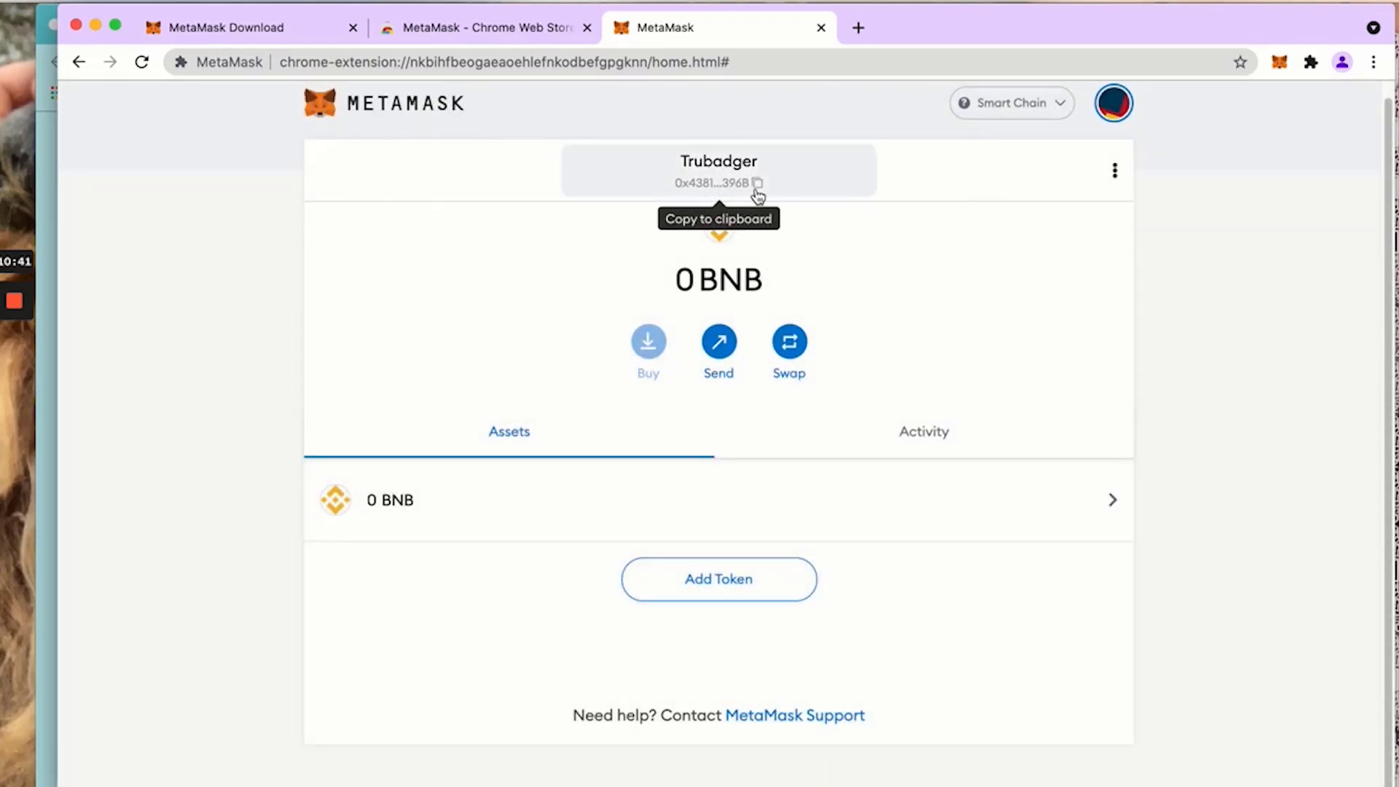
mouse_move(678, 197)
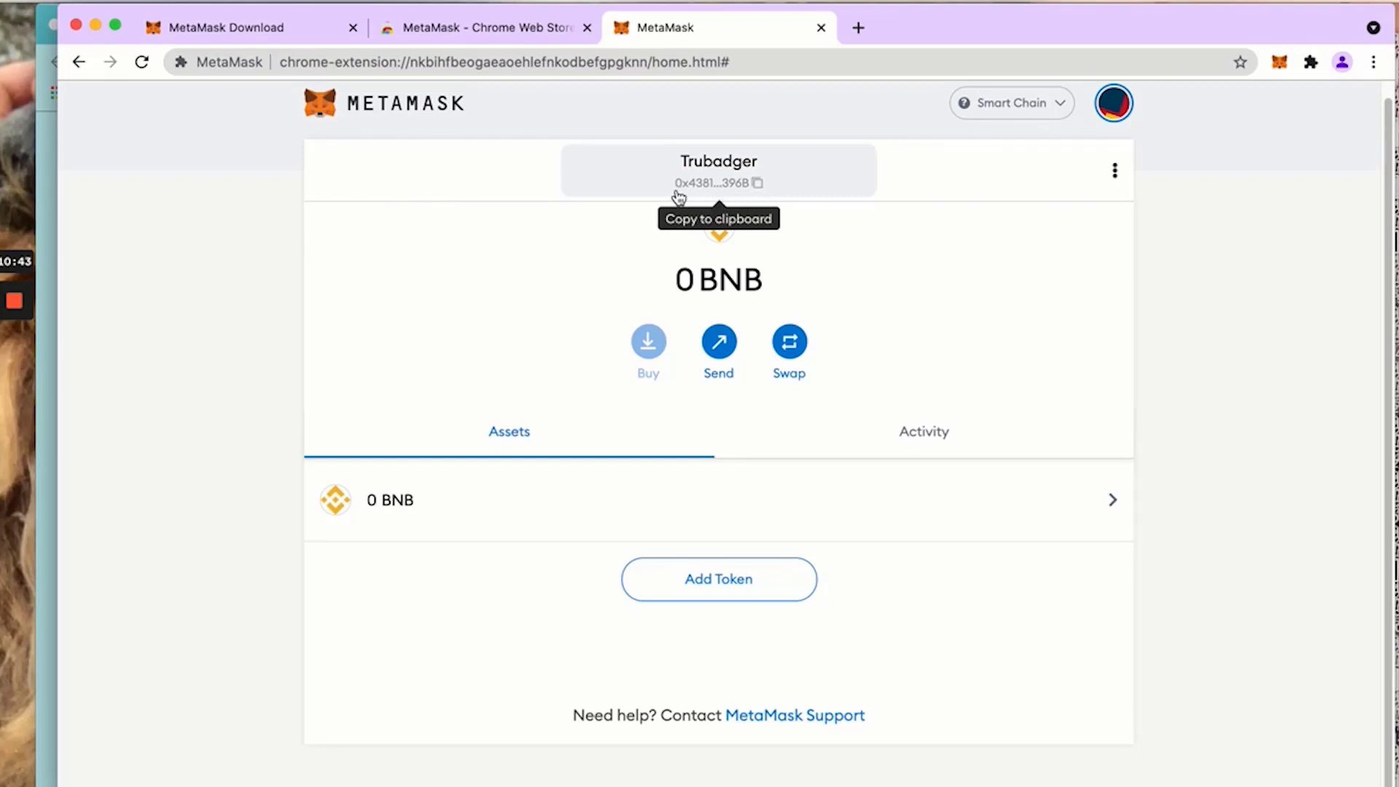
mouse_move(688, 191)
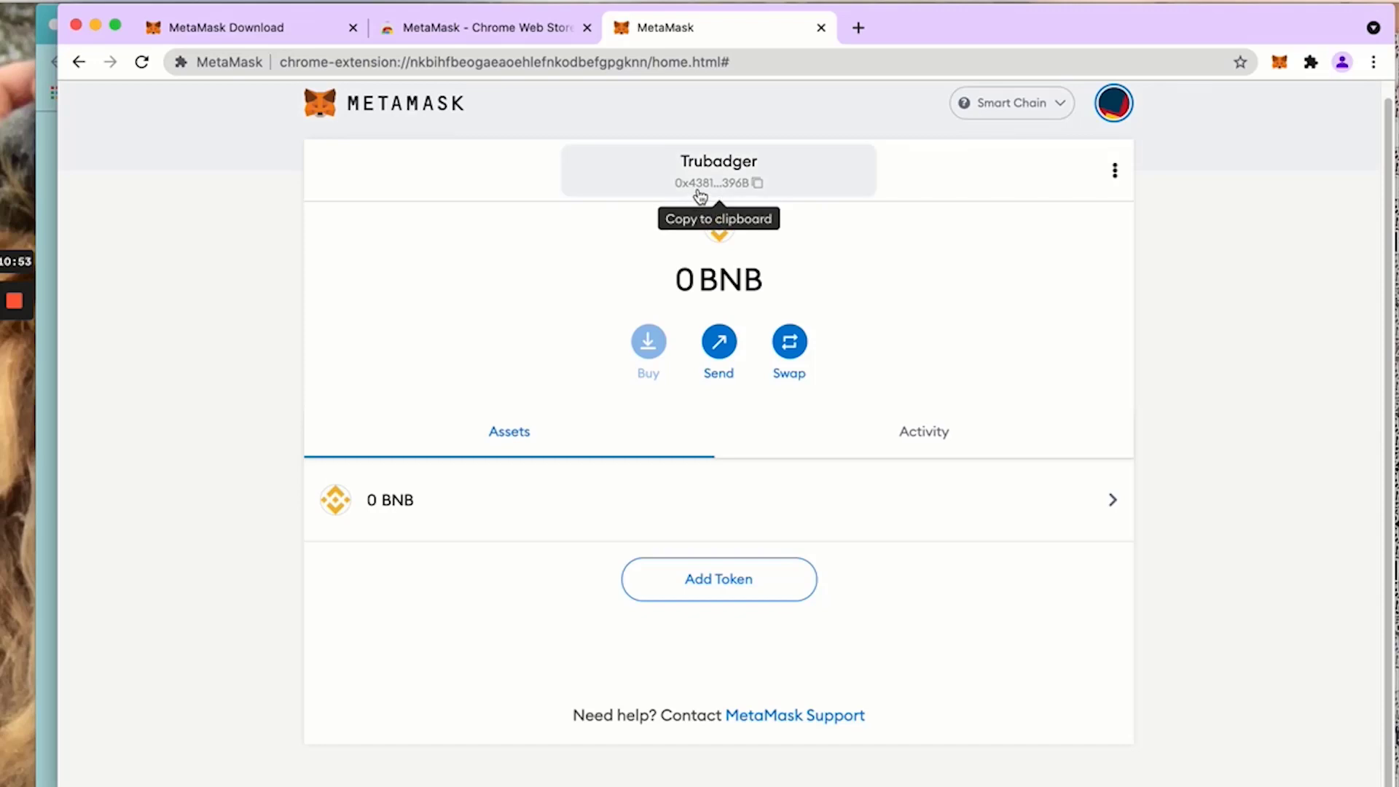
mouse_move(729, 198)
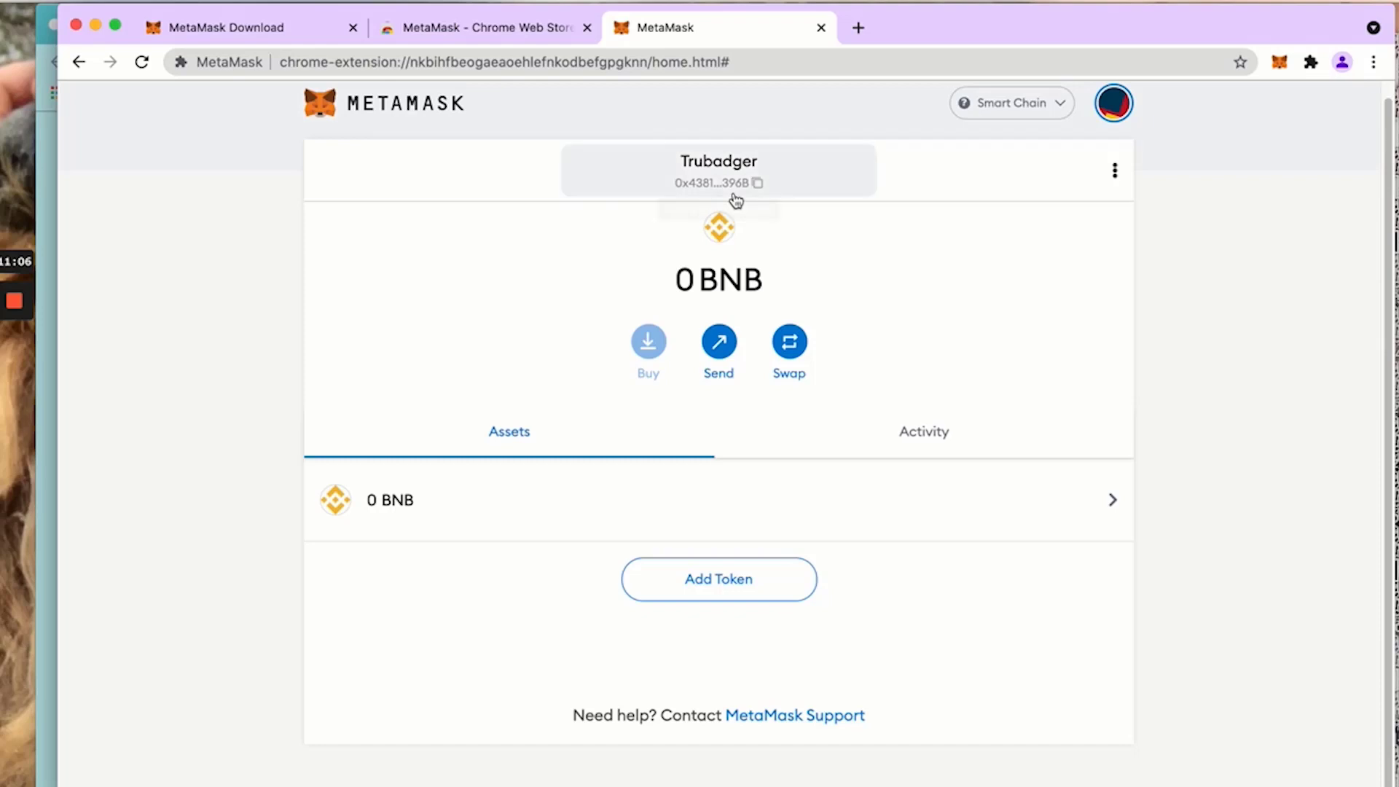
mouse_move(759, 186)
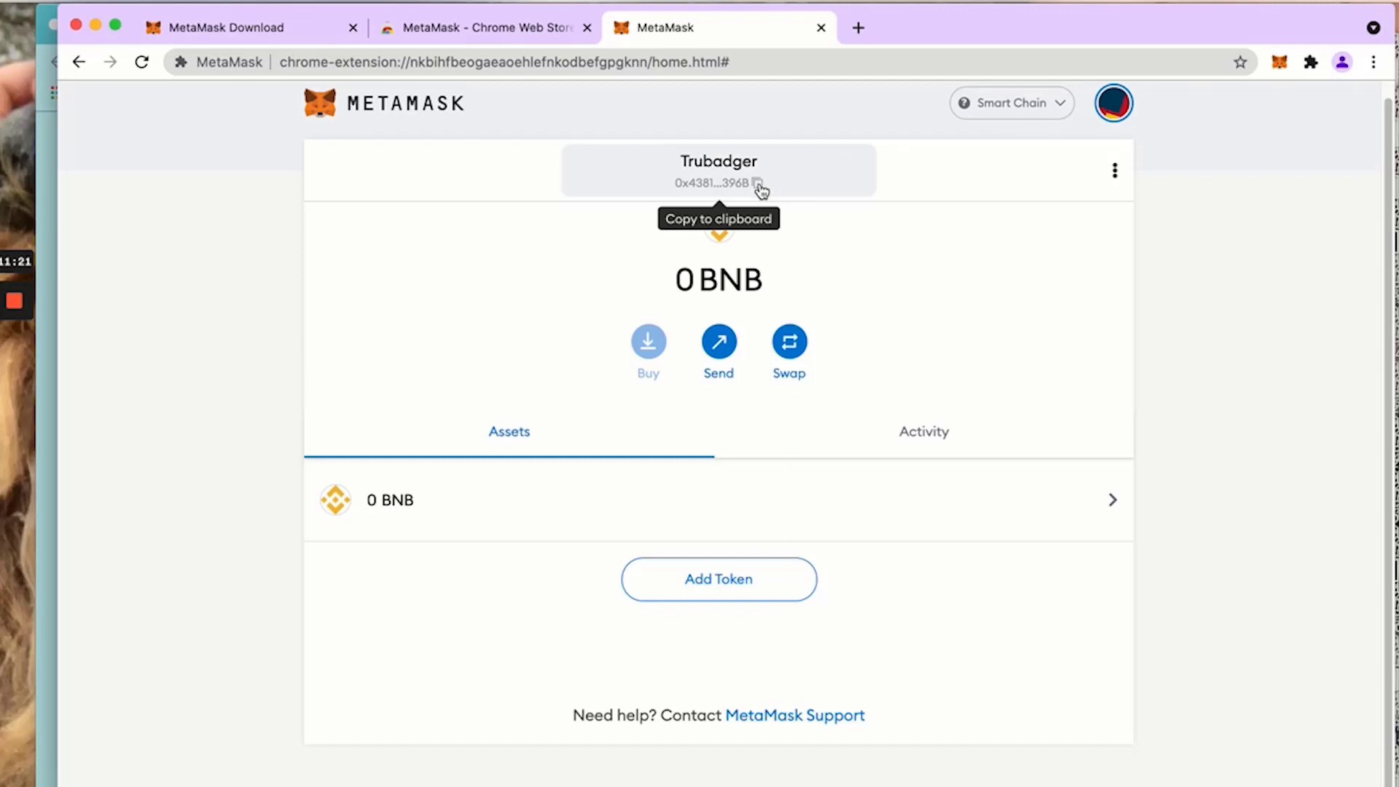
Copy the wallet address and start adding a custom token
click(757, 183)
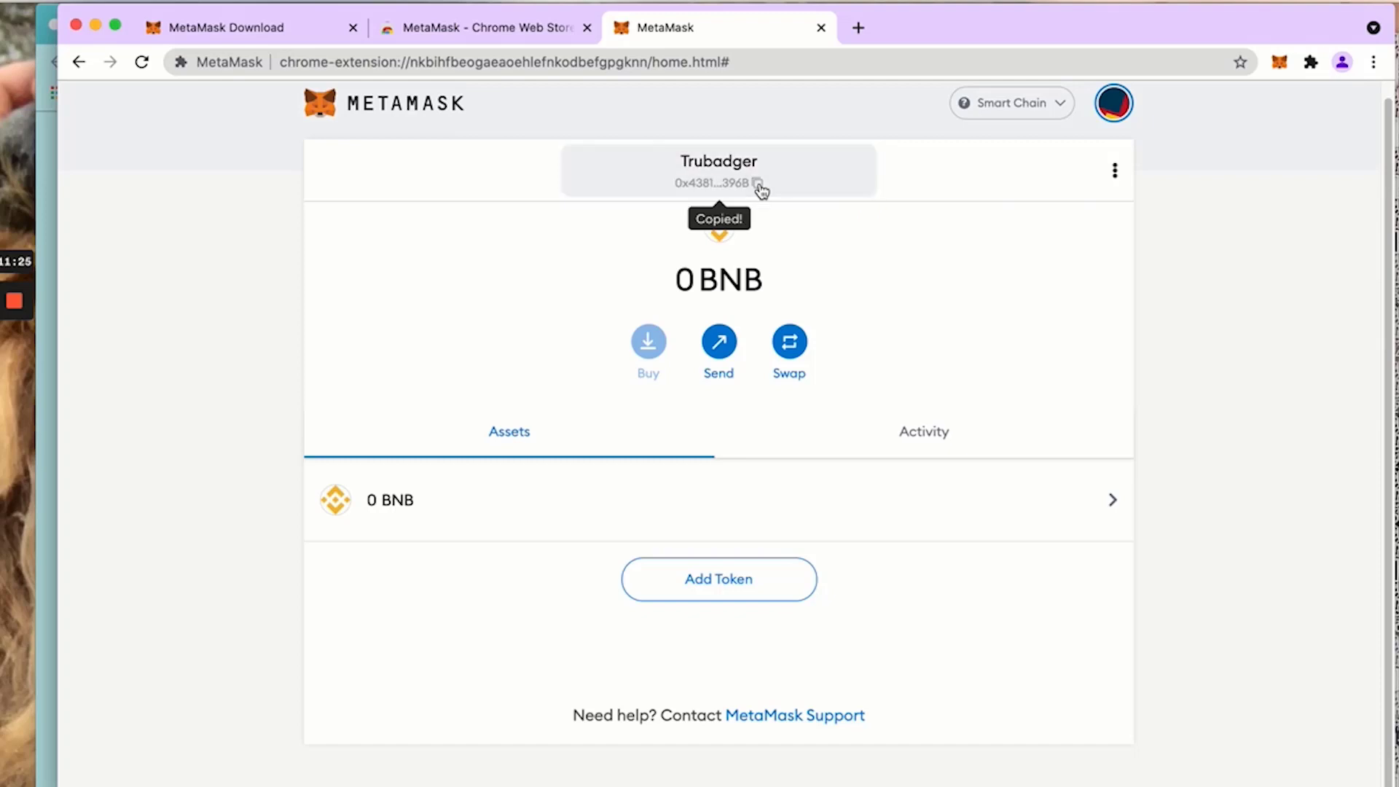
mouse_move(783, 197)
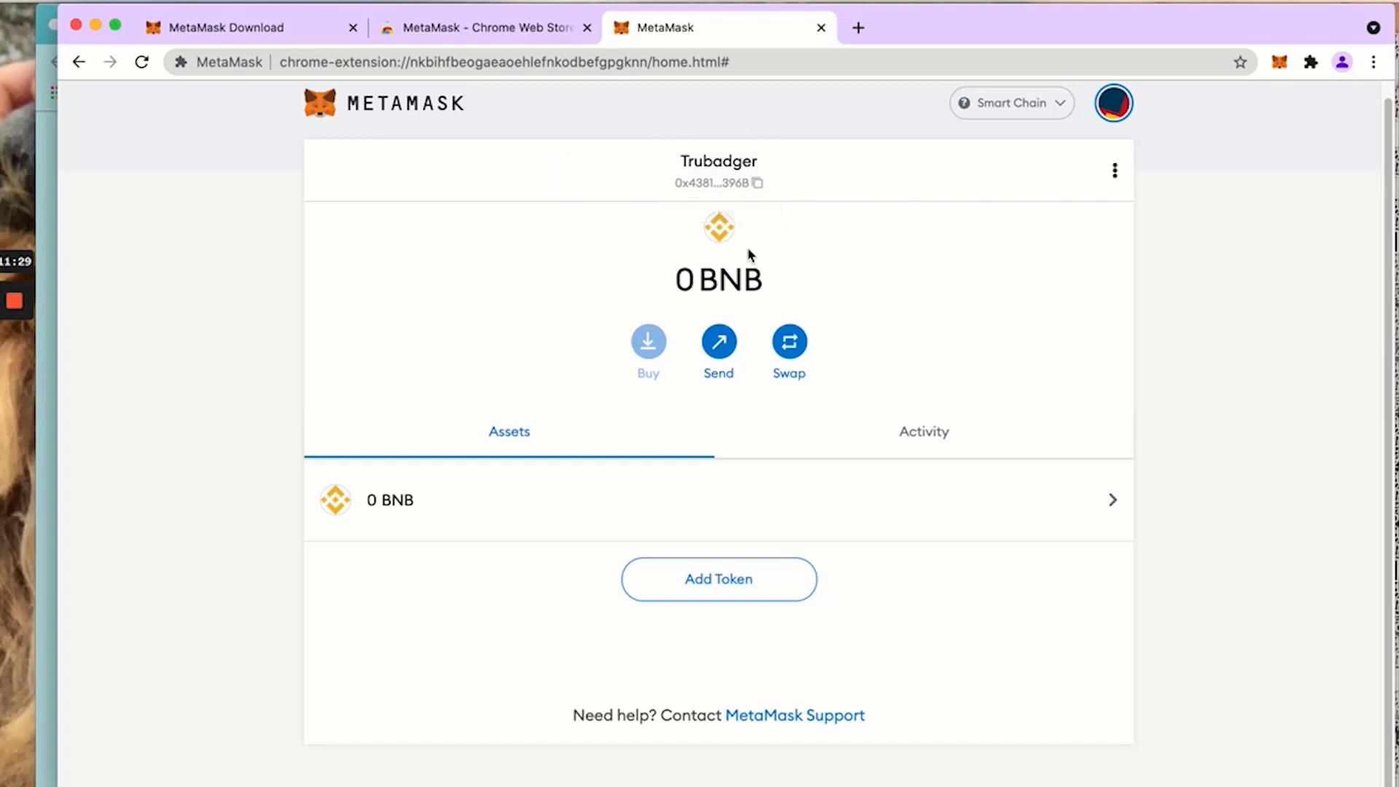
mouse_move(772, 204)
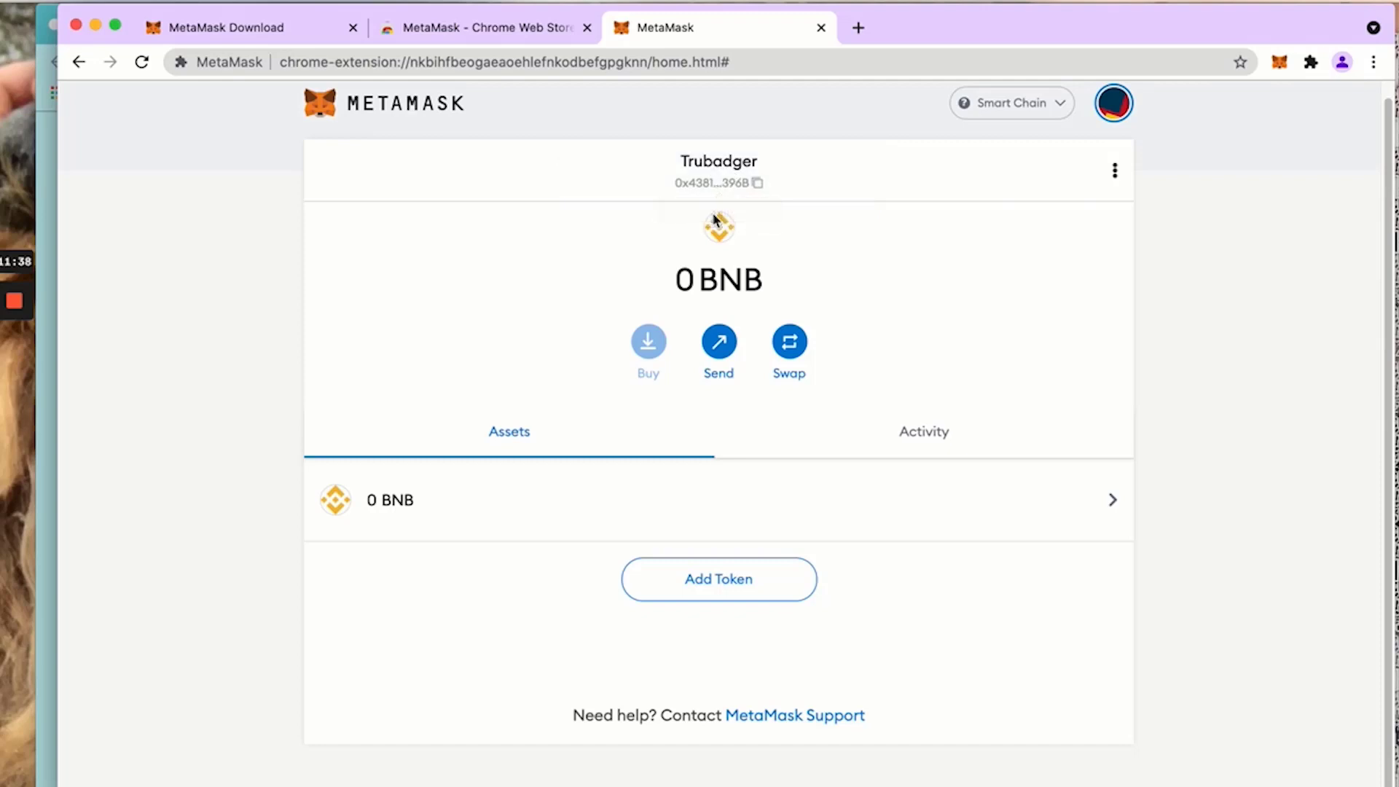
mouse_move(709, 246)
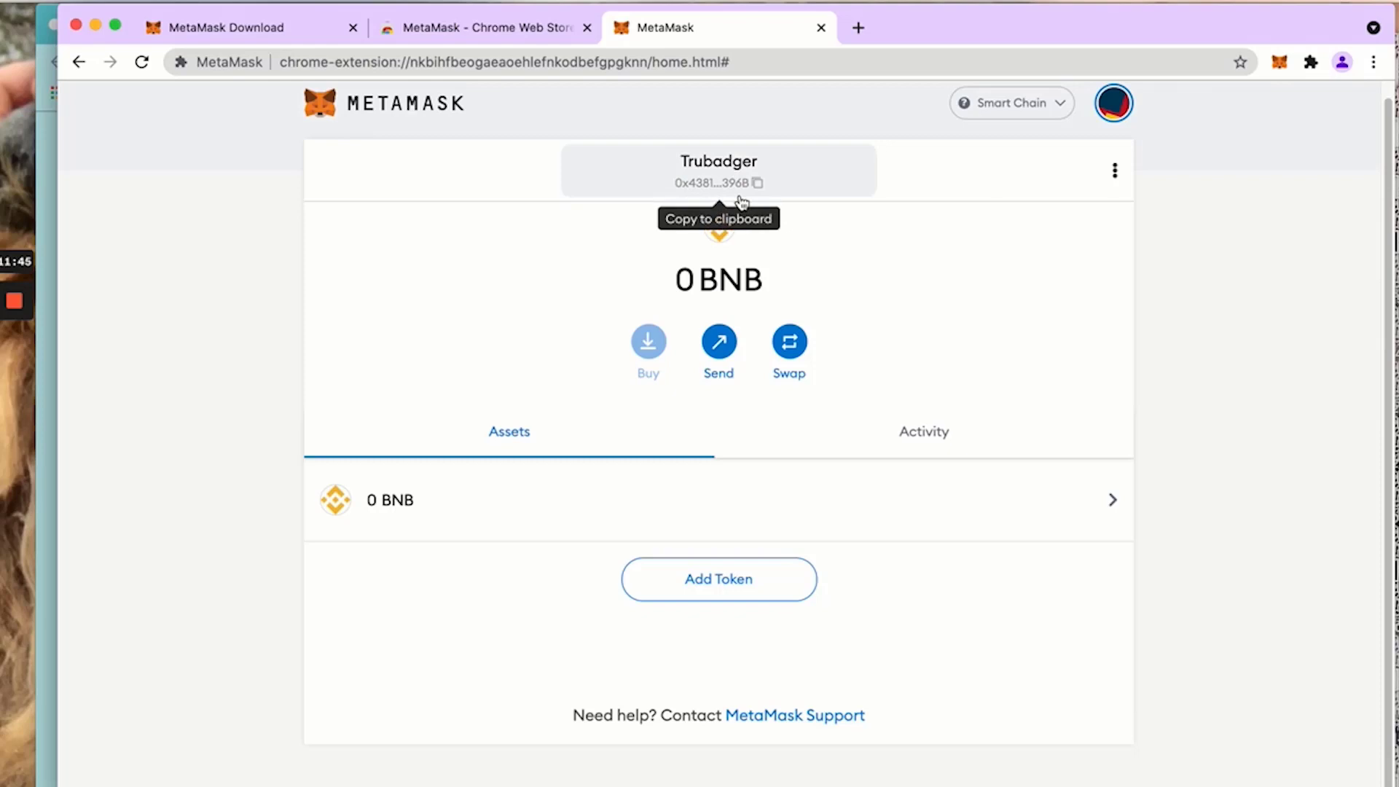
mouse_move(738, 207)
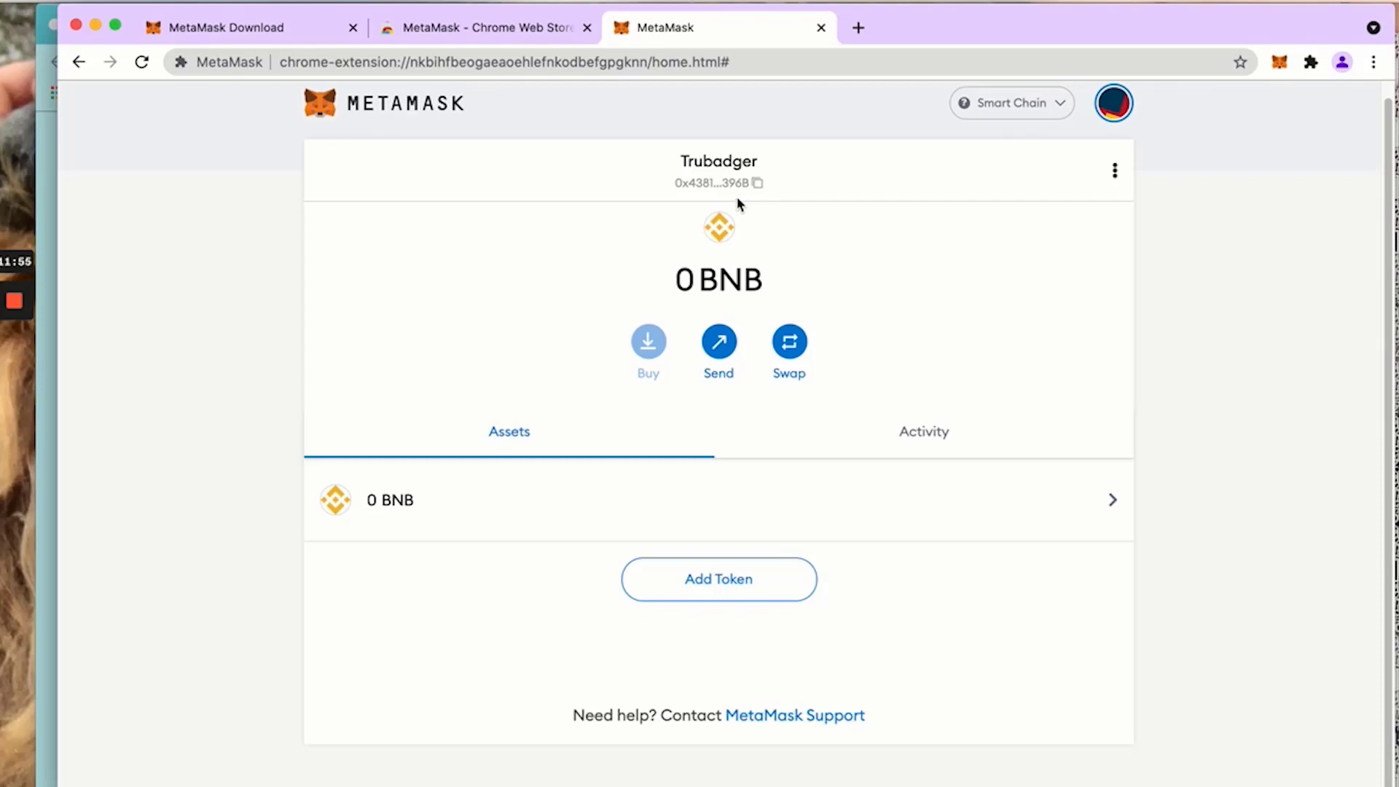
mouse_move(1047, 310)
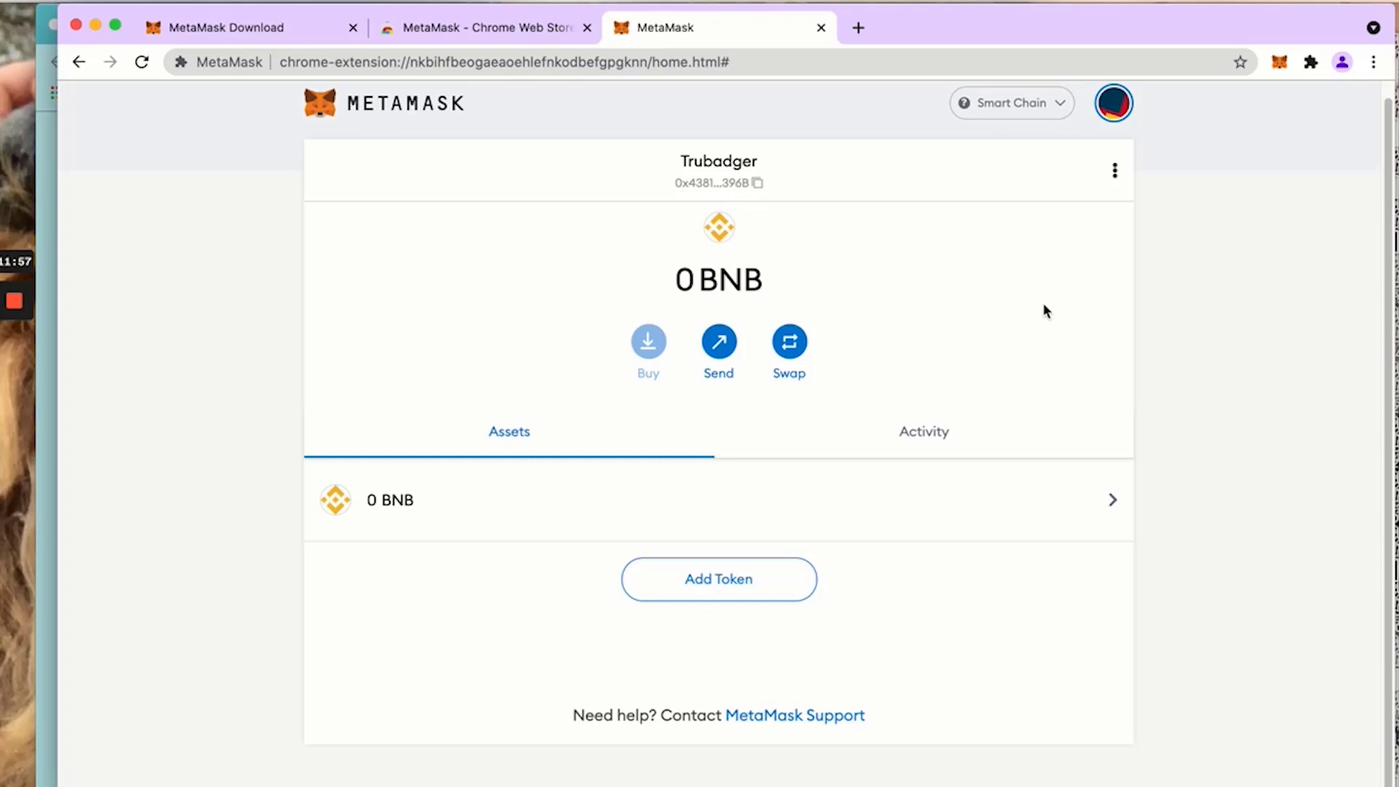
mouse_move(723, 586)
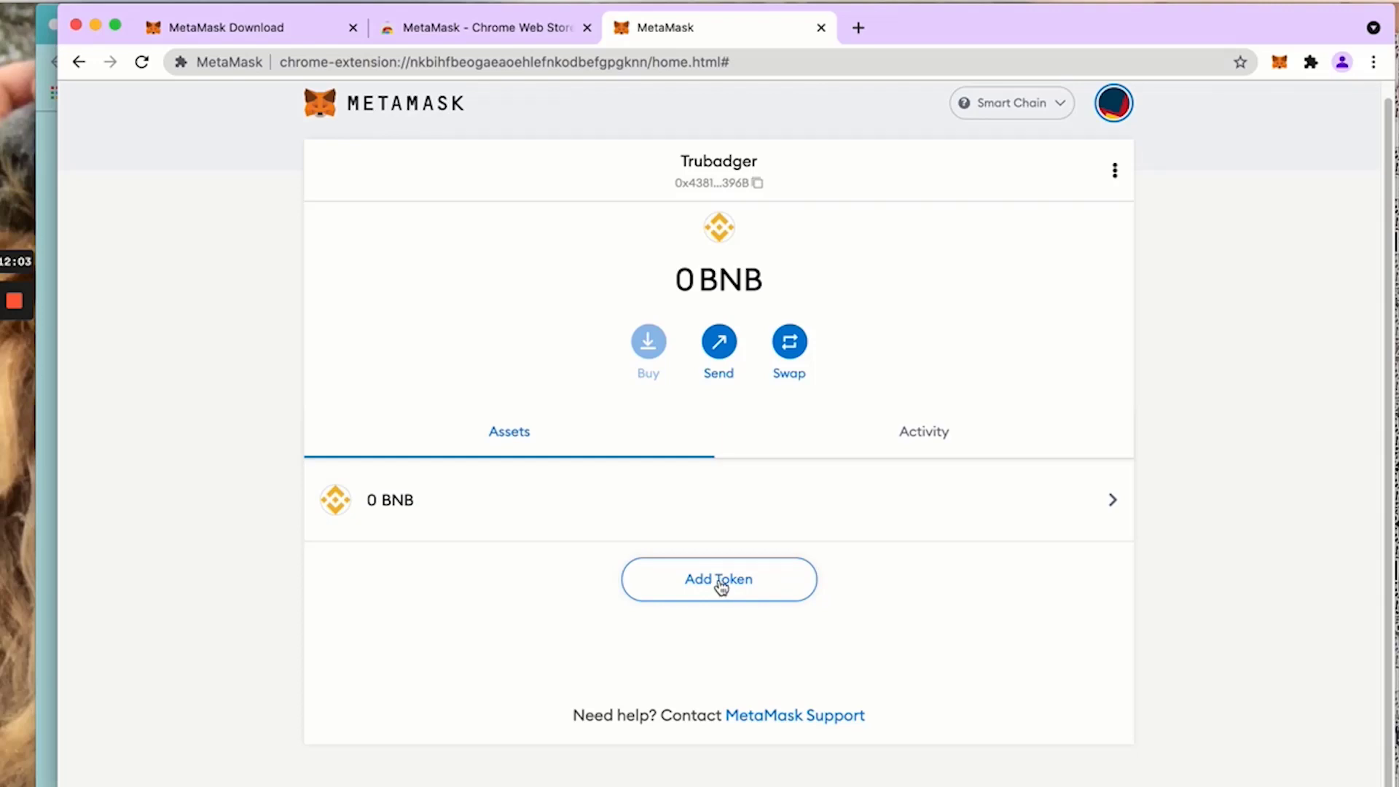
click(718, 581)
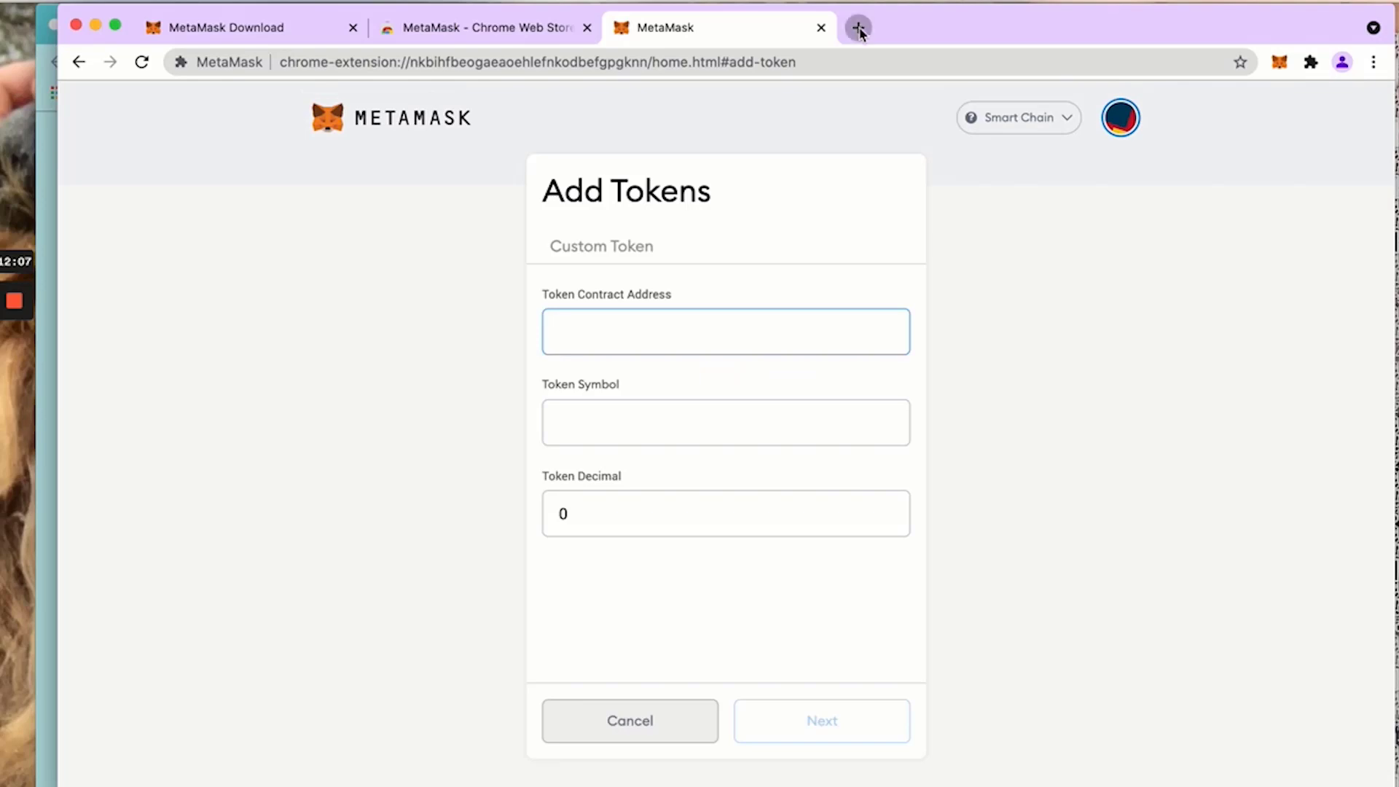
Search Google for 'trubadger' in a new tab and open the official trubadger.io site
click(857, 28)
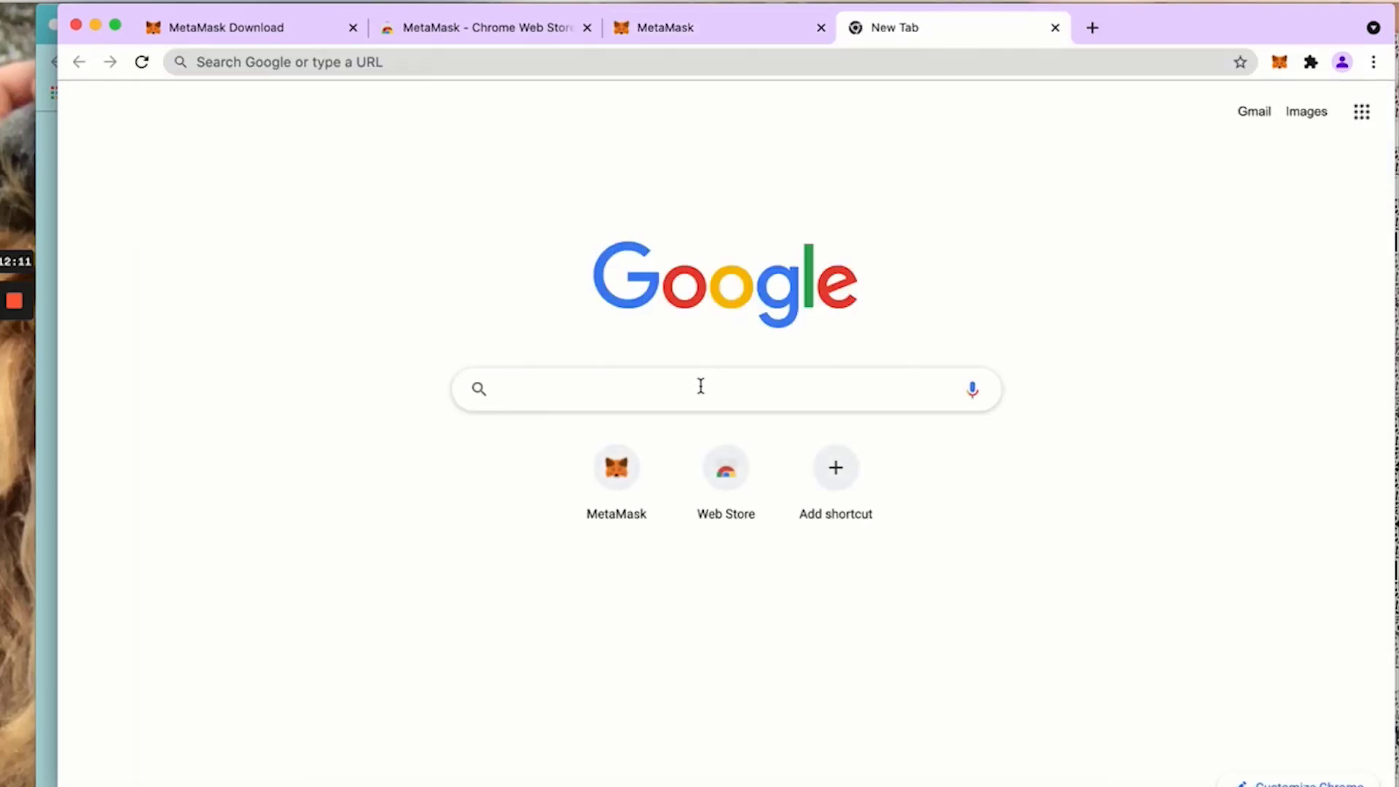
text(trub)
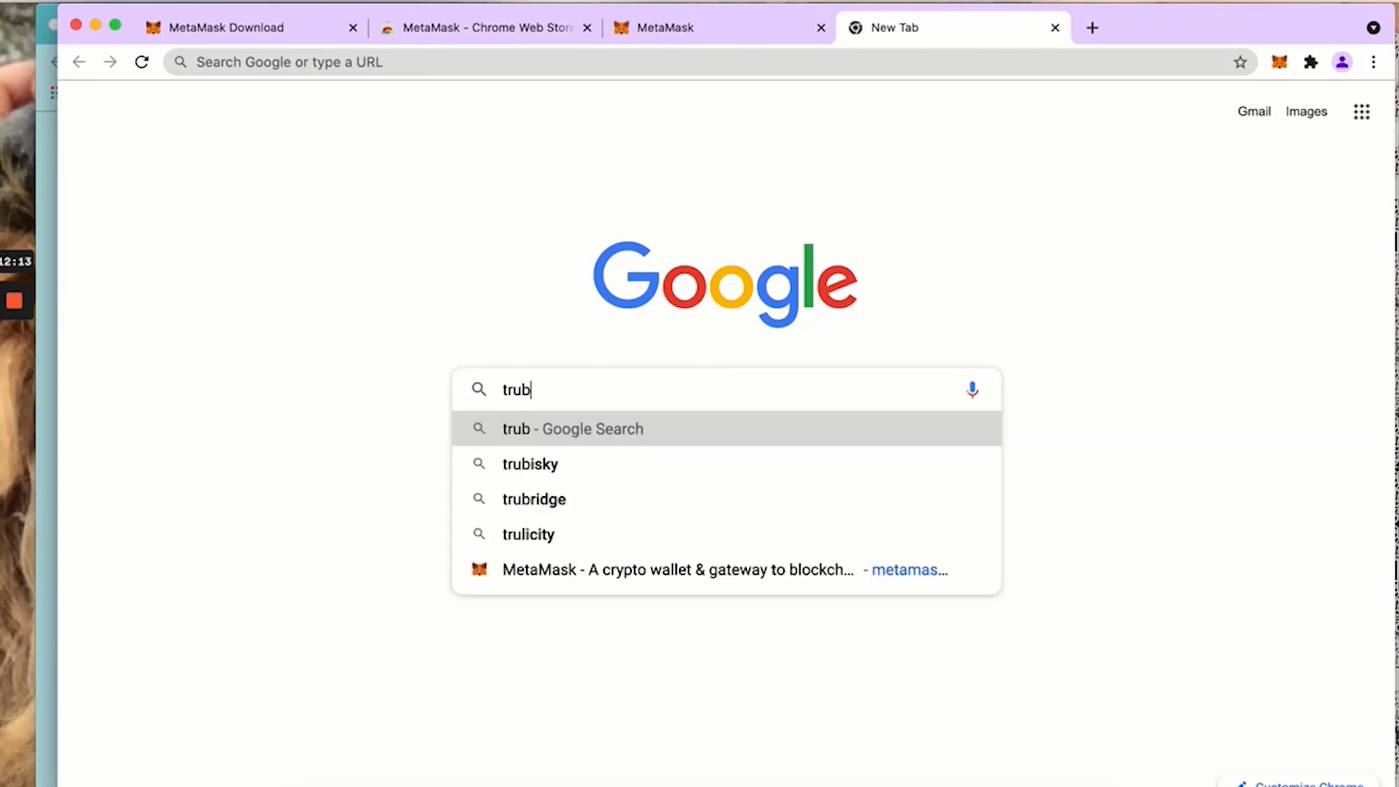
text(adger)
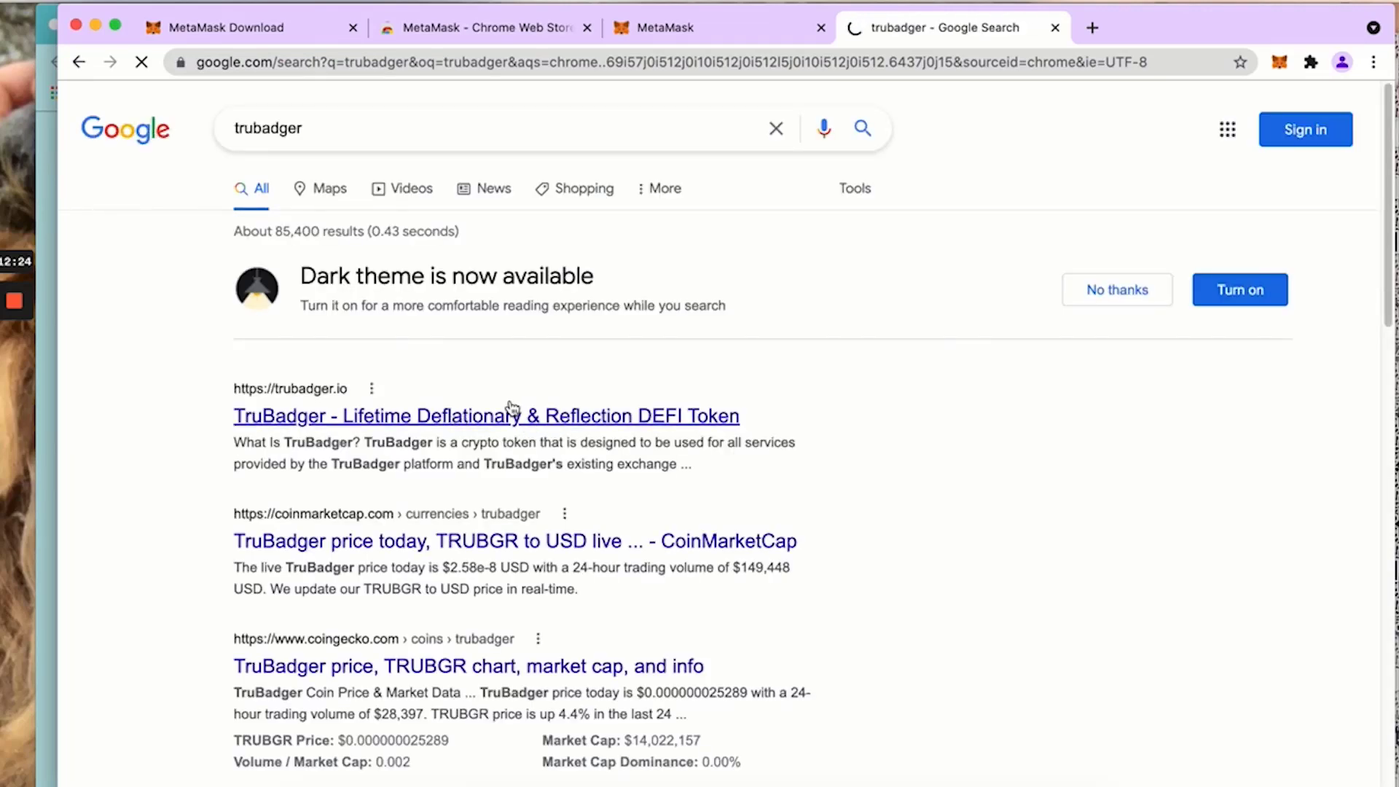
click(485, 417)
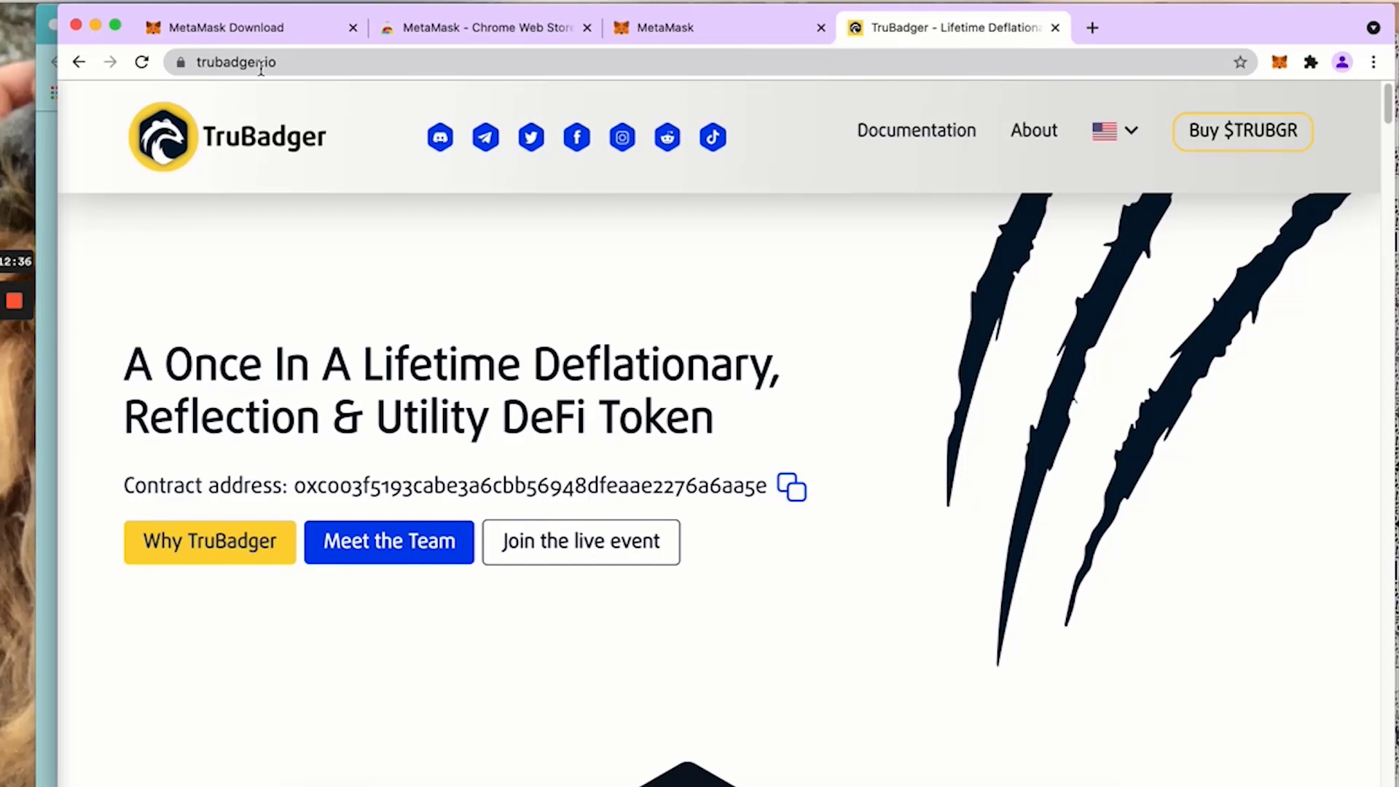
mouse_move(193, 472)
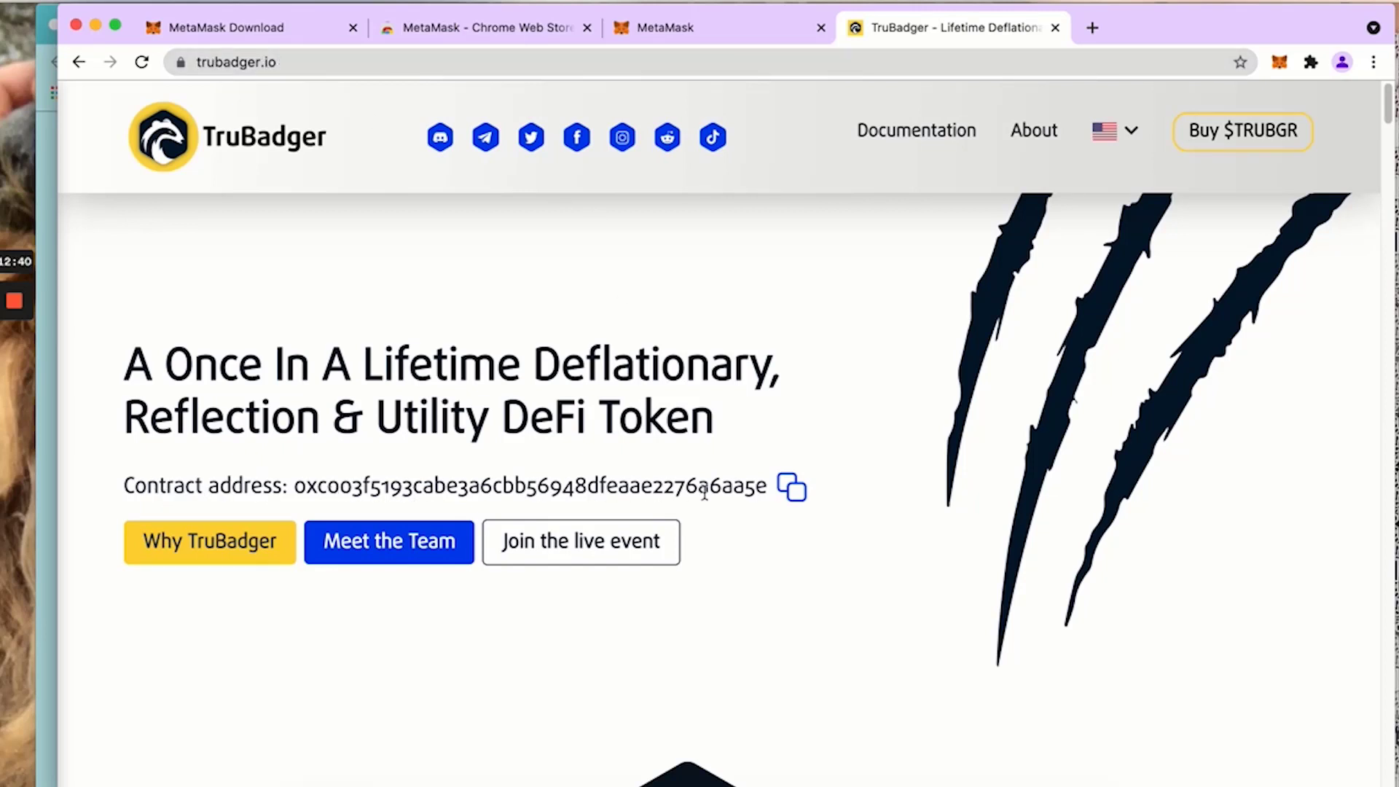
mouse_move(338, 486)
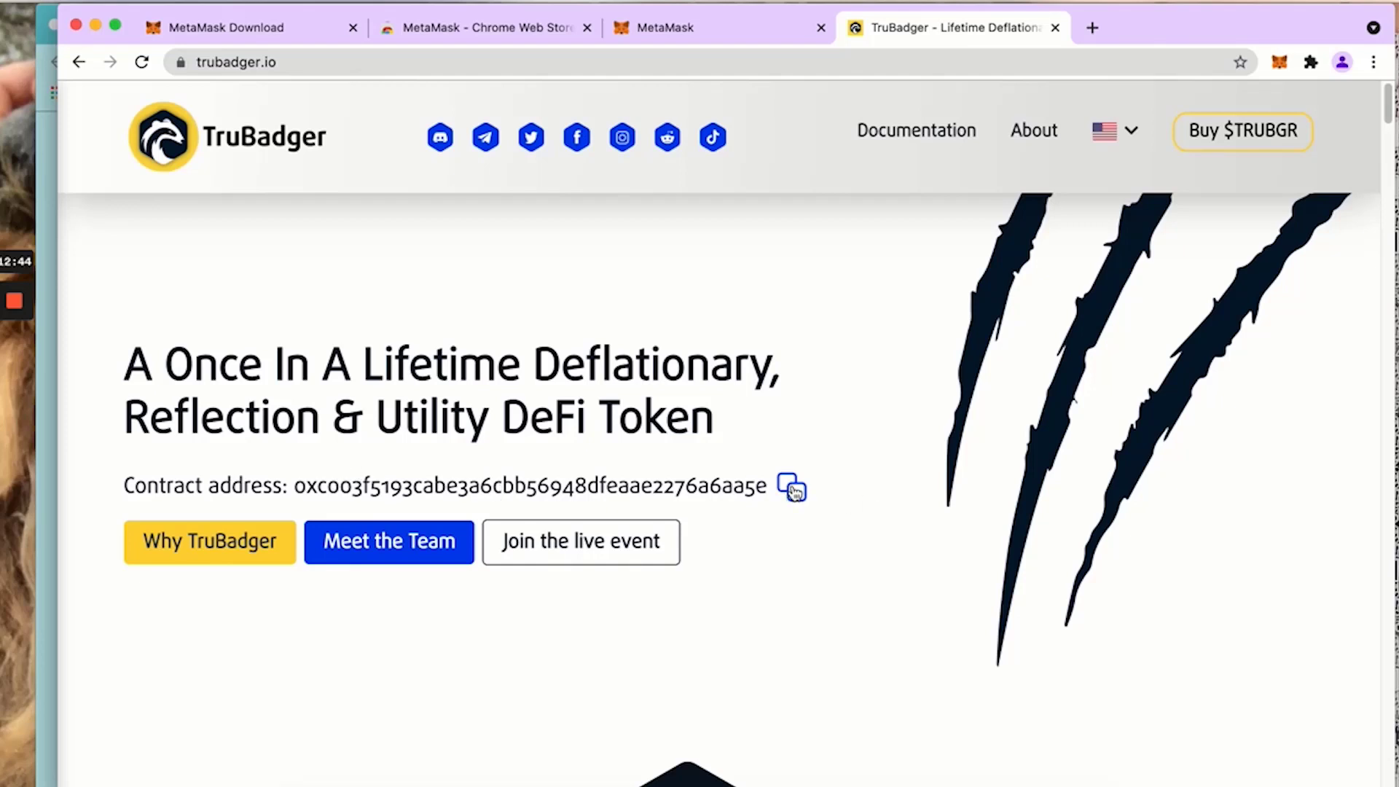
mouse_move(131, 519)
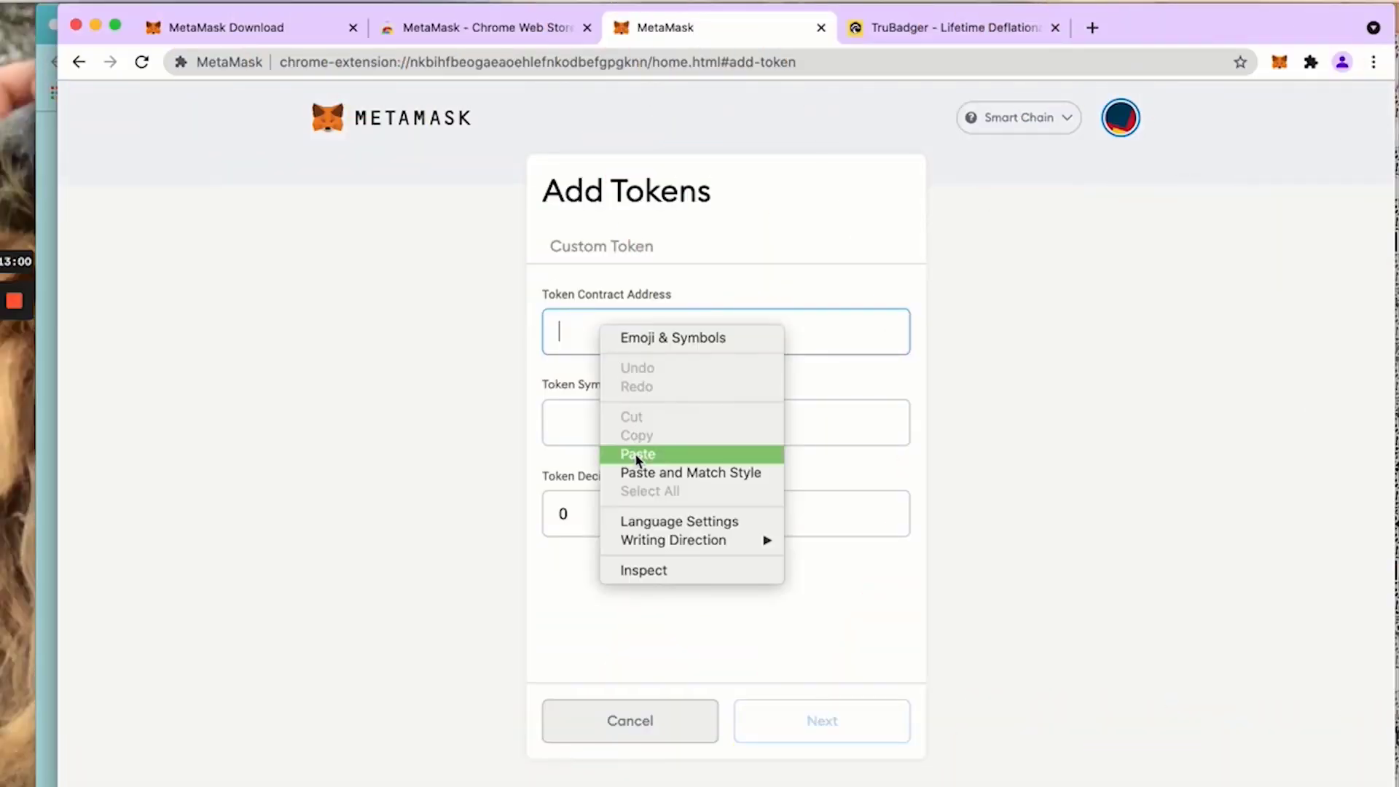
Paste the TruBadger contract address and add the TRUBGR token to the wallet
click(637, 455)
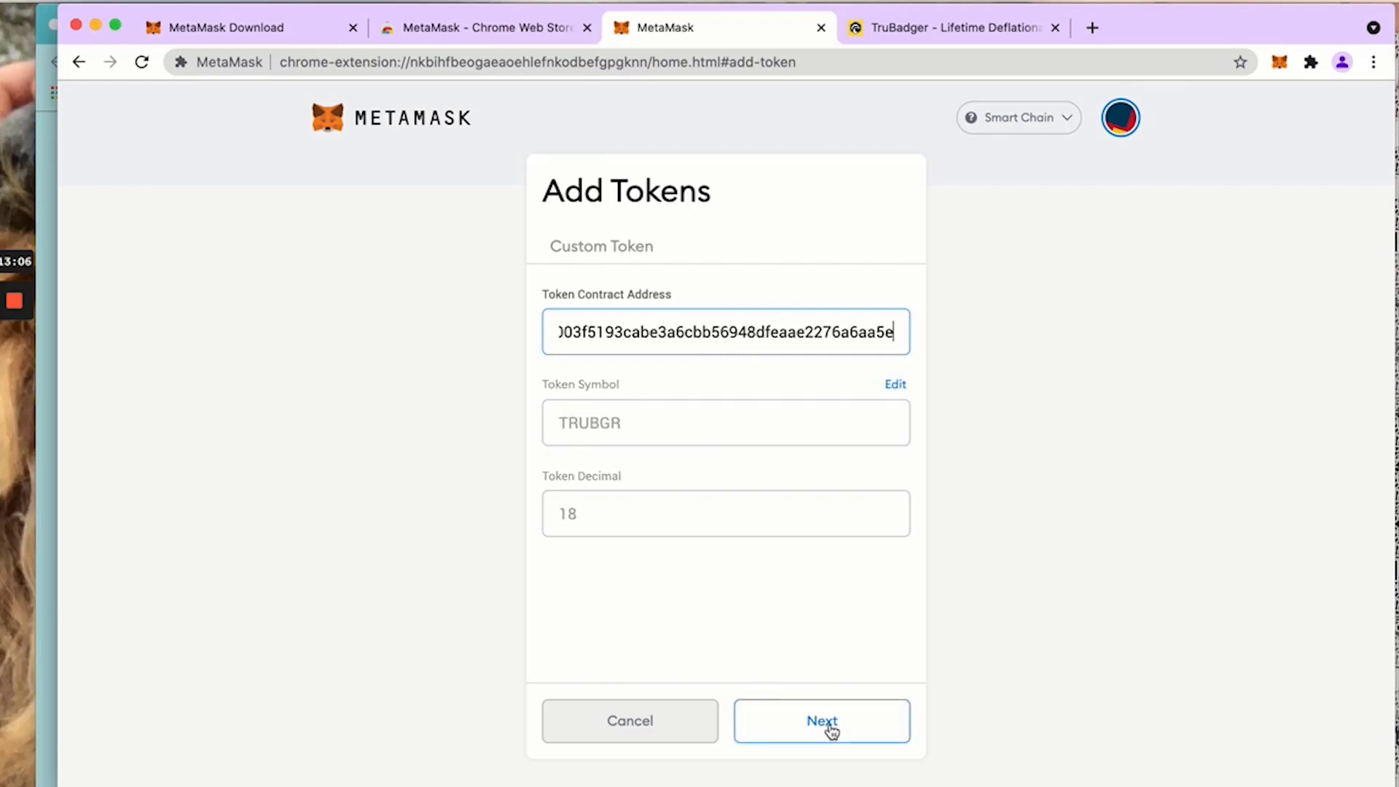
click(822, 720)
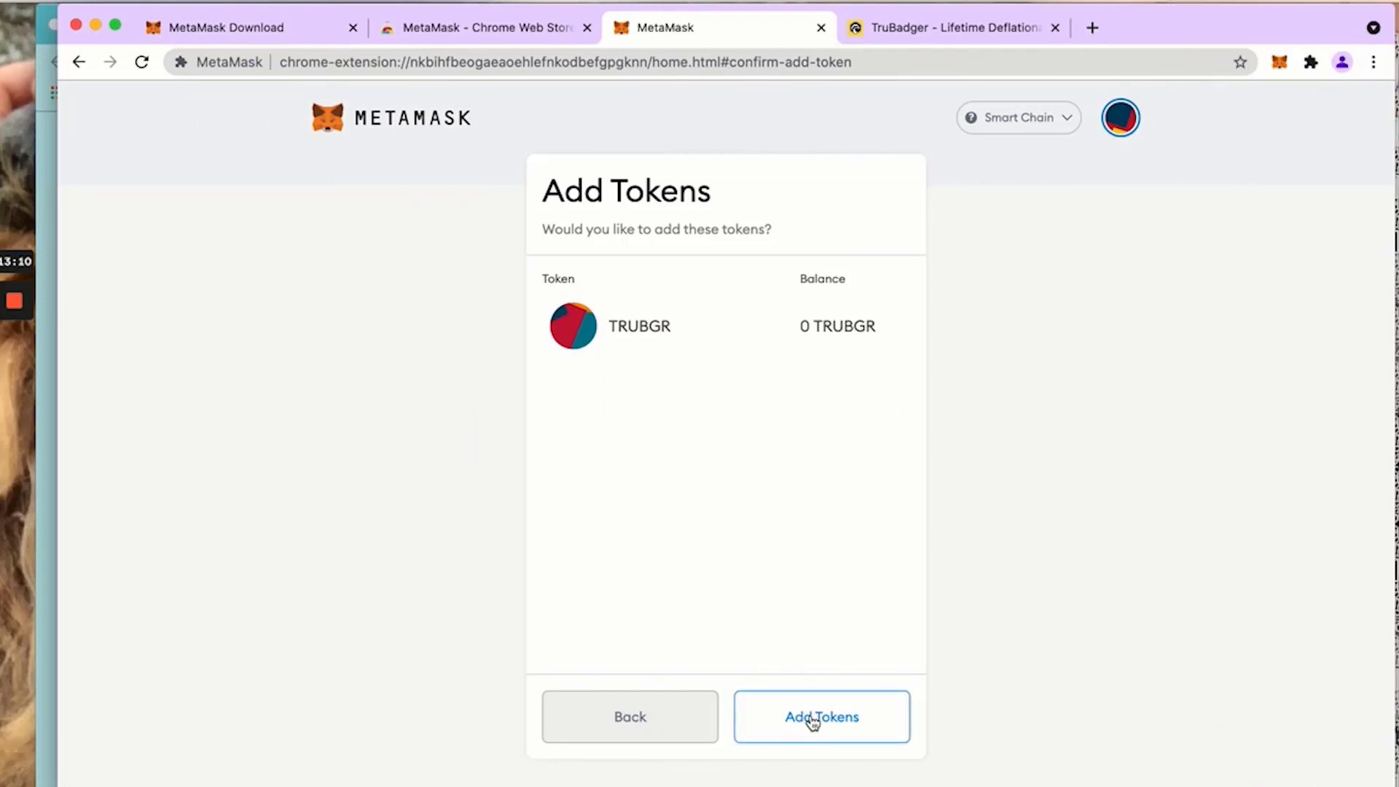
click(821, 717)
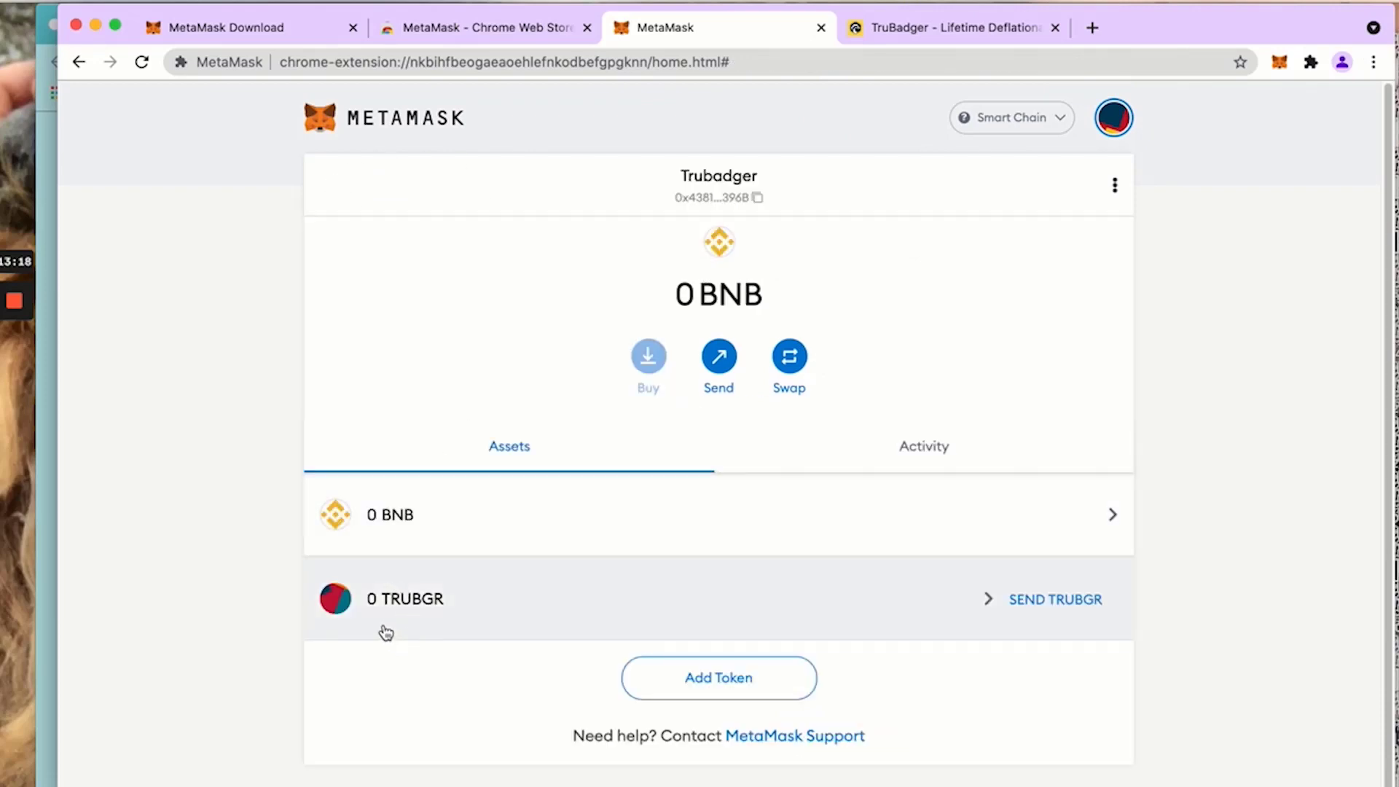
mouse_move(434, 622)
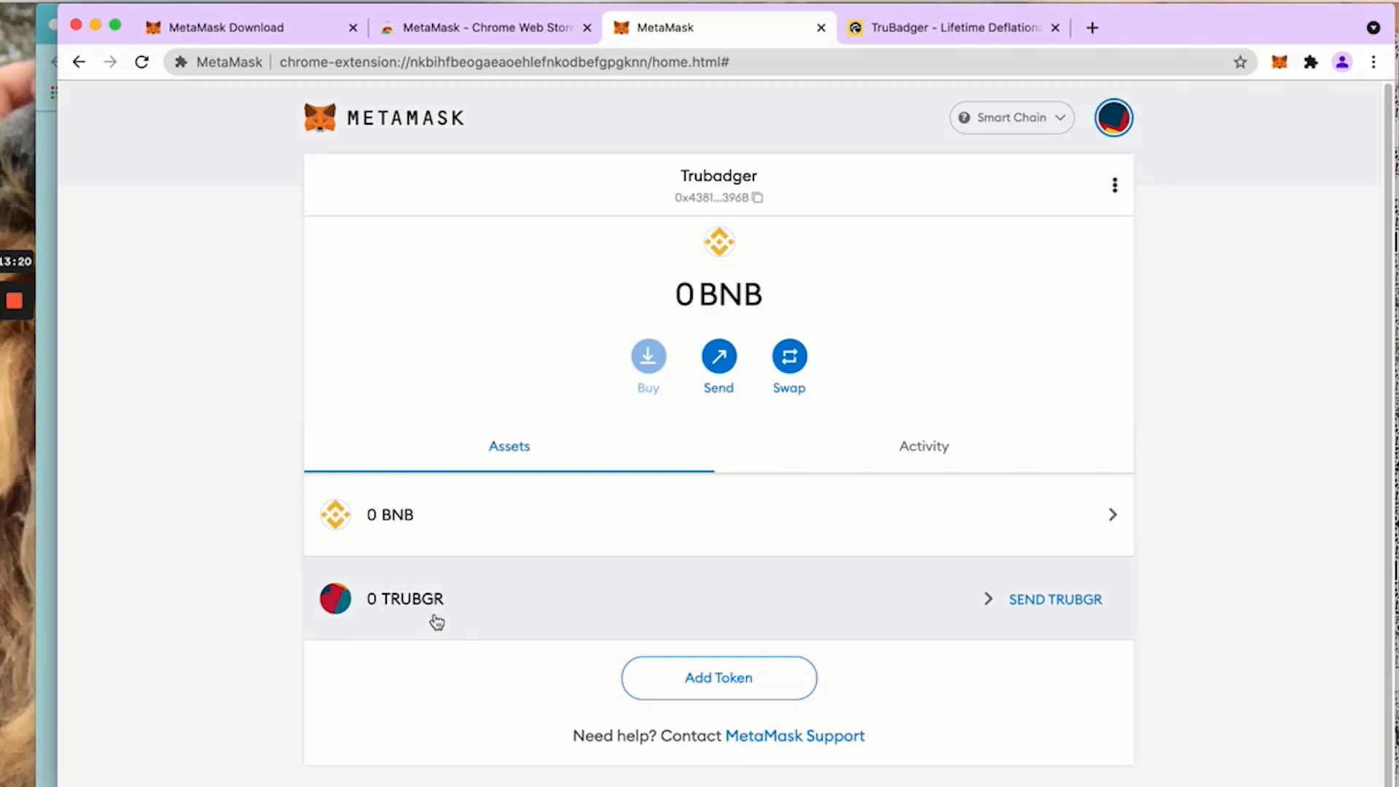